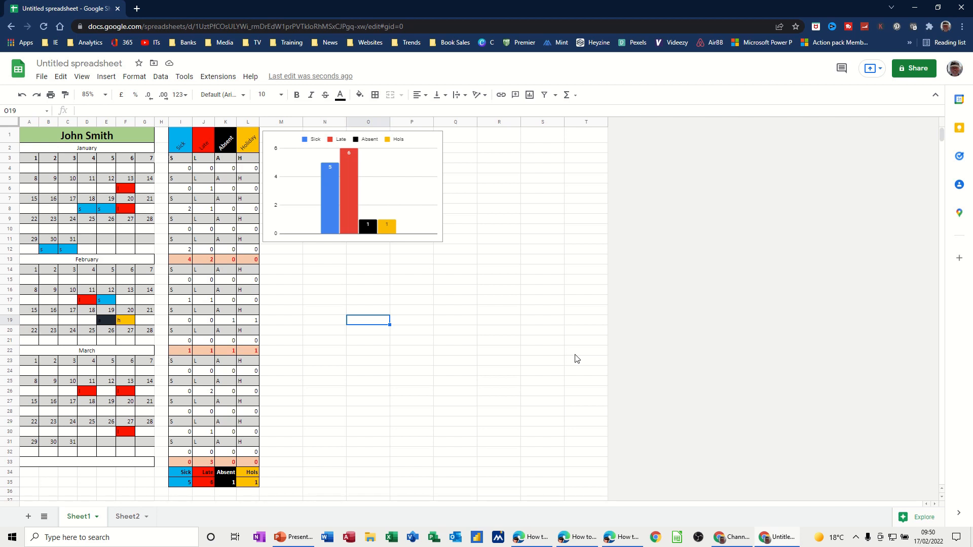
{"action": "mouse_move", "coordinate": [323, 307]}
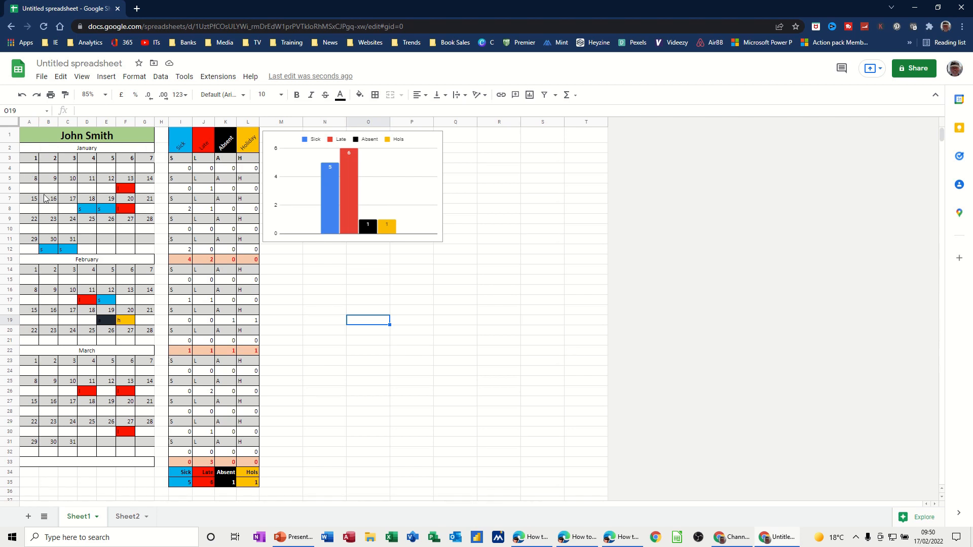
{"action": "mouse_move", "coordinate": [88, 346]}
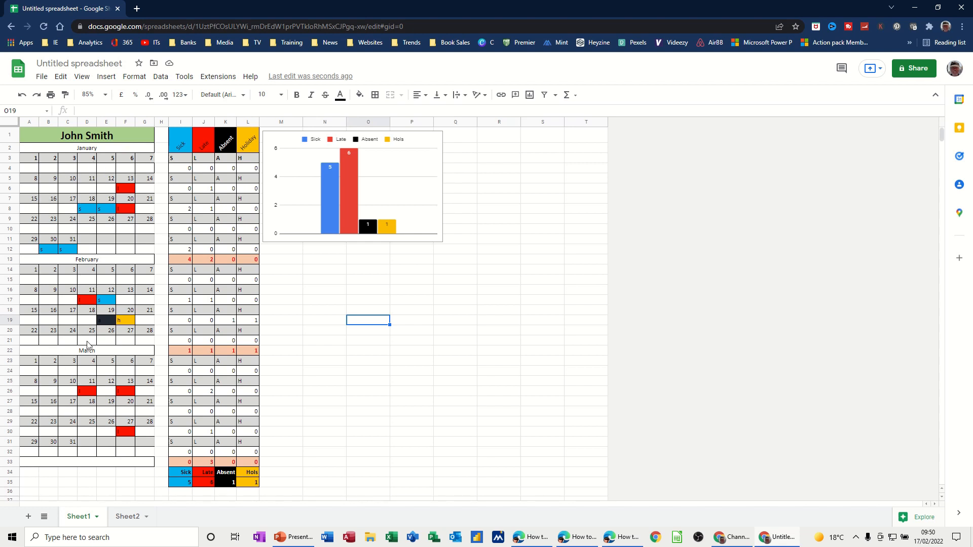
{"action": "mouse_move", "coordinate": [100, 176]}
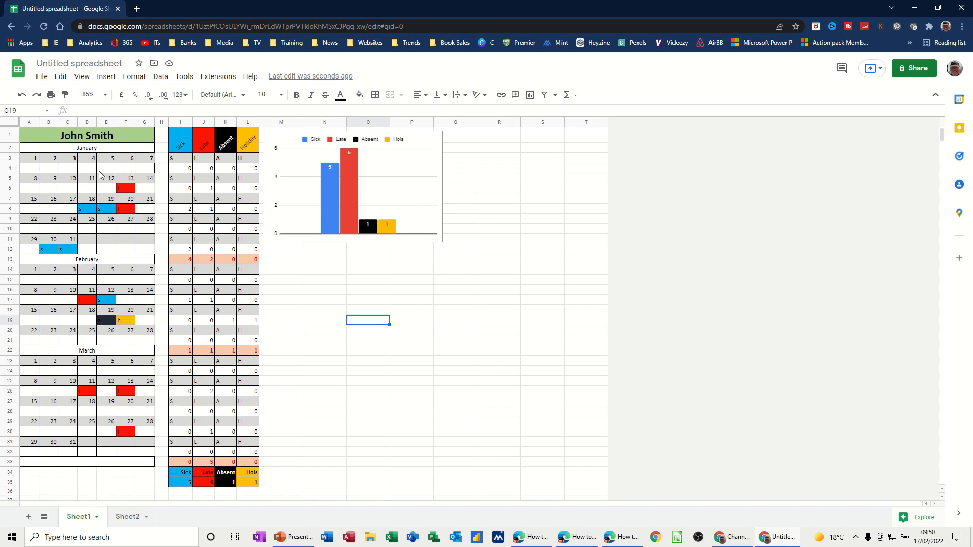
{"action": "mouse_move", "coordinate": [219, 180]}
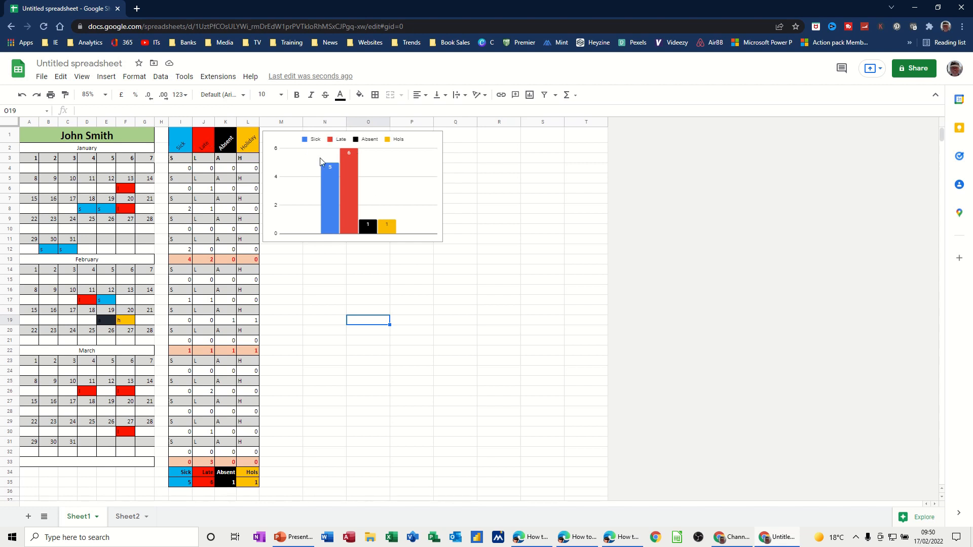
{"action": "mouse_move", "coordinate": [345, 201]}
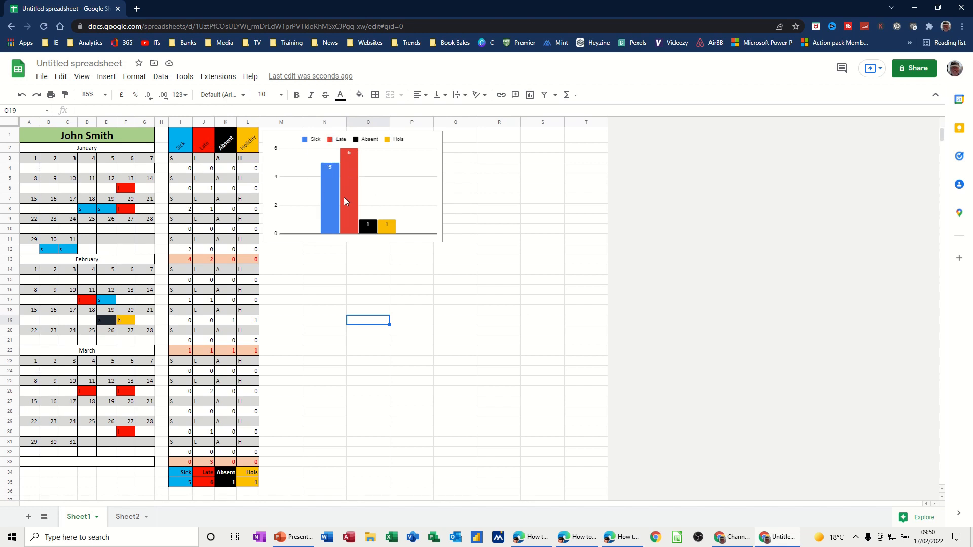
{"action": "mouse_move", "coordinate": [161, 184]}
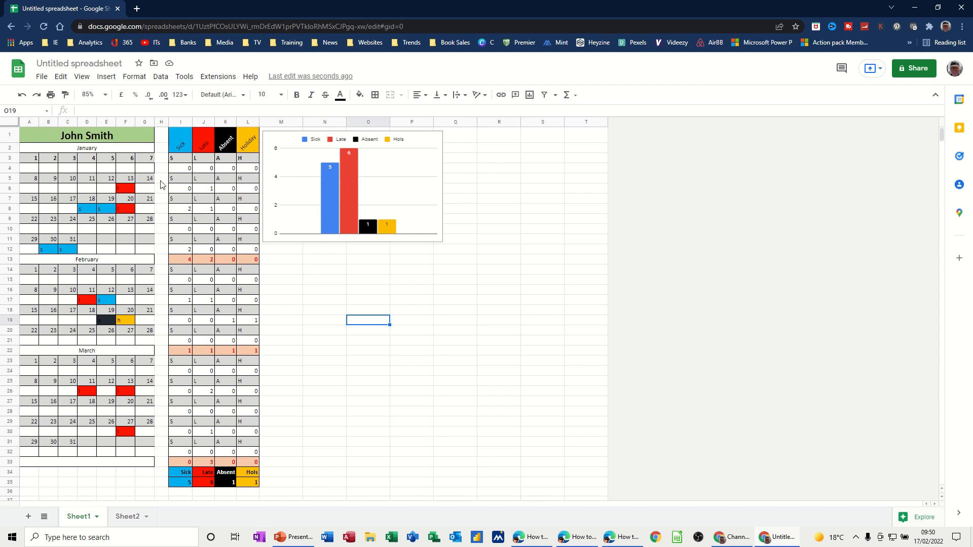
{"action": "mouse_move", "coordinate": [34, 175]}
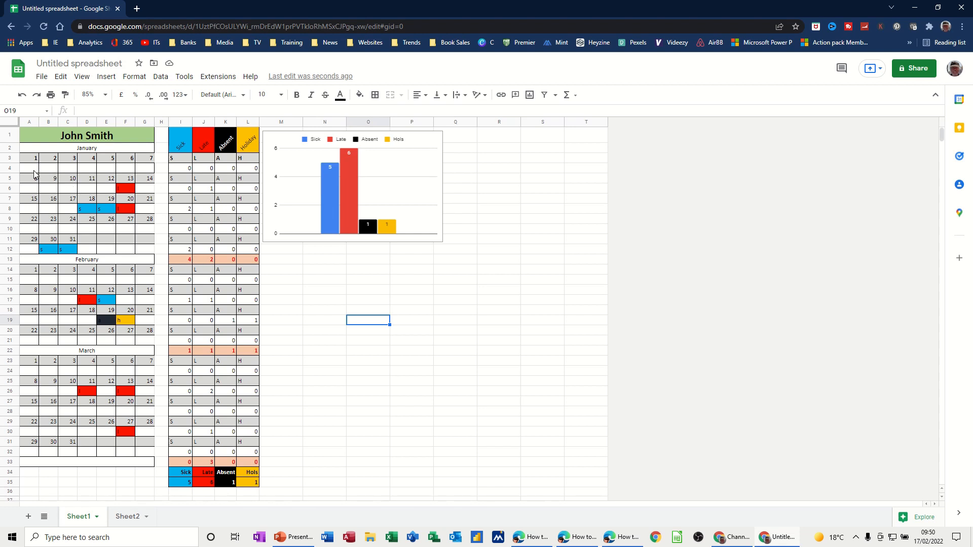
{"action": "mouse_move", "coordinate": [63, 173]}
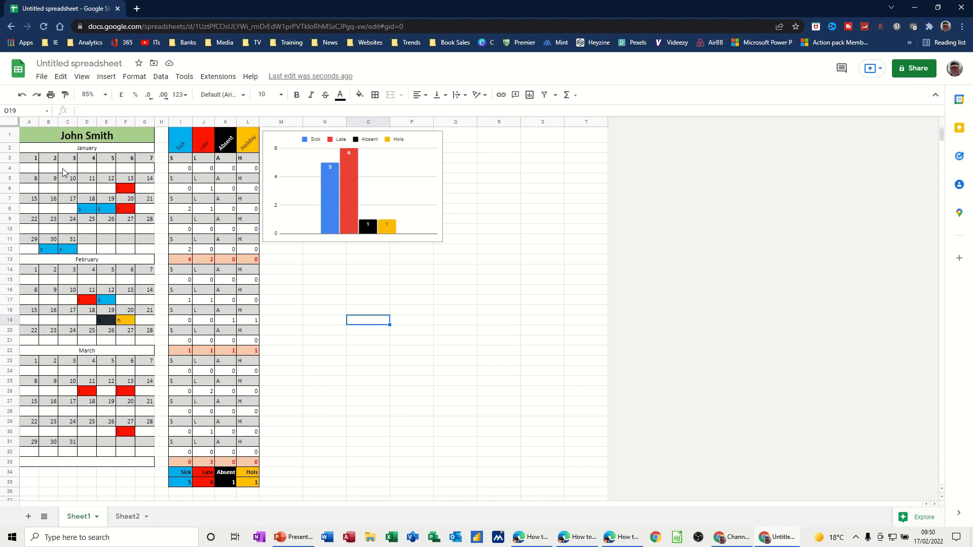
{"action": "mouse_move", "coordinate": [205, 166]}
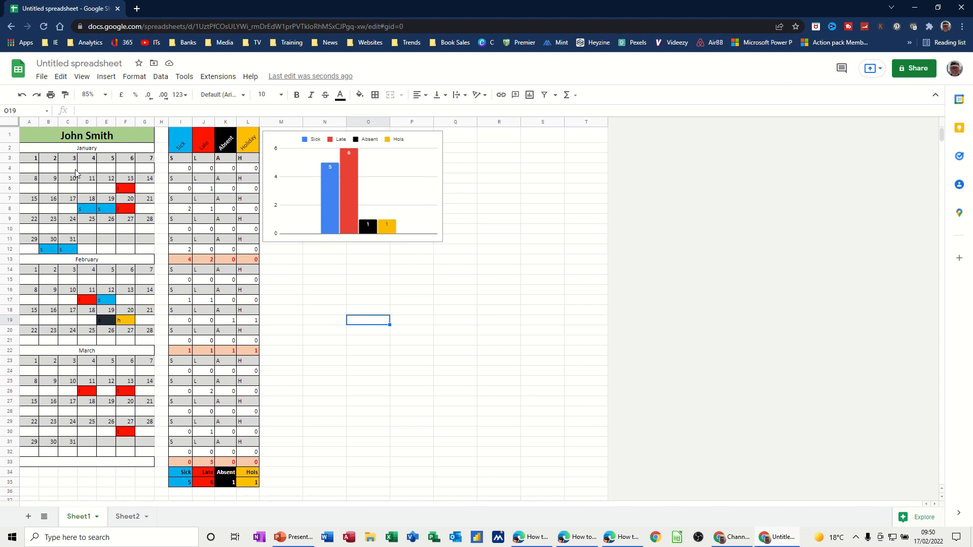
{"action": "mouse_move", "coordinate": [54, 172]}
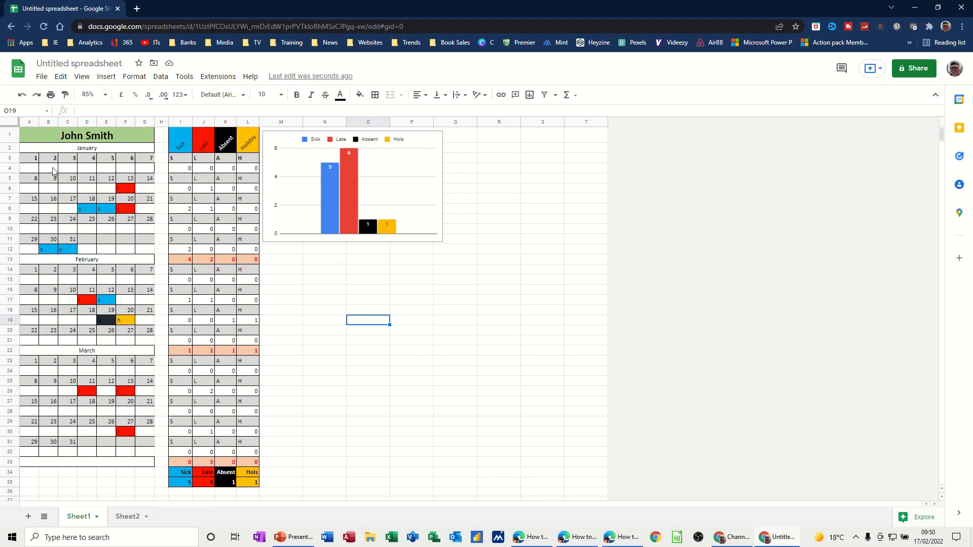
- Enter S, S and L codes for the first January week and check the Sick and Late tallies
{"action": "left_click", "coordinate": [49, 168]}
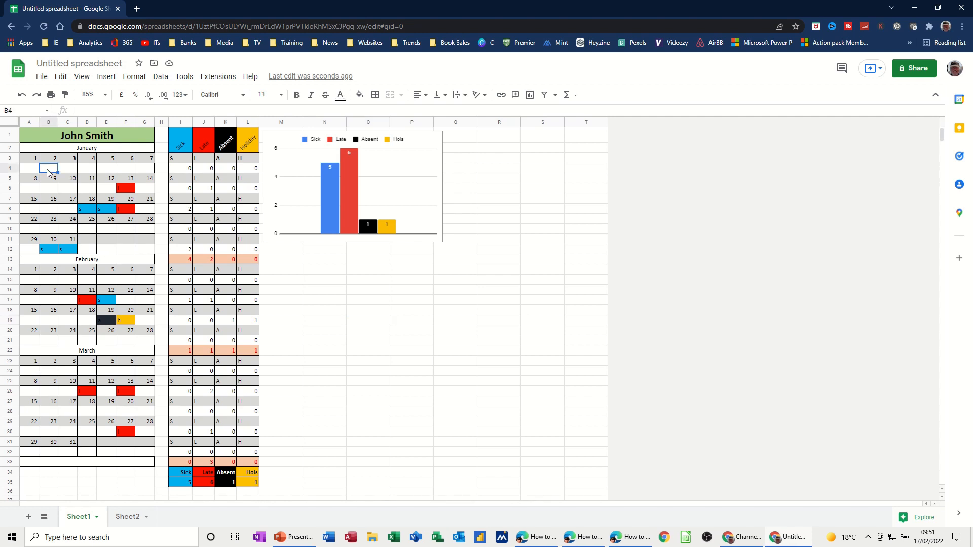
{"action": "type", "text": "s"}
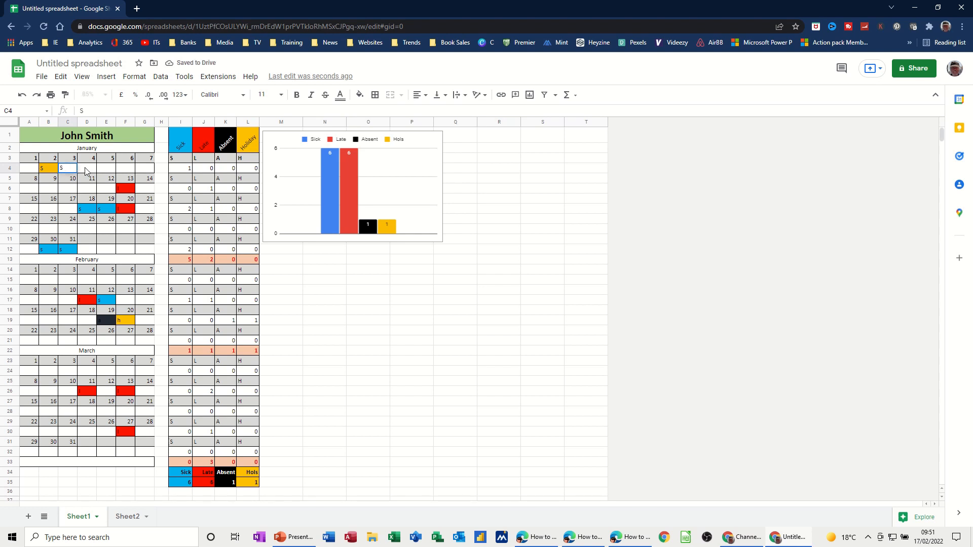
{"action": "type", "text": "S"}
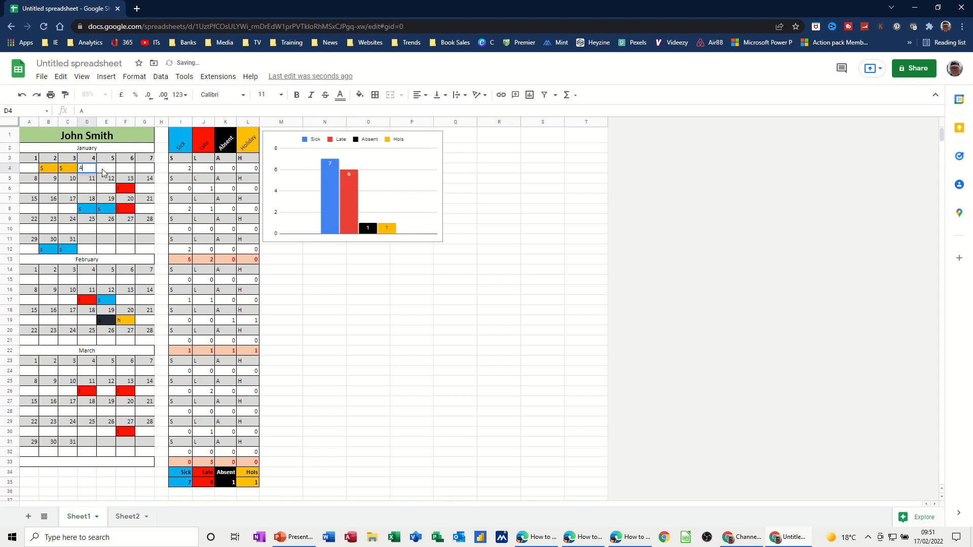
{"action": "type", "text": "L"}
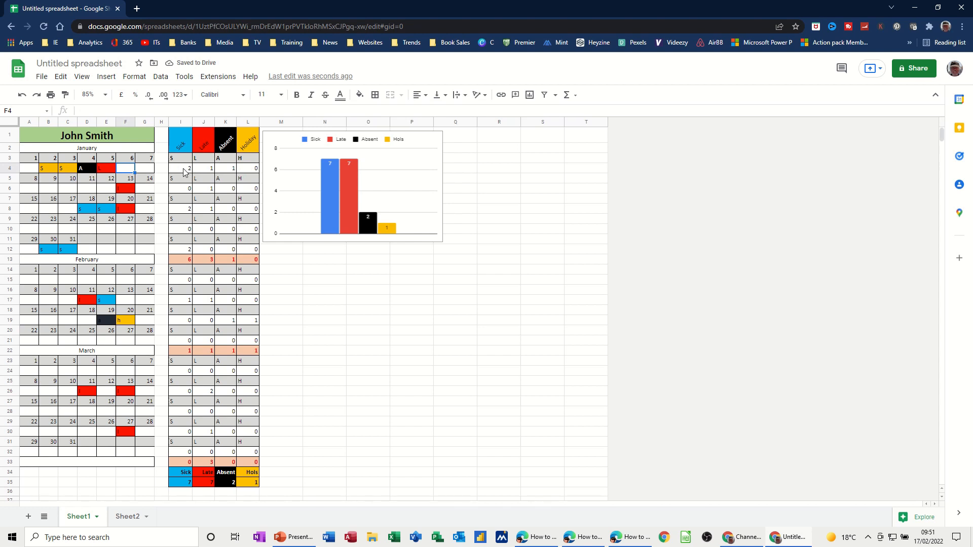
{"action": "left_click", "coordinate": [180, 169]}
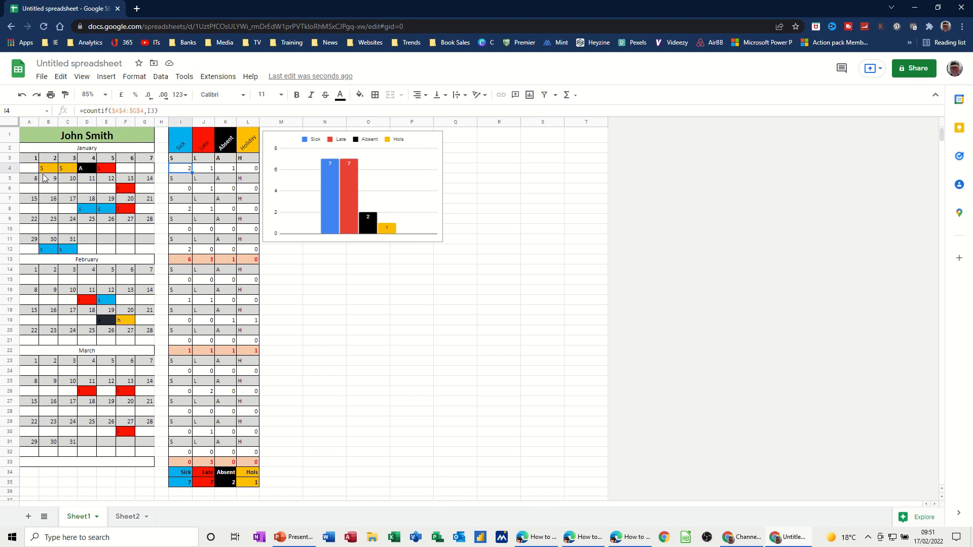
{"action": "left_click", "coordinate": [202, 169]}
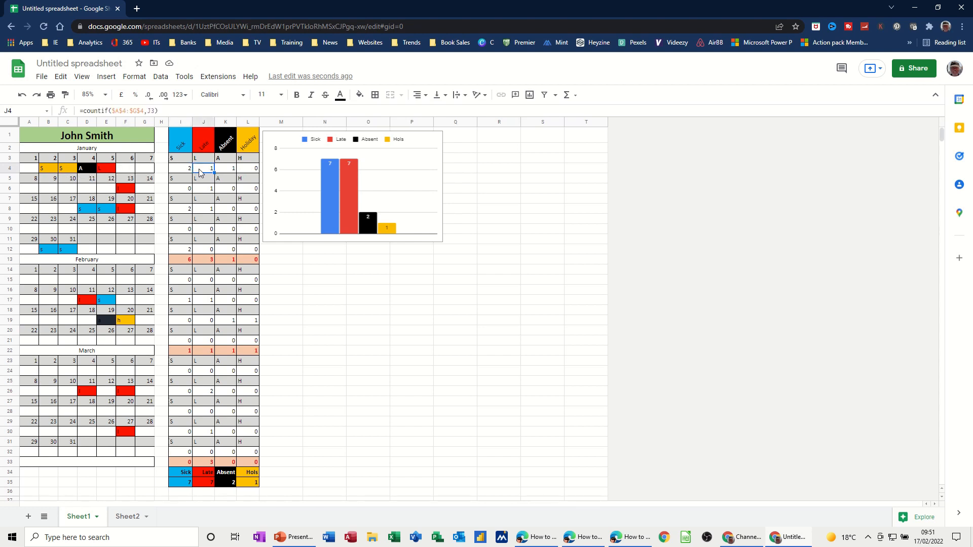
- Add an H code and an S on the week's first day, bringing totals to Sick 8, Late 7, Absent 2, Hols 2
{"action": "left_click", "coordinate": [124, 168]}
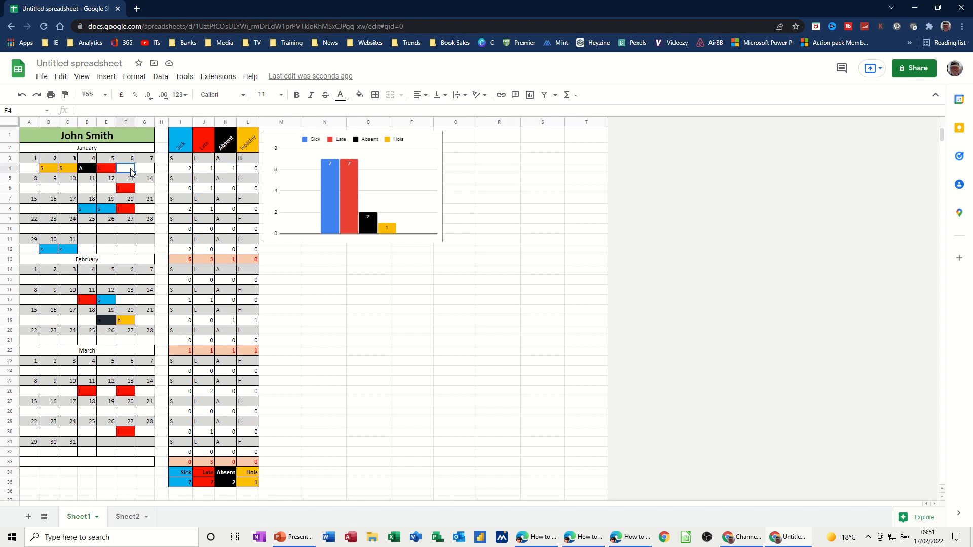
{"action": "type", "text": "H"}
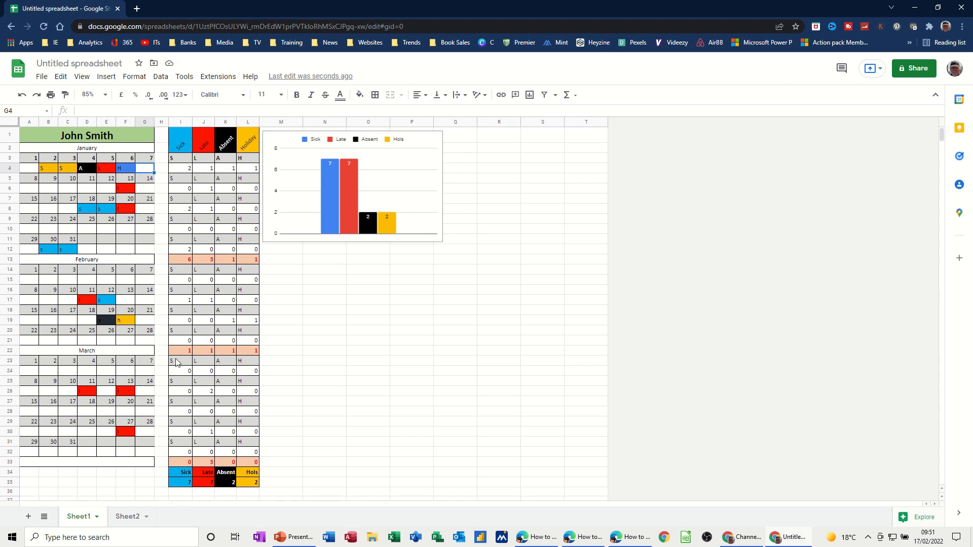
{"action": "left_click", "coordinate": [29, 167]}
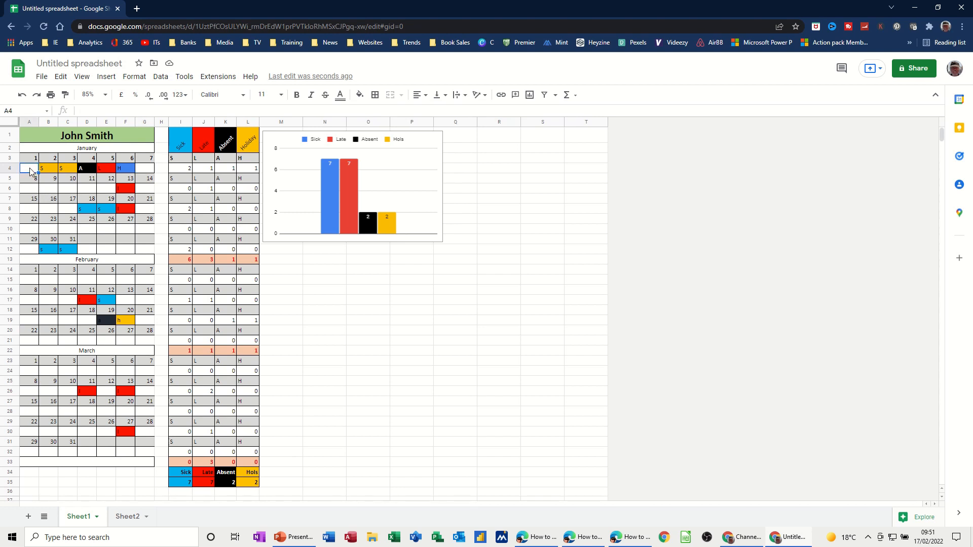
{"action": "type", "text": "S"}
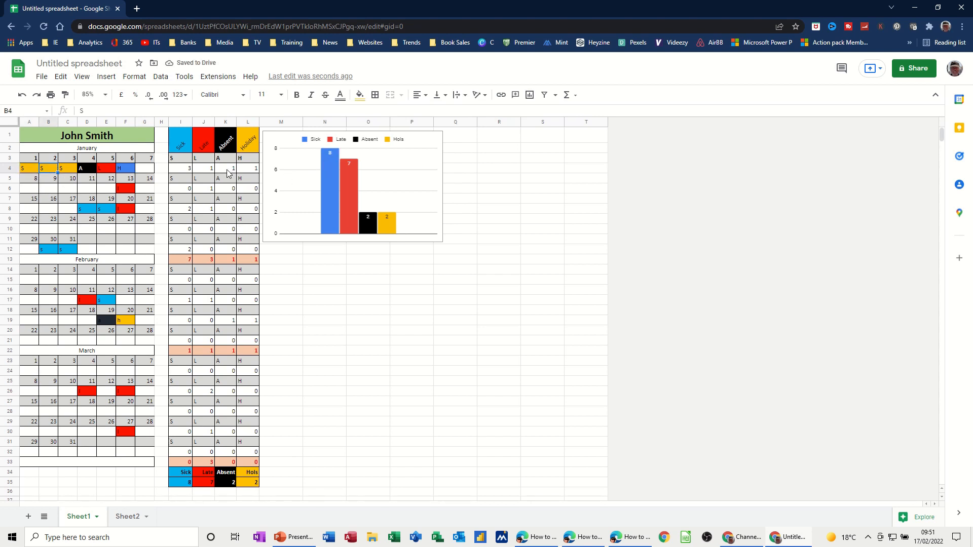
{"action": "mouse_move", "coordinate": [249, 224]}
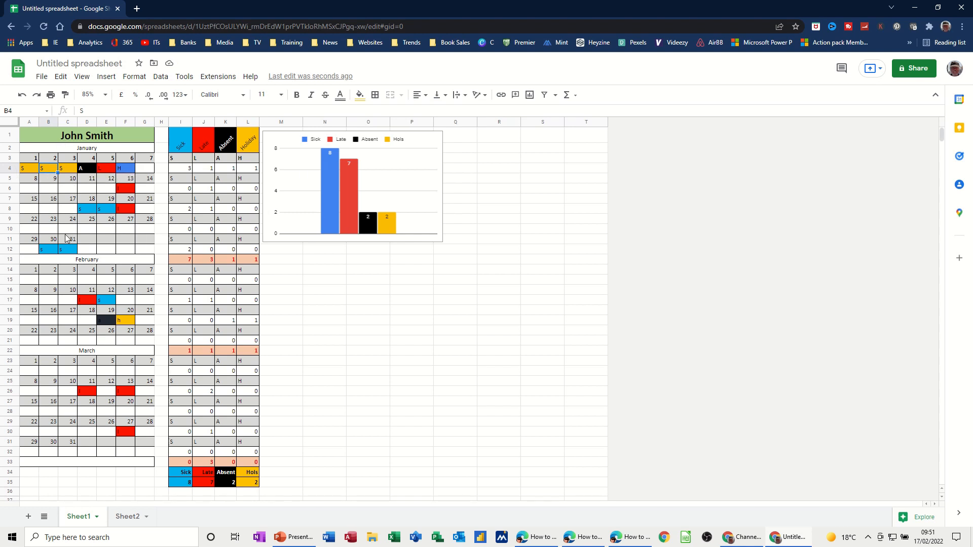
{"action": "mouse_move", "coordinate": [73, 179]}
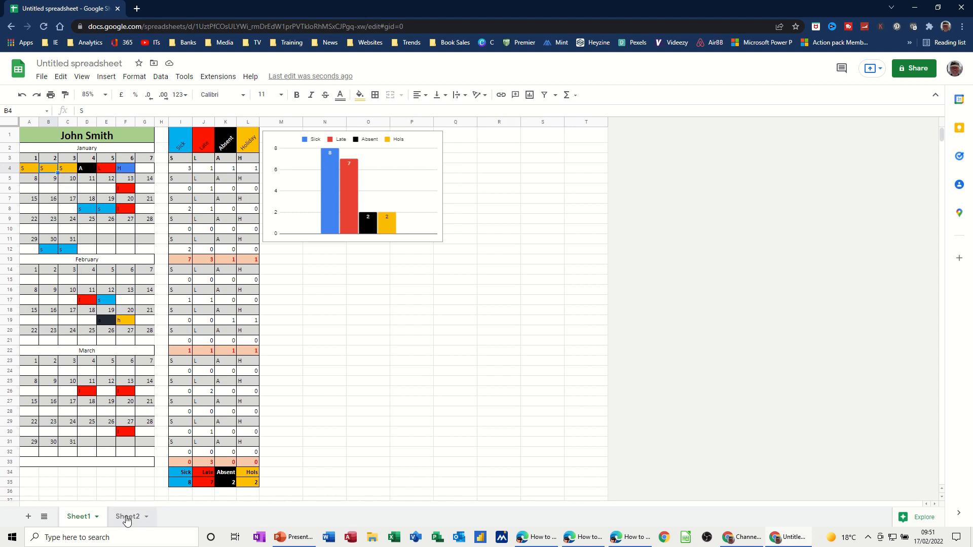
- On the second sheet, enter 'John Smith' in the top row across A1:G1
{"action": "left_click", "coordinate": [127, 516]}
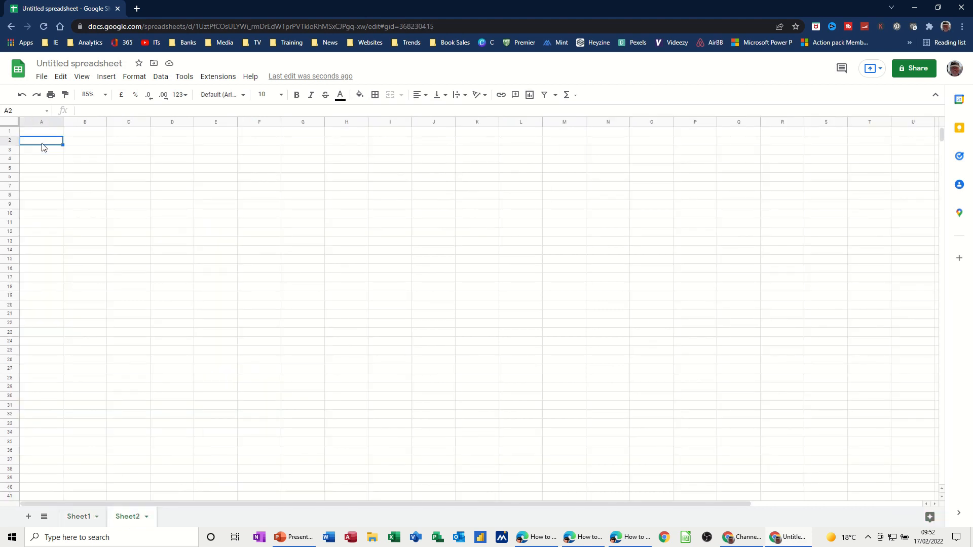
{"action": "left_click_drag", "start_coordinate": [41, 131], "coordinate": [85, 131]}
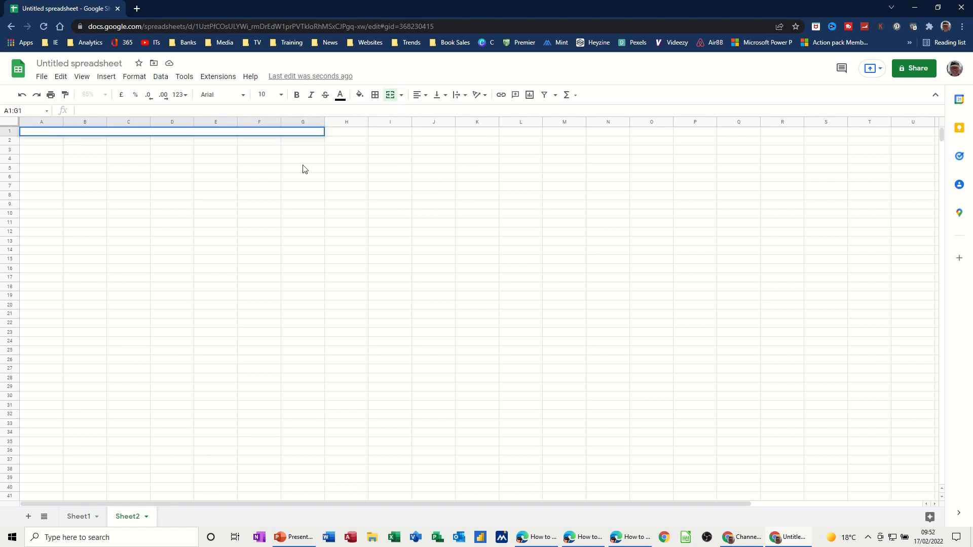
{"action": "type", "text": "John S"}
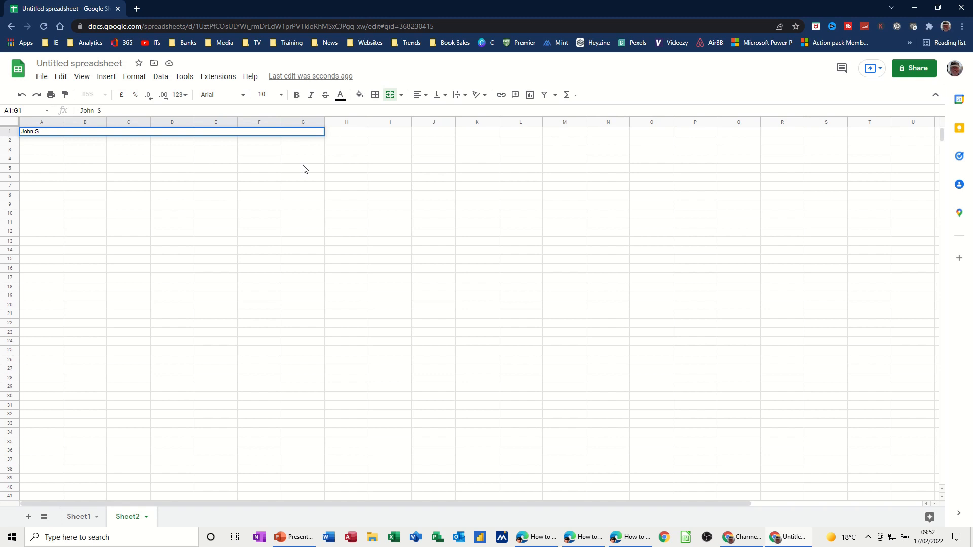
{"action": "type", "text": "mith"}
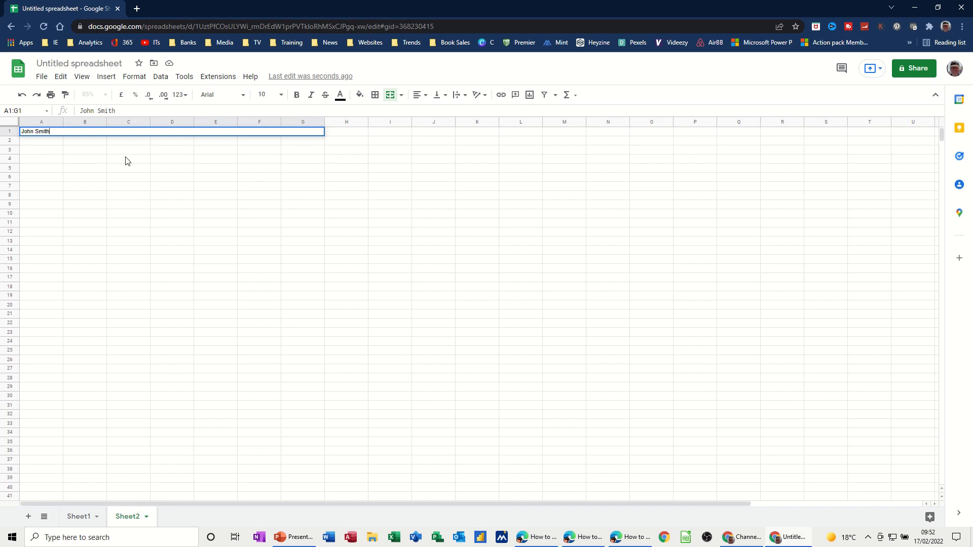
{"action": "key", "text": "enter"}
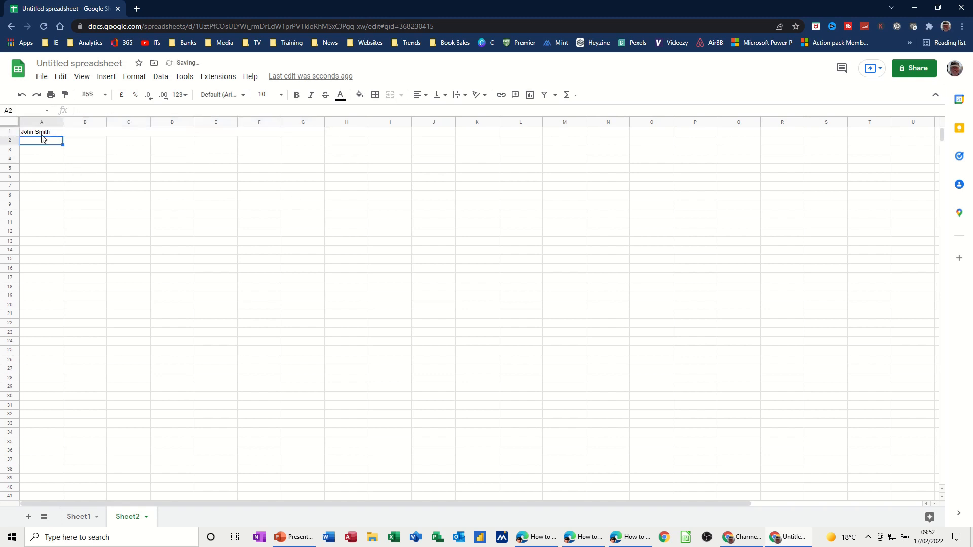
- Centre John Smith horizontally across the merged A1:G1 cells
{"action": "left_click", "coordinate": [389, 95]}
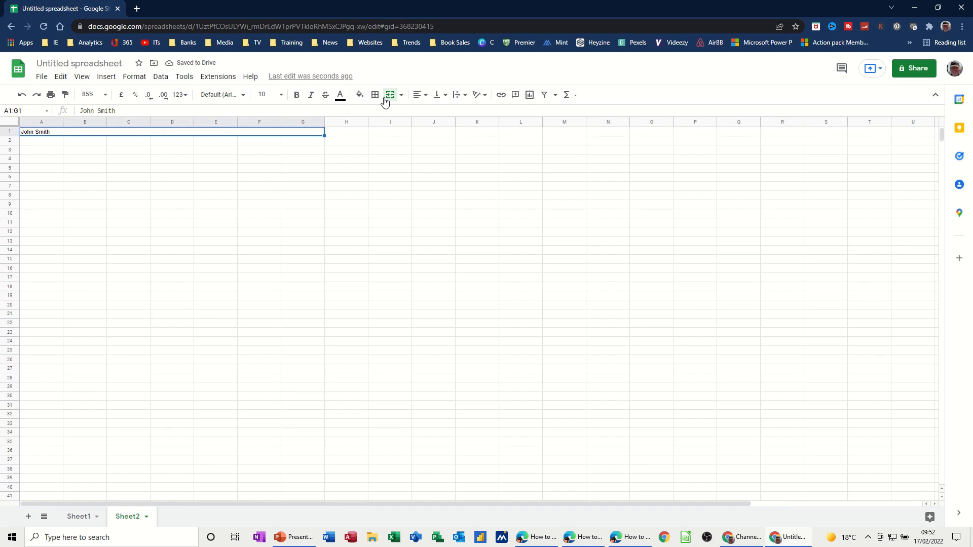
{"action": "left_click", "coordinate": [419, 95]}
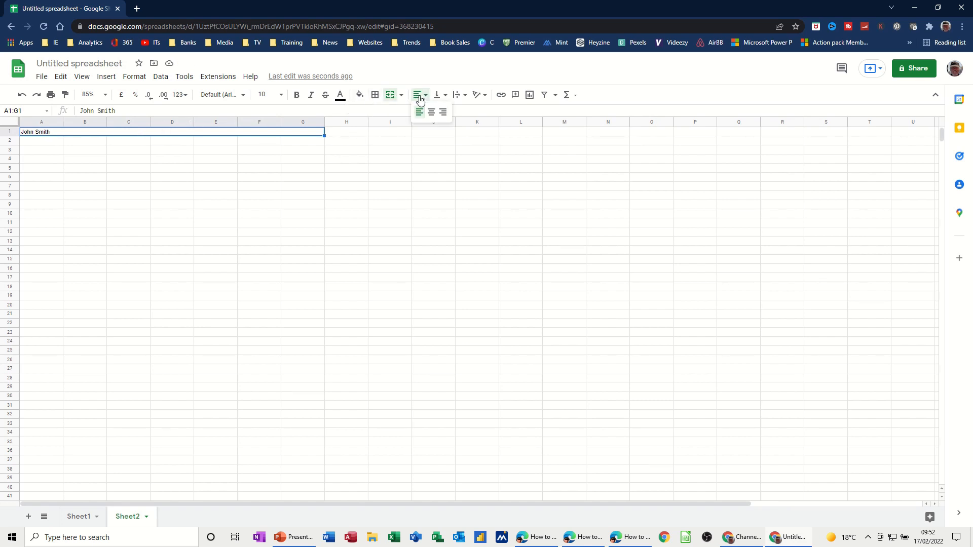
{"action": "left_click", "coordinate": [431, 111]}
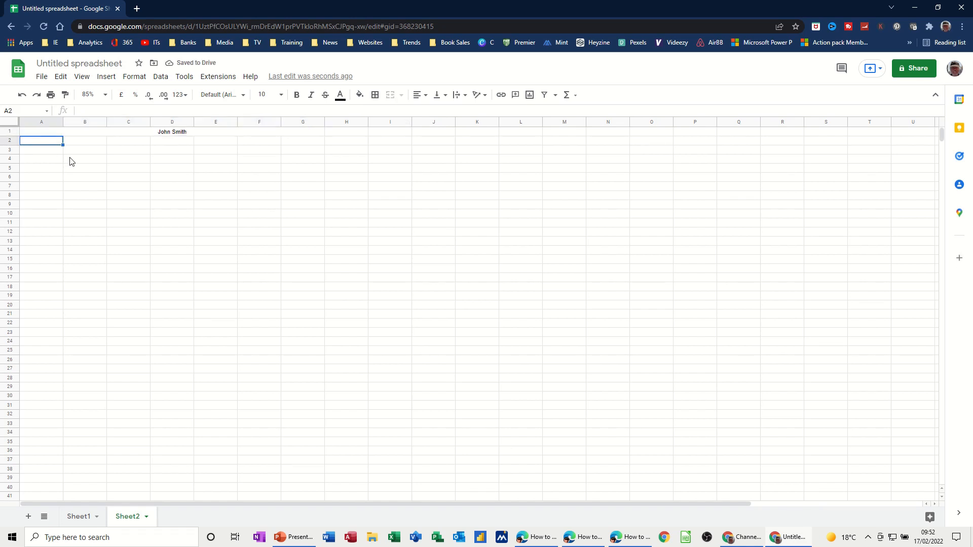
- Enter 1 and 2, then fill the day numbers across to 7 in column G
{"action": "type", "text": "1"}
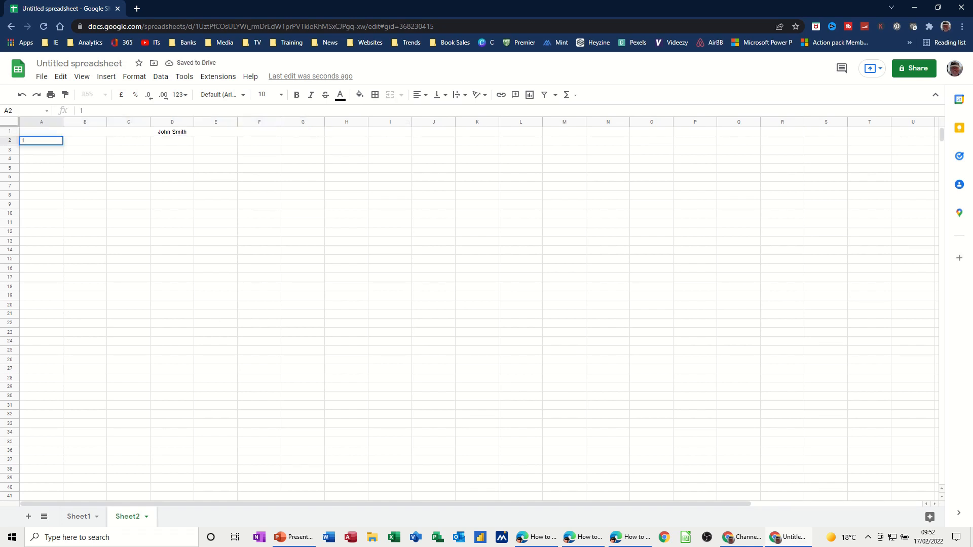
{"action": "type", "text": "2"}
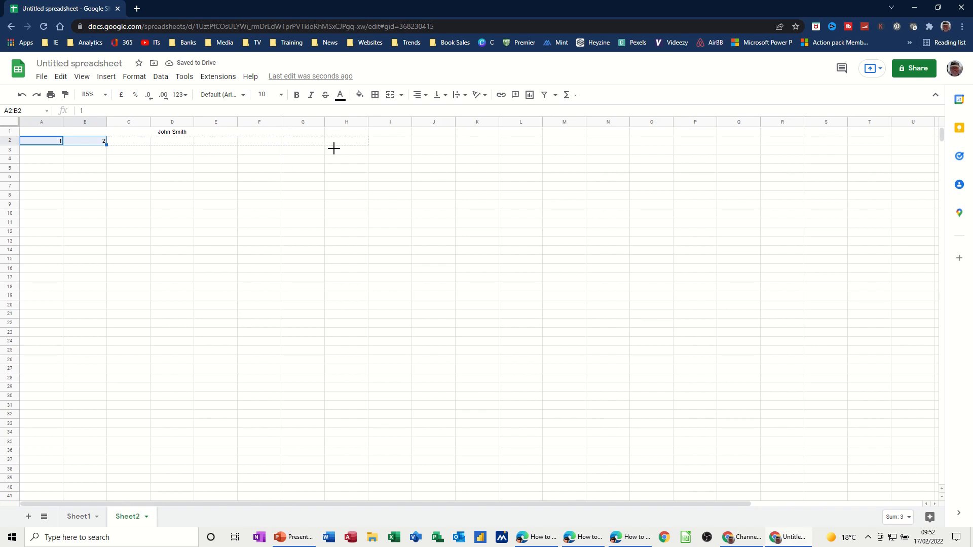
{"action": "left_click_drag", "start_coordinate": [104, 141], "coordinate": [366, 141]}
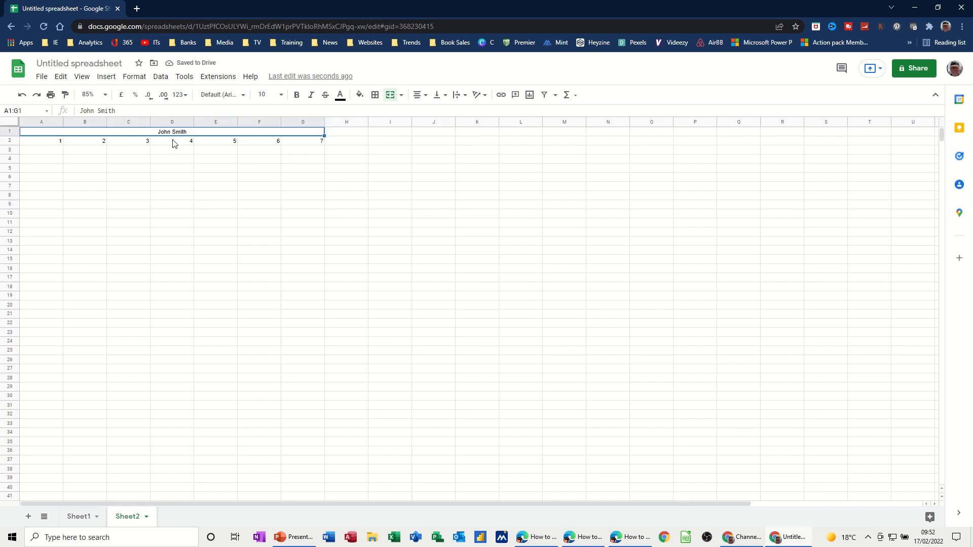
- Fill the A1:G1 John Smith title row with blue
{"action": "left_click", "coordinate": [359, 95]}
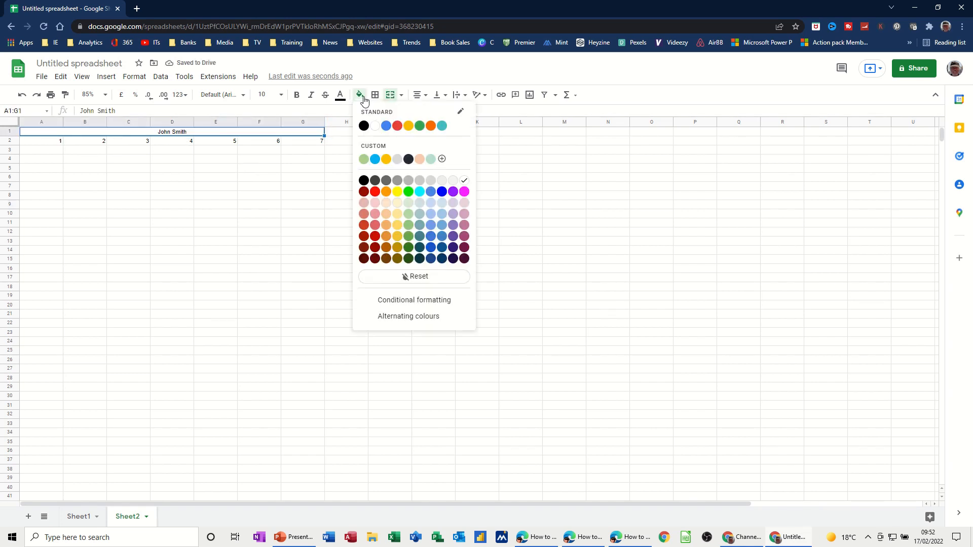
{"action": "left_click", "coordinate": [385, 125]}
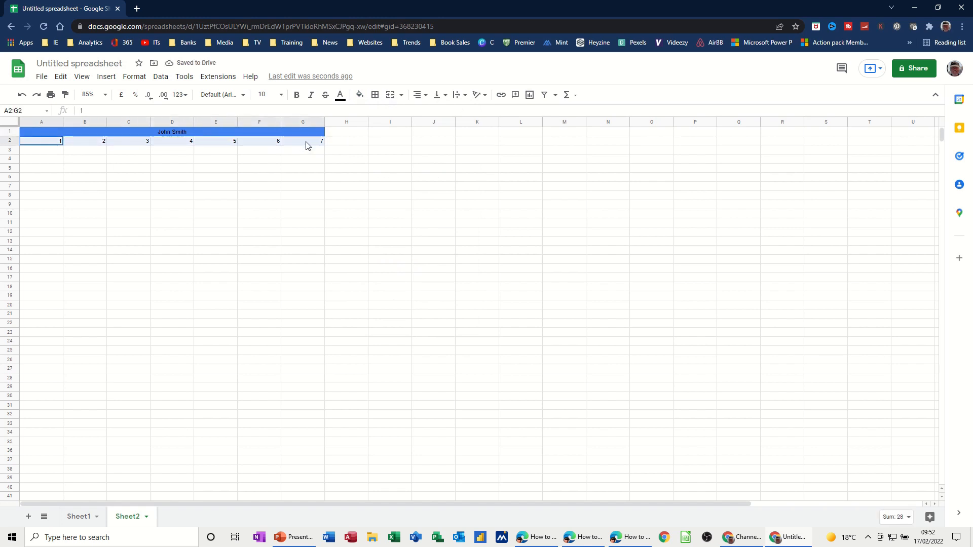
{"action": "left_click", "coordinate": [359, 94]}
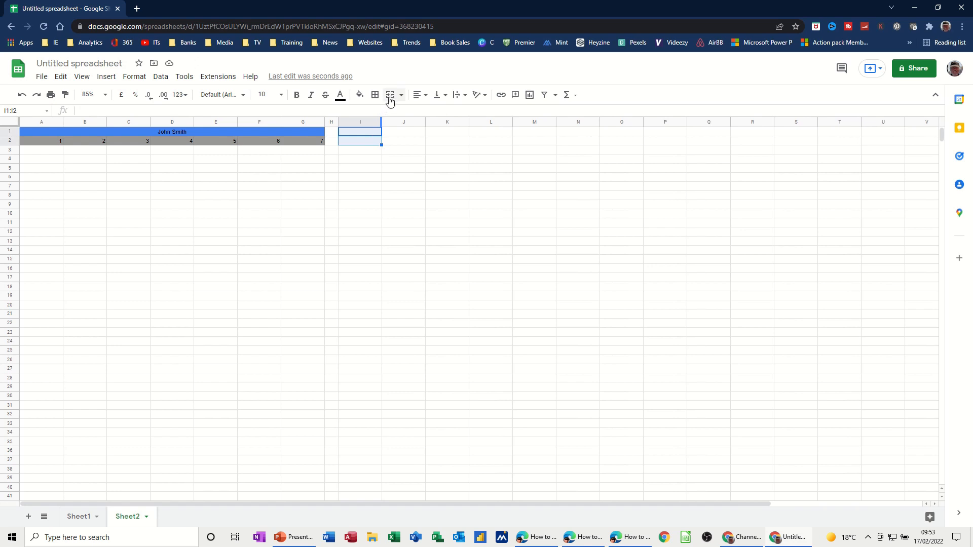
- Merge two-row cells in columns I to L and type Sick, Late, Absent, Hols
{"action": "left_click", "coordinate": [390, 95]}
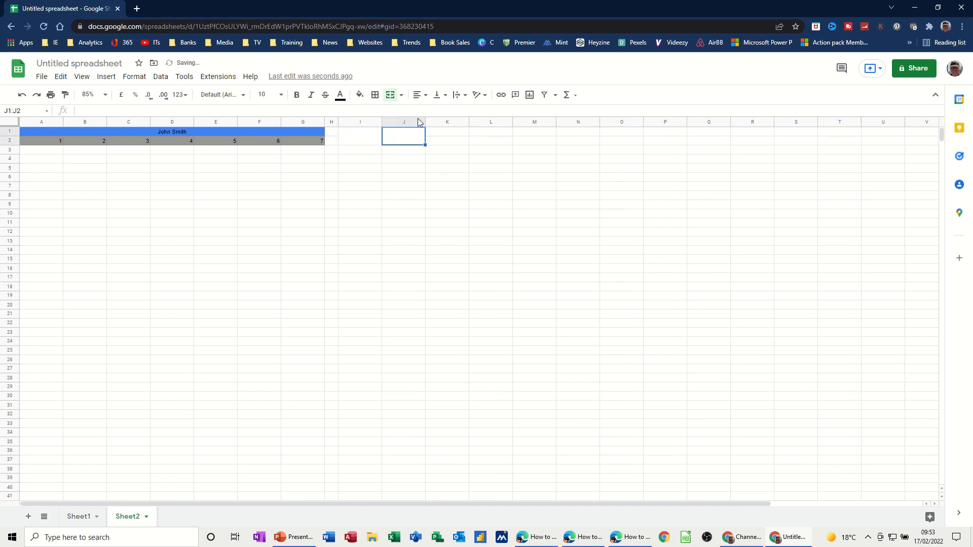
{"action": "left_click", "coordinate": [446, 135]}
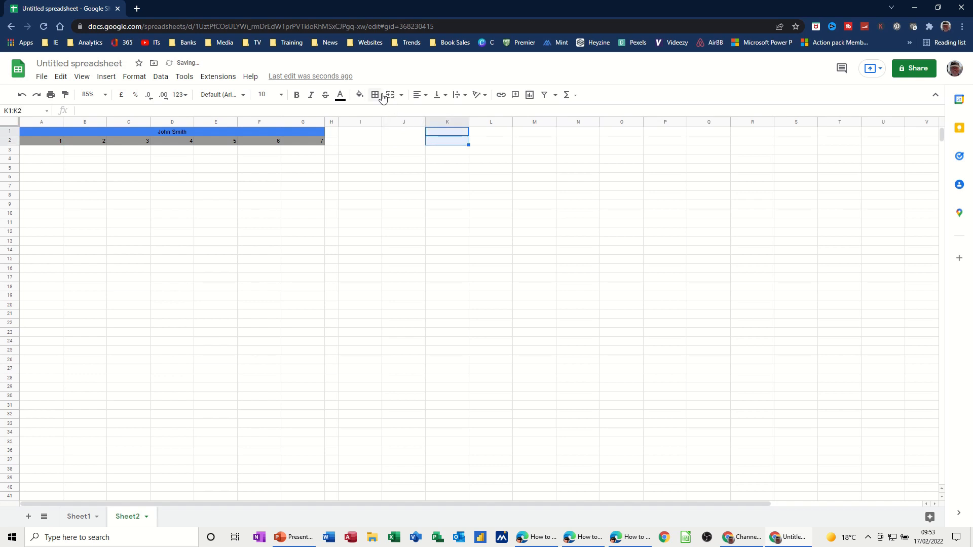
{"action": "left_click", "coordinate": [490, 132]}
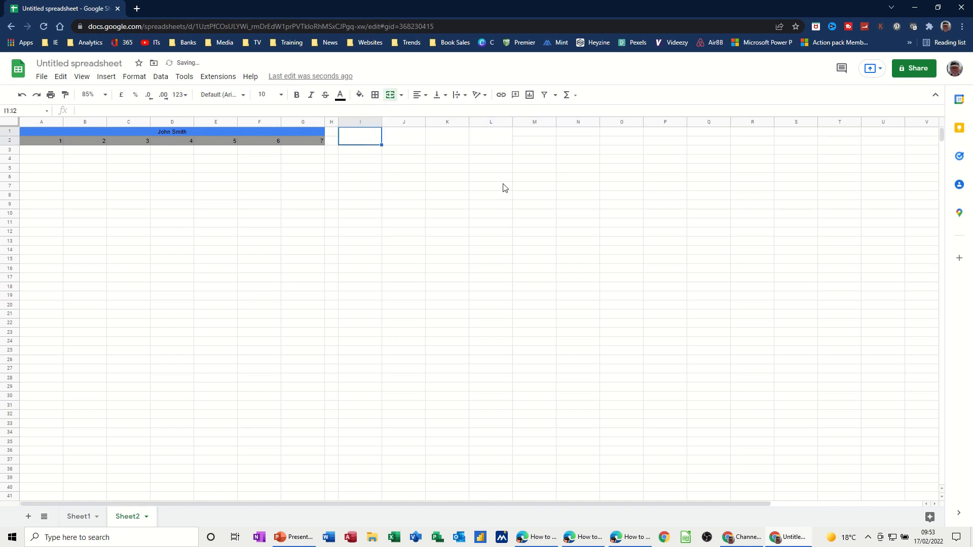
{"action": "type", "text": "Sick"}
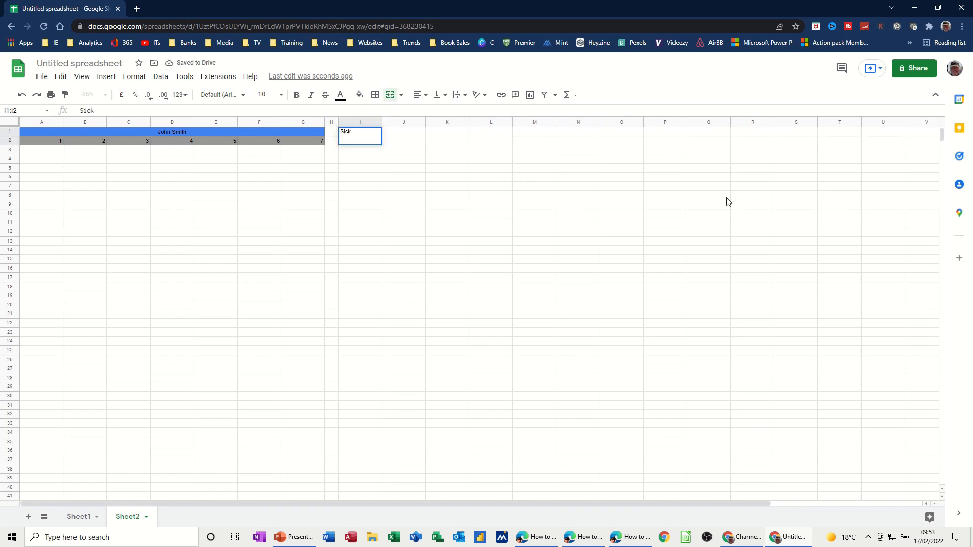
{"action": "type", "text": "Late"}
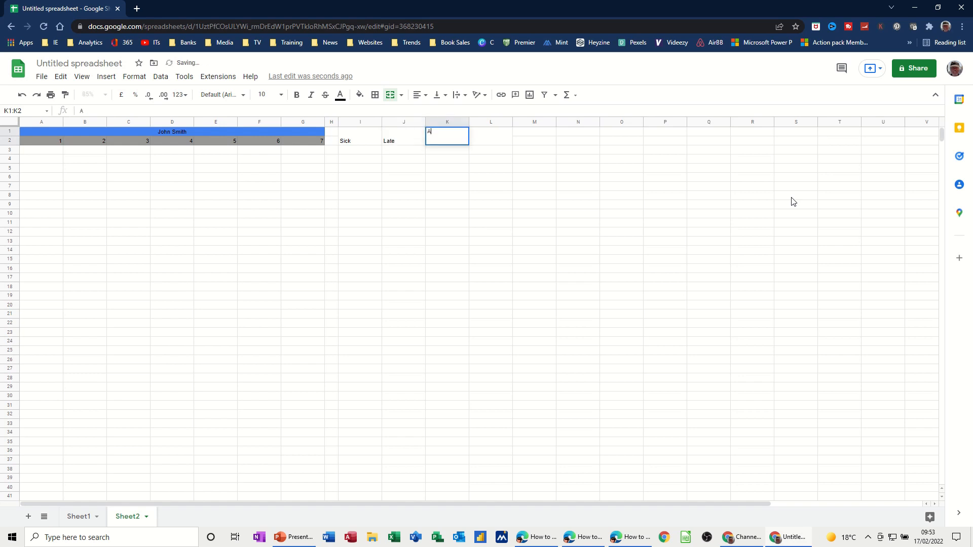
{"action": "type", "text": "Absent"}
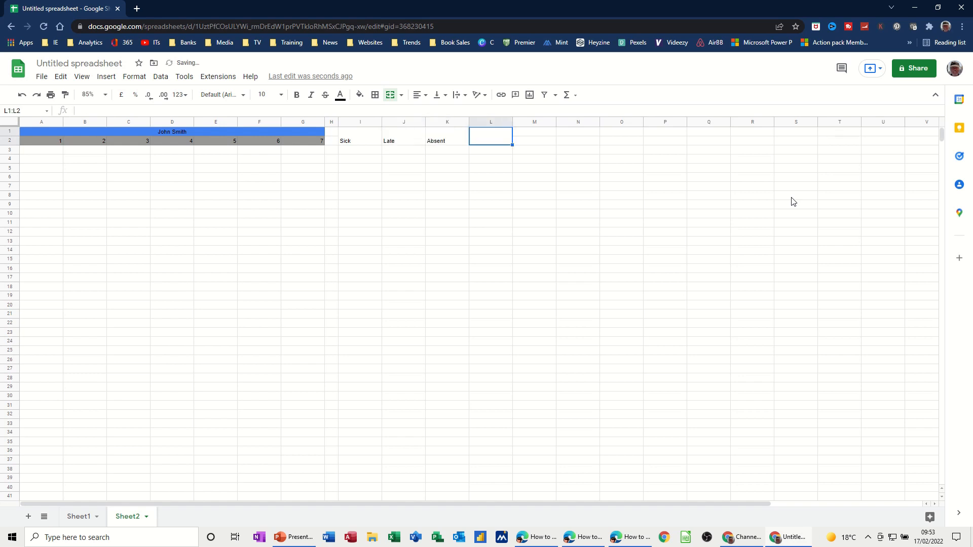
{"action": "type", "text": "Hols"}
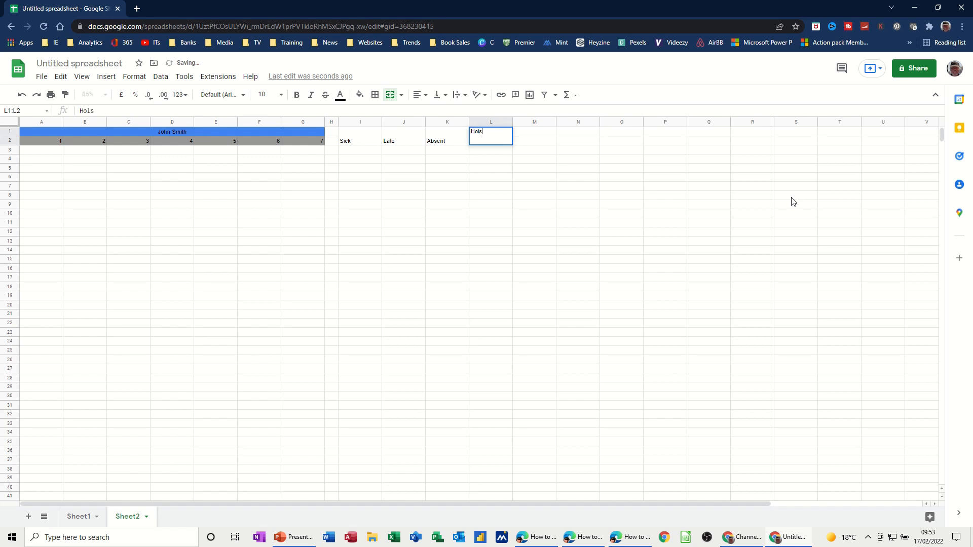
- Tilt the four absence headings upward with text rotation
{"action": "left_click", "coordinate": [359, 136]}
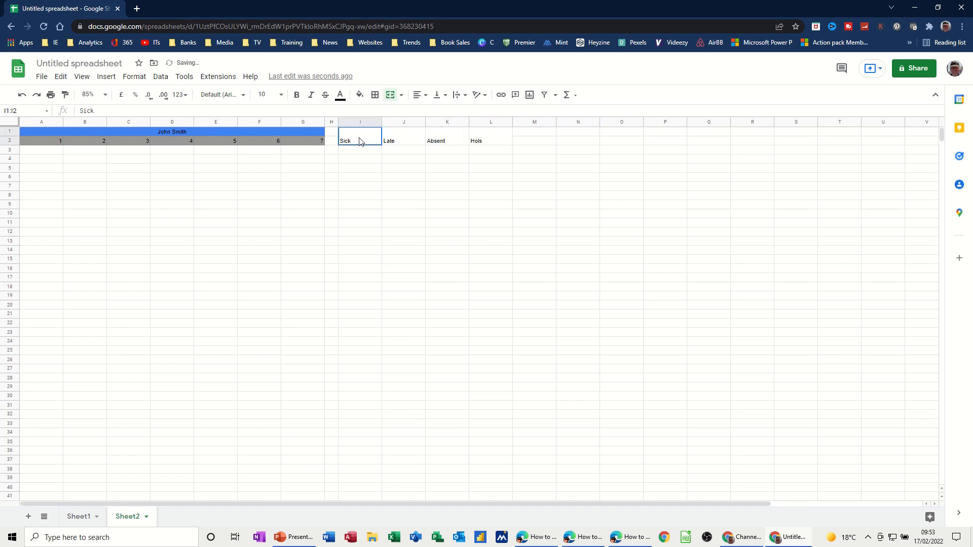
{"action": "left_click_drag", "start_coordinate": [360, 136], "coordinate": [490, 141]}
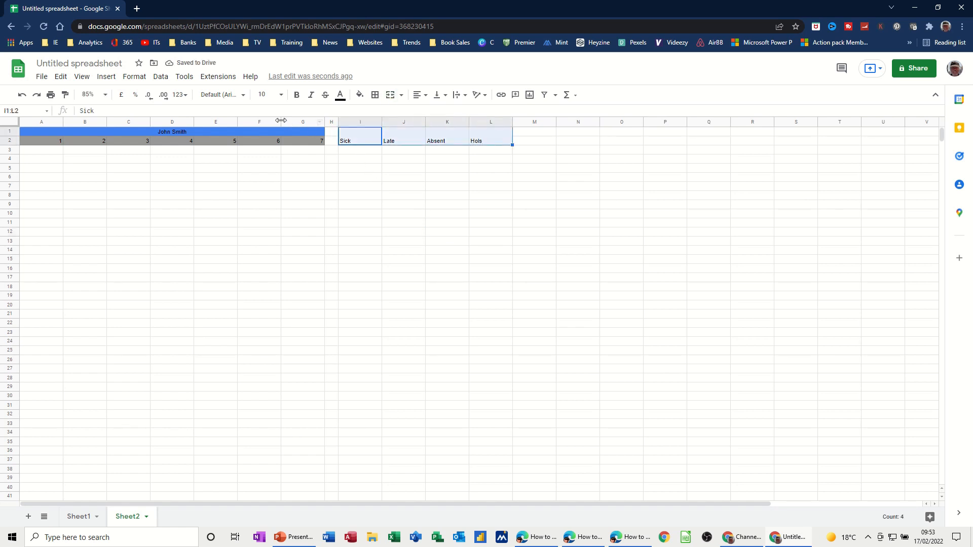
{"action": "left_click", "coordinate": [134, 76]}
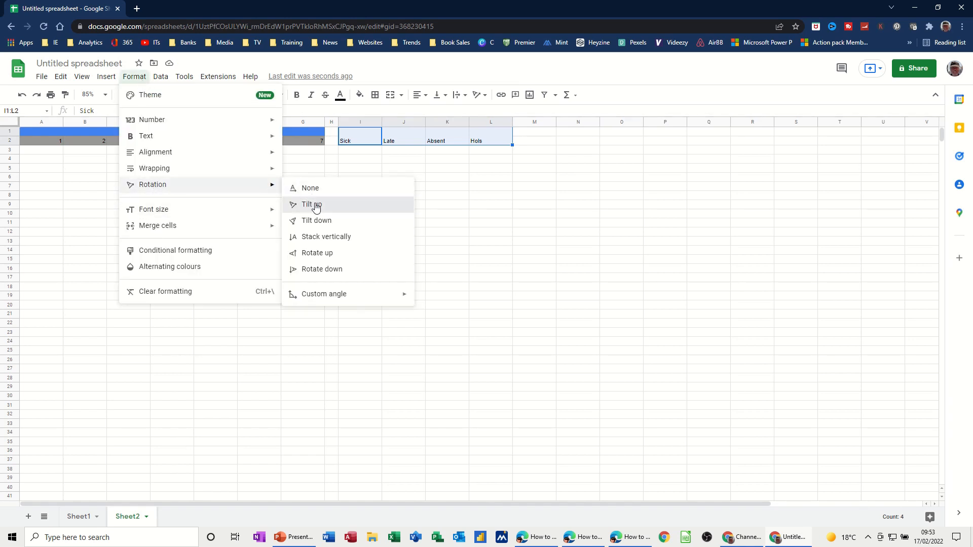
{"action": "left_click", "coordinate": [310, 204]}
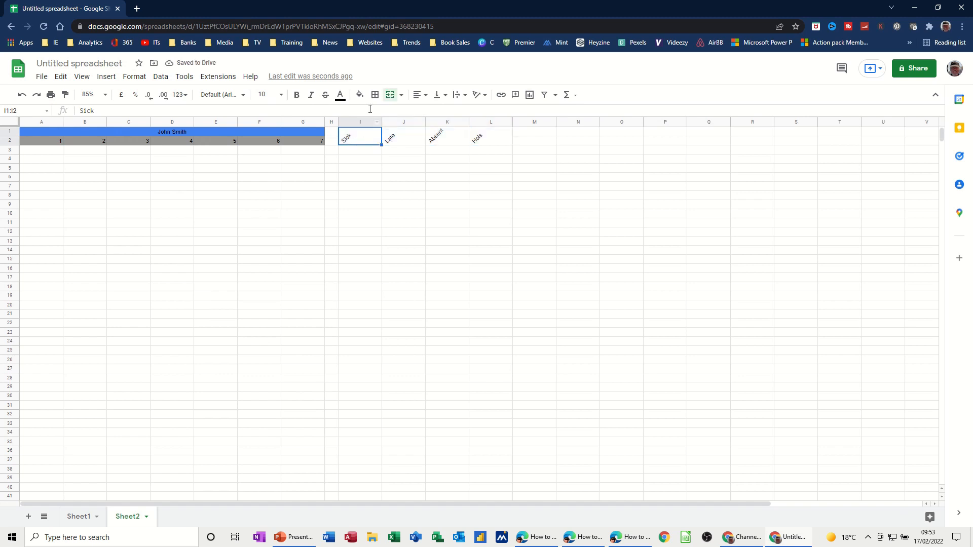
- Fill Sick orange, Late red, Absent black and Hols blue
{"action": "left_click", "coordinate": [359, 95]}
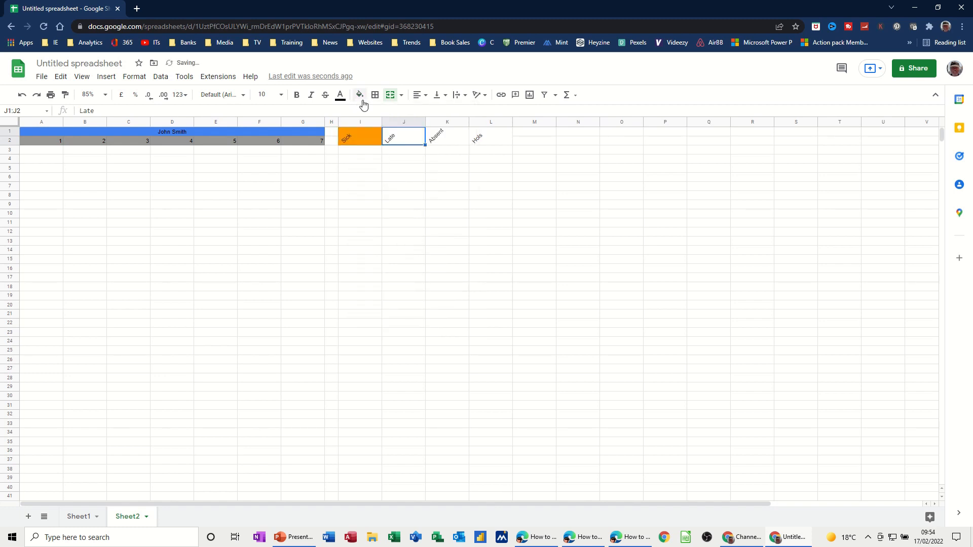
{"action": "left_click", "coordinate": [359, 95]}
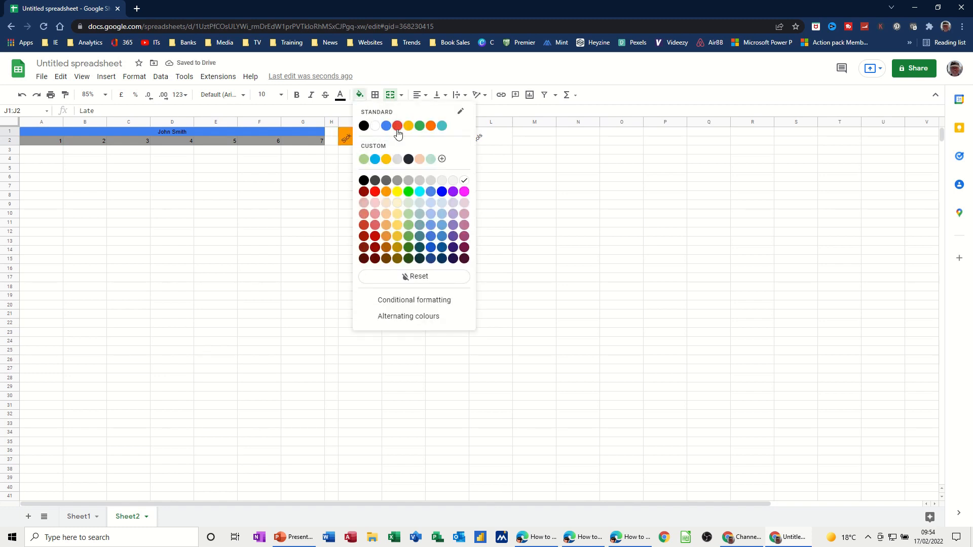
{"action": "left_click", "coordinate": [398, 125]}
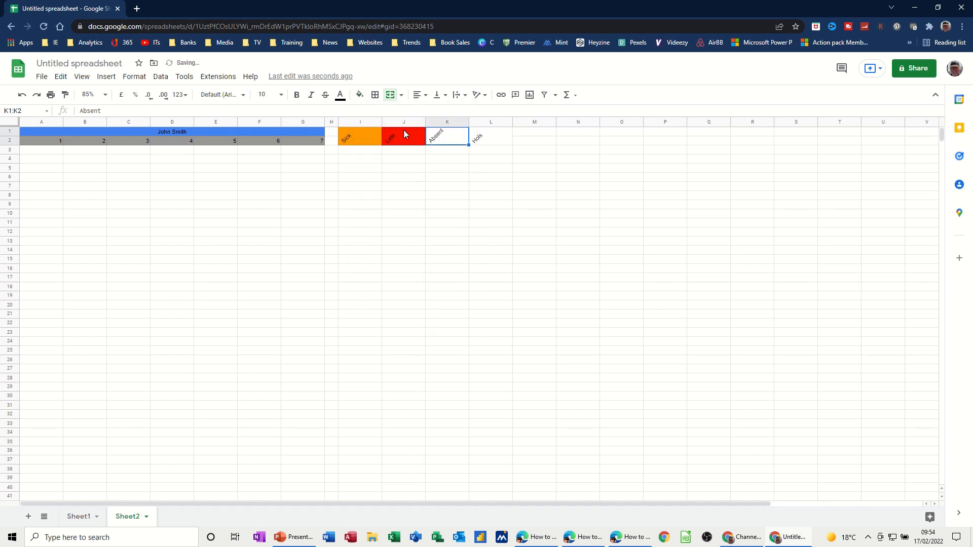
{"action": "left_click", "coordinate": [359, 95]}
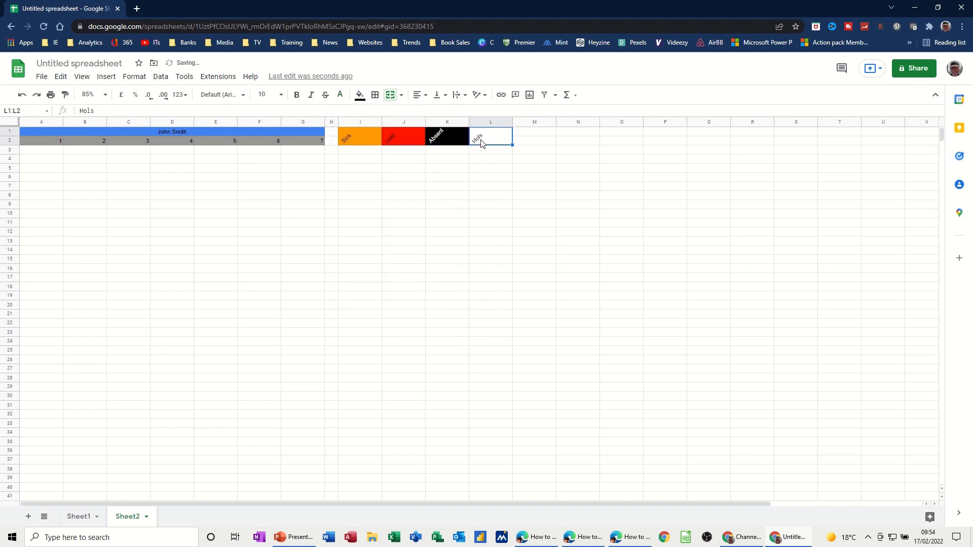
{"action": "left_click", "coordinate": [359, 95]}
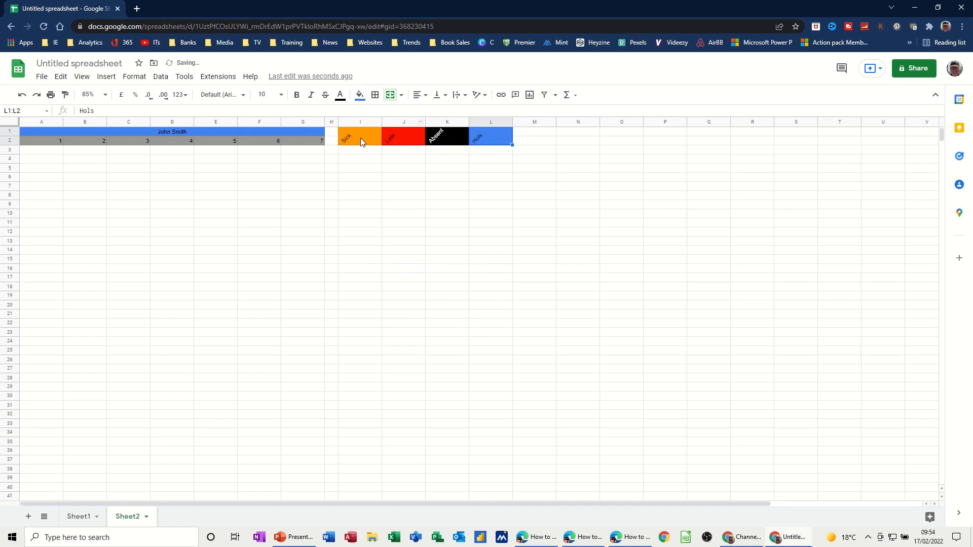
{"action": "left_click", "coordinate": [360, 149]}
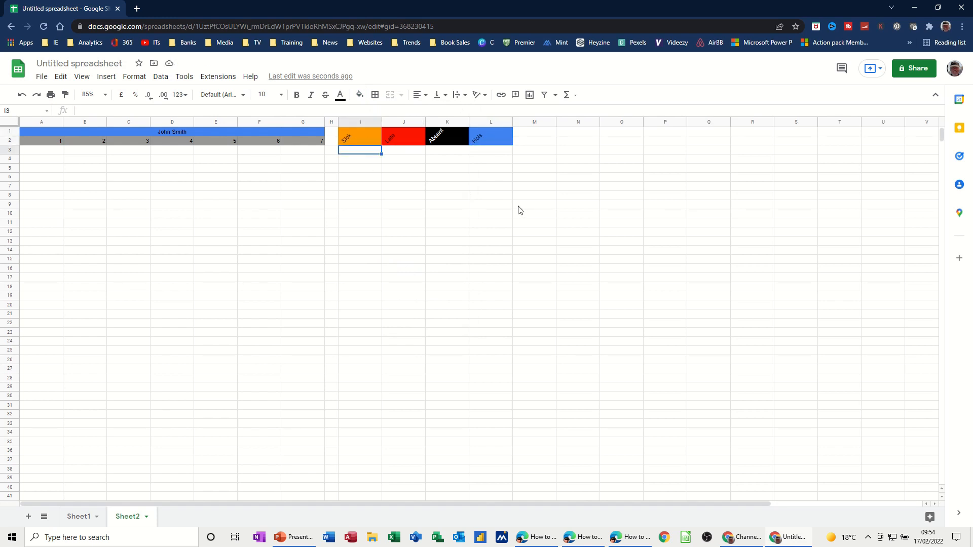
- Type S, L, A, H in I3:L3 and shade that row grey
{"action": "type", "text": "S"}
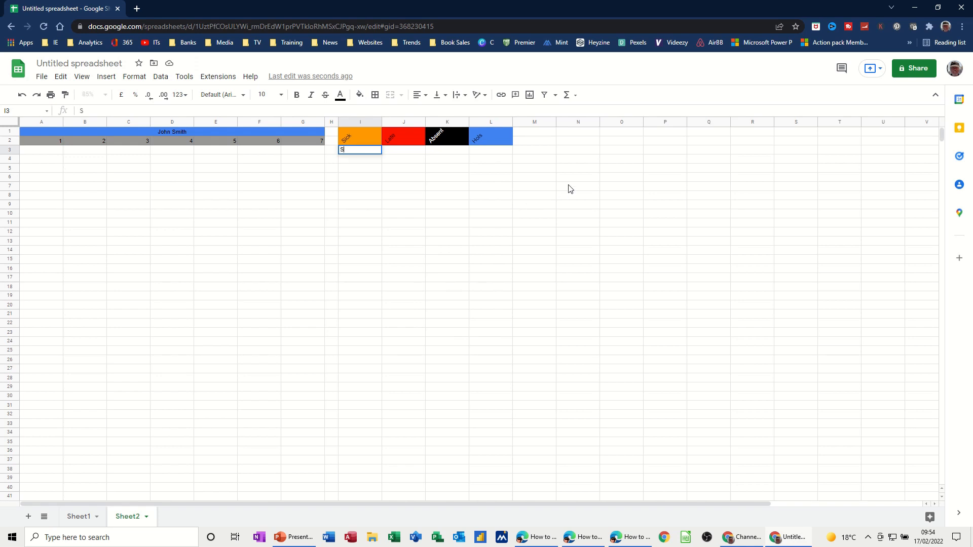
{"action": "type", "text": "L"}
{"action": "left_click", "coordinate": [447, 150]}
{"action": "type", "text": "A"}
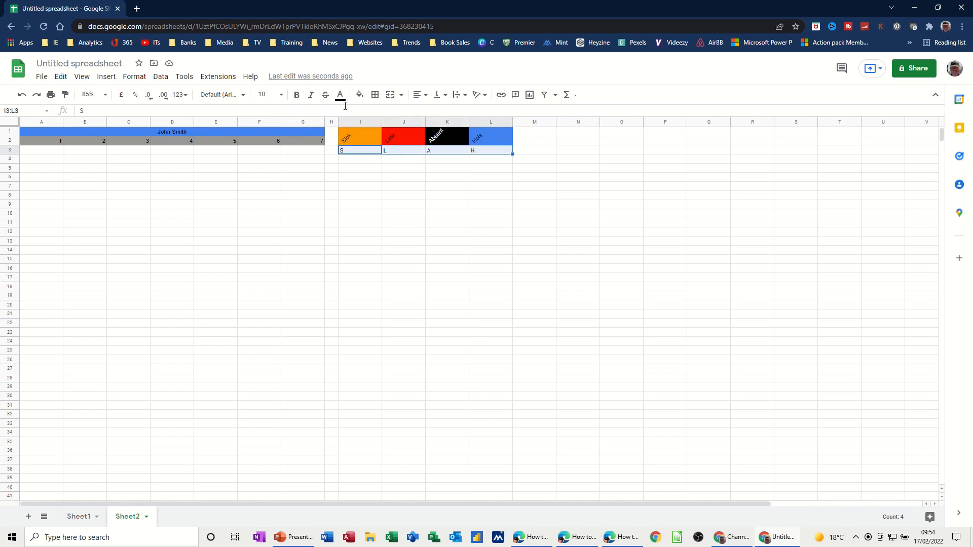
{"action": "left_click", "coordinate": [359, 95]}
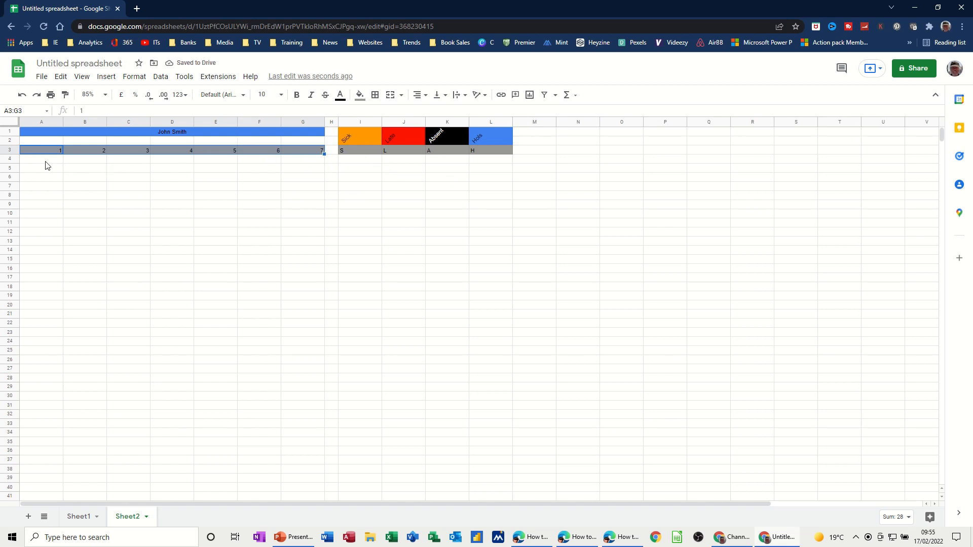
{"action": "left_click", "coordinate": [41, 158]}
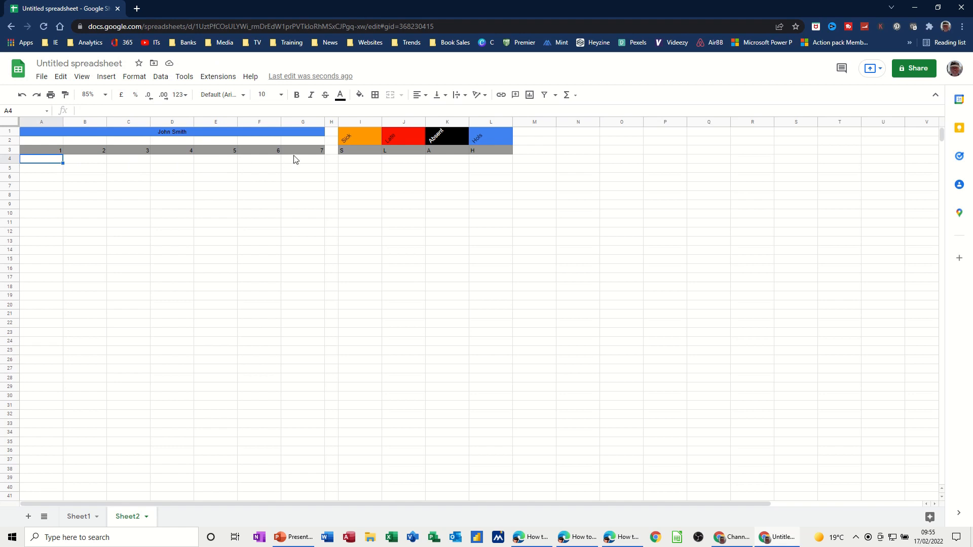
{"action": "mouse_move", "coordinate": [193, 170]}
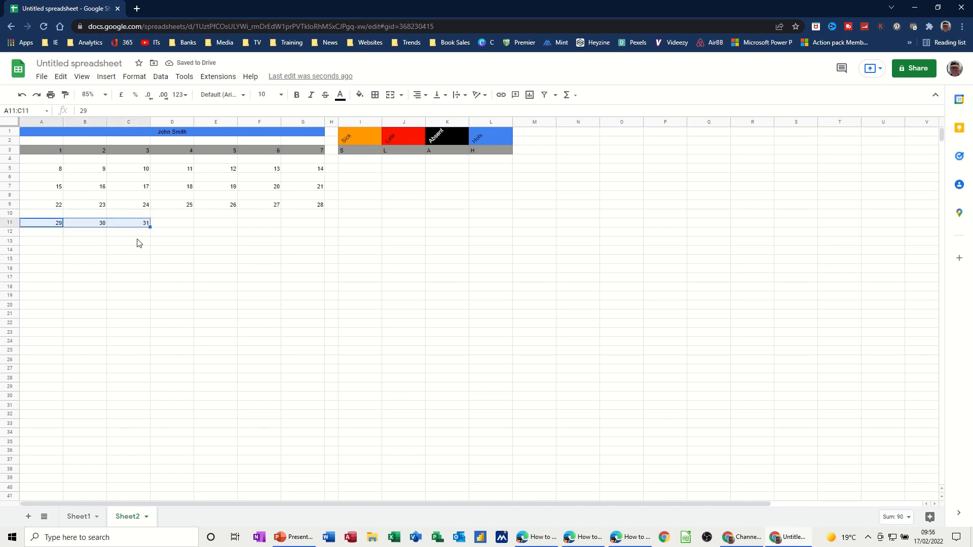
- Merge row 2 across the calendar width and enter 'January'
{"action": "left_click", "coordinate": [129, 231]}
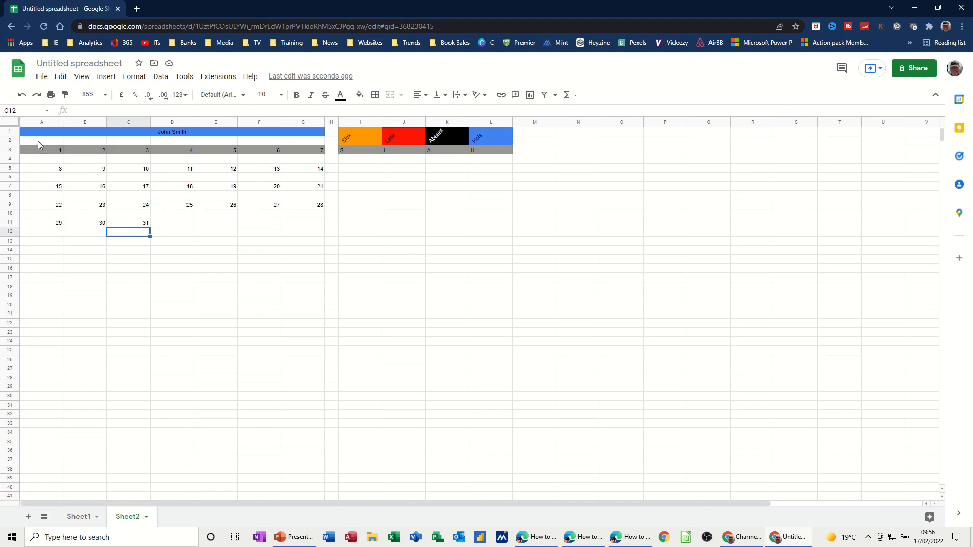
{"action": "left_click_drag", "start_coordinate": [41, 140], "coordinate": [320, 141]}
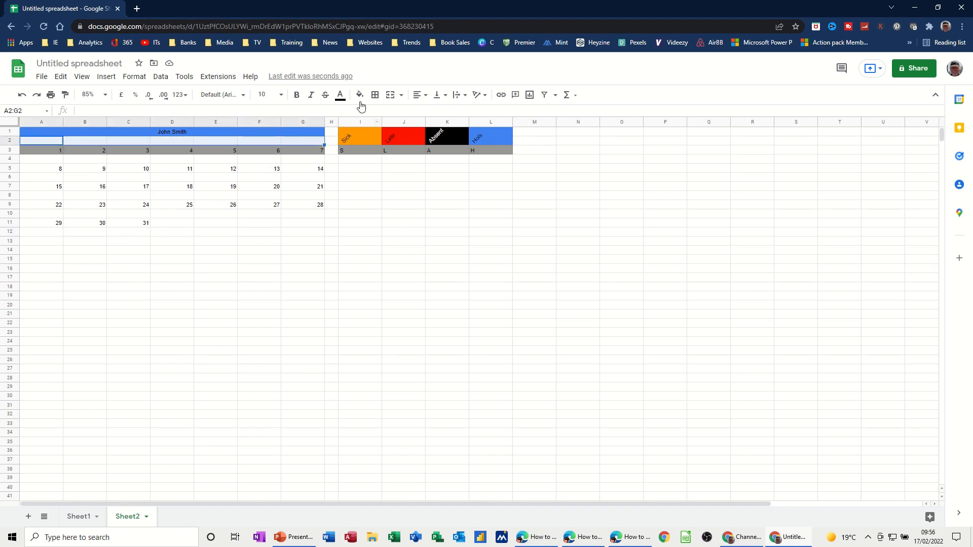
{"action": "left_click", "coordinate": [389, 94]}
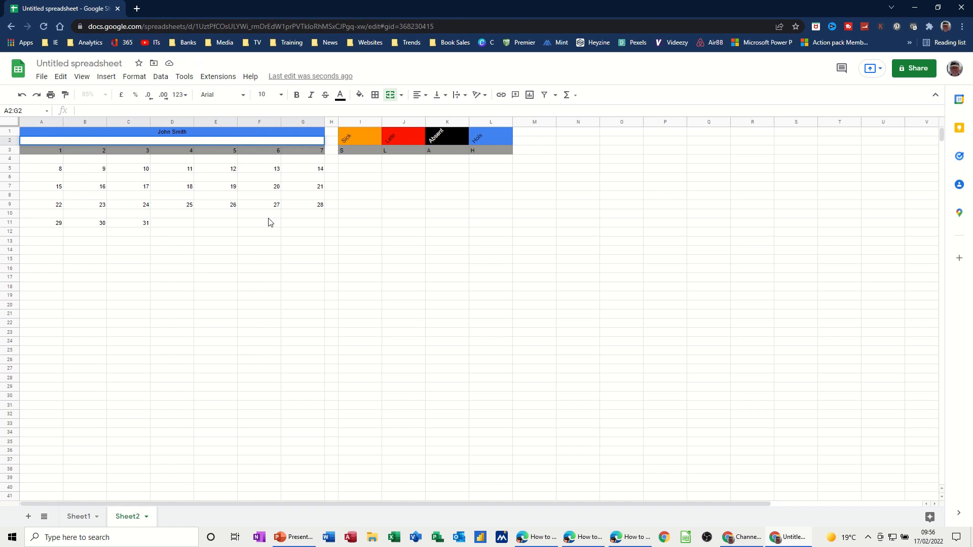
{"action": "type", "text": "January"}
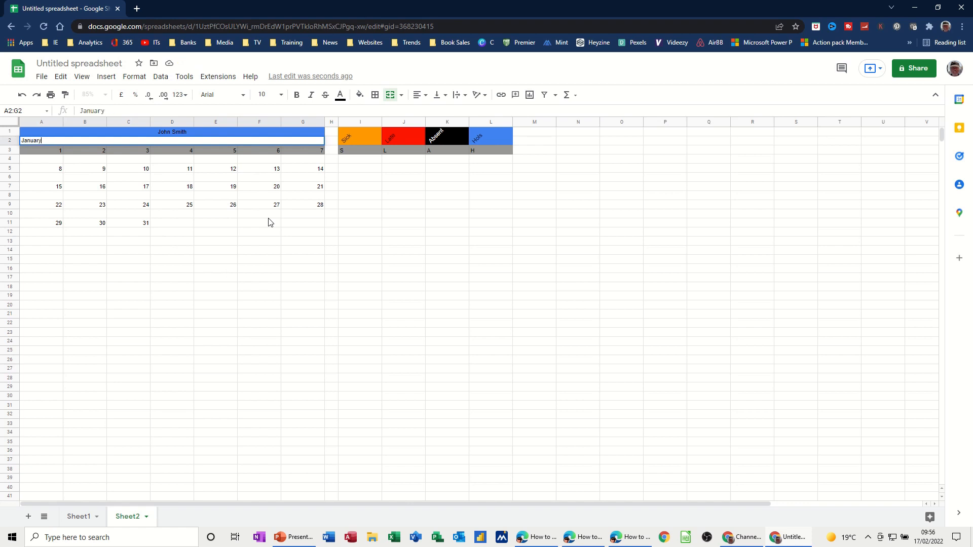
{"action": "left_click", "coordinate": [84, 205]}
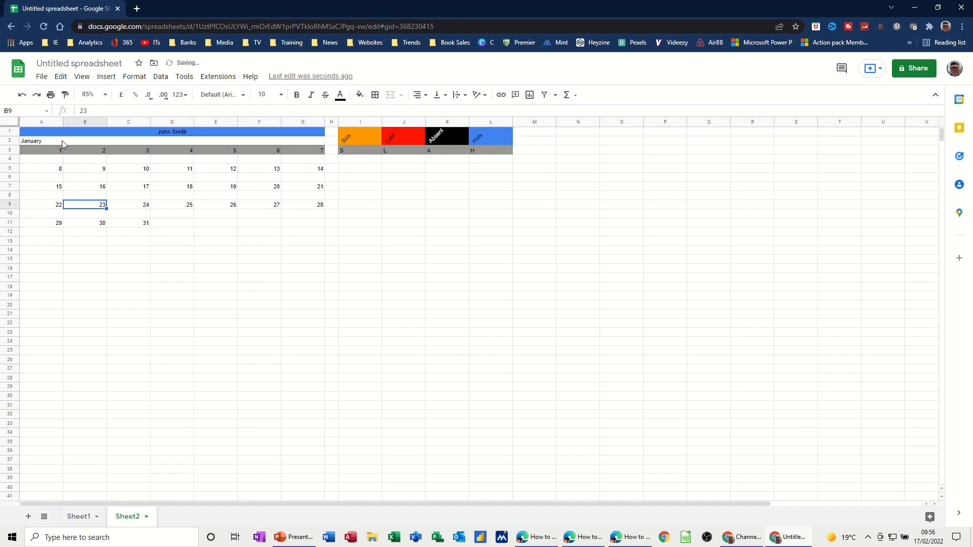
- Centre the January heading and shade it light salmon
{"action": "left_click", "coordinate": [416, 95]}
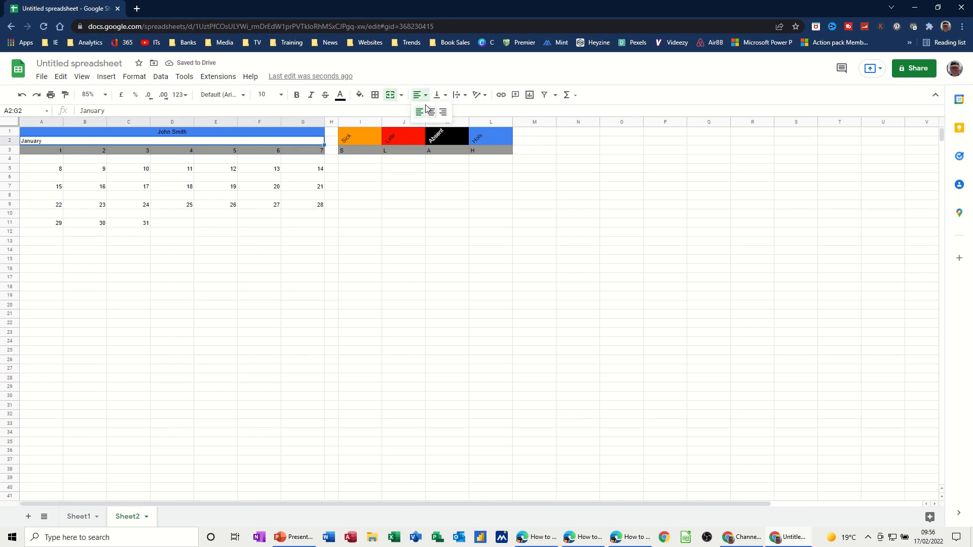
{"action": "left_click", "coordinate": [430, 111]}
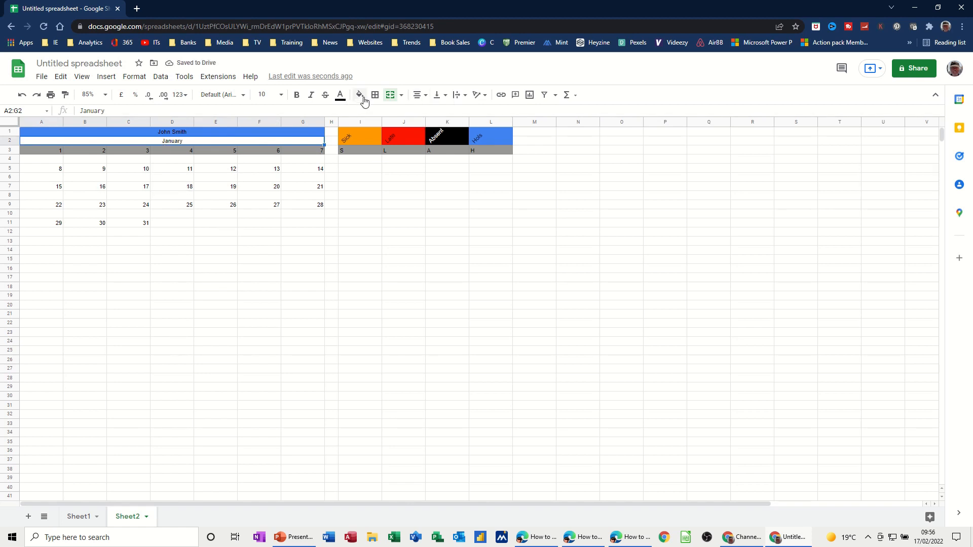
{"action": "left_click", "coordinate": [358, 95]}
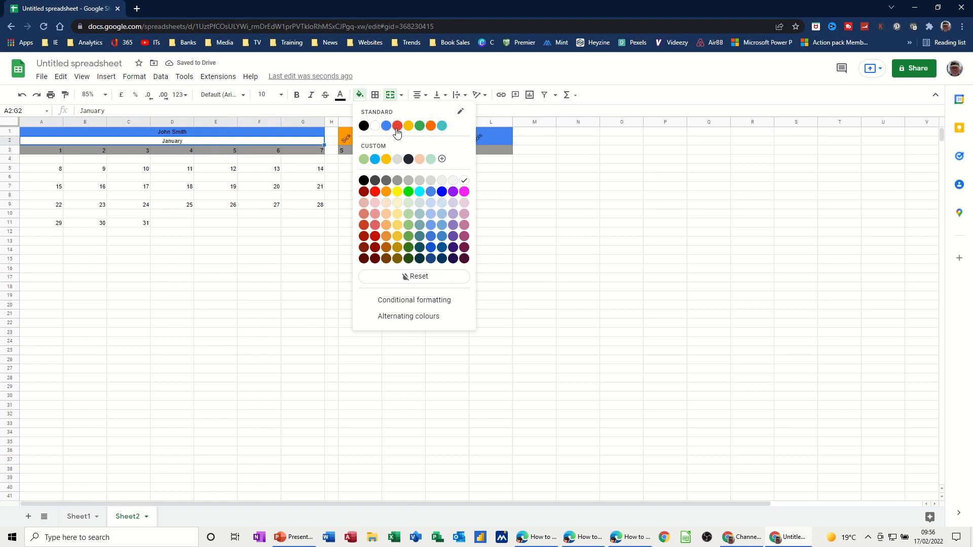
{"action": "left_click", "coordinate": [397, 127]}
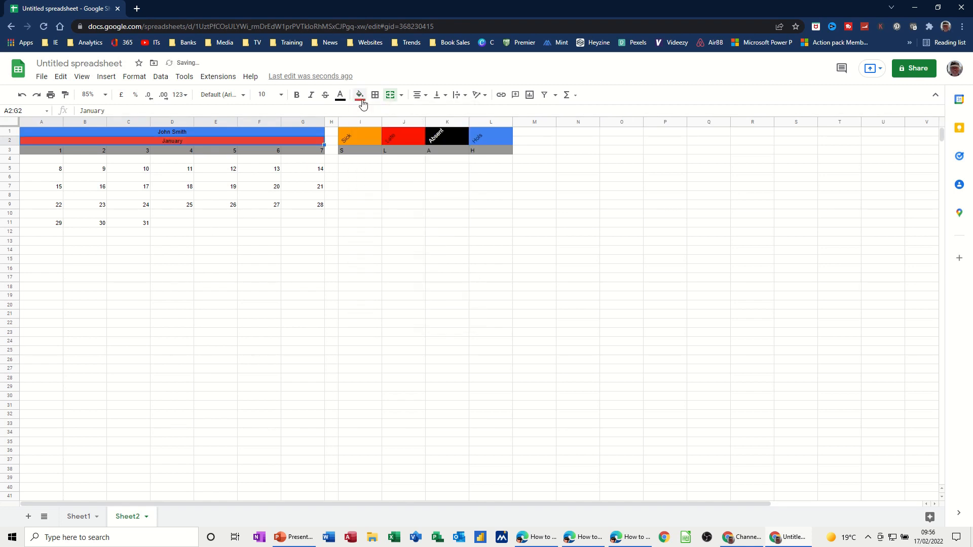
{"action": "left_click", "coordinate": [359, 95]}
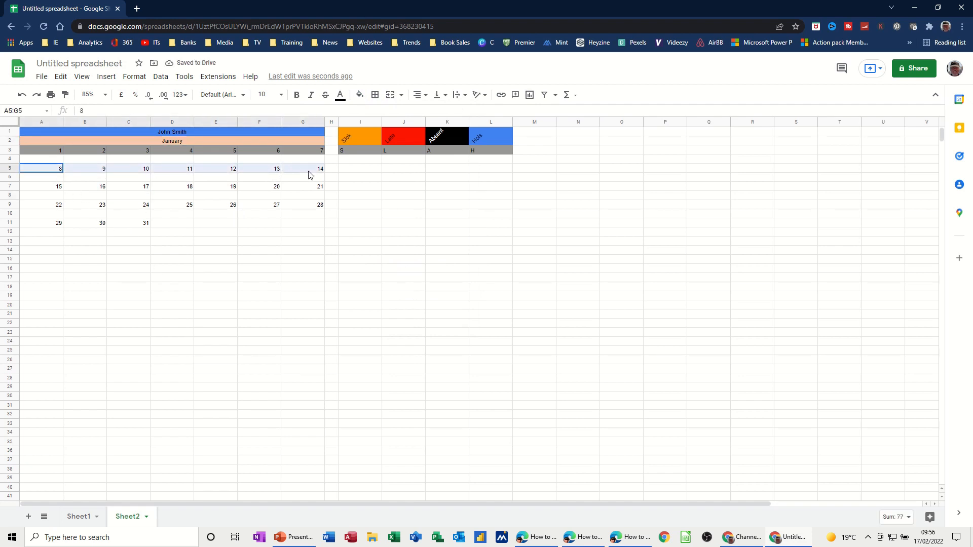
- Grey the date rows, then copy the S L A H code row and paste it further down
{"action": "left_click", "coordinate": [359, 94]}
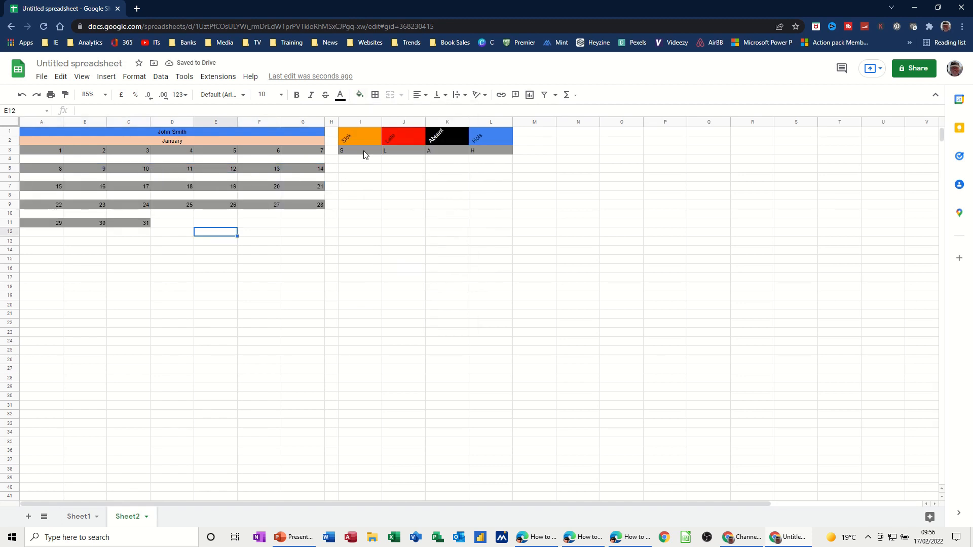
{"action": "left_click_drag", "start_coordinate": [360, 150], "coordinate": [491, 150]}
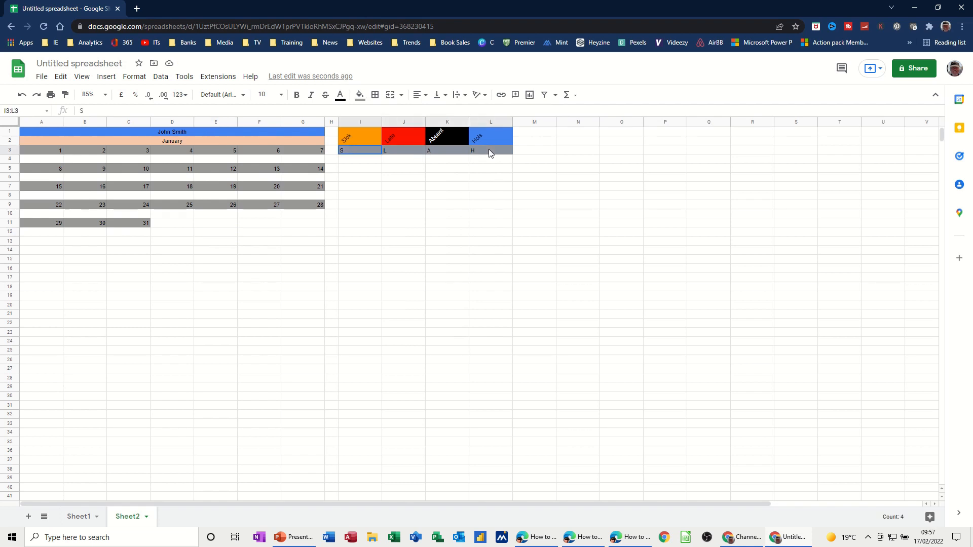
{"action": "key", "text": "ctrl+c"}
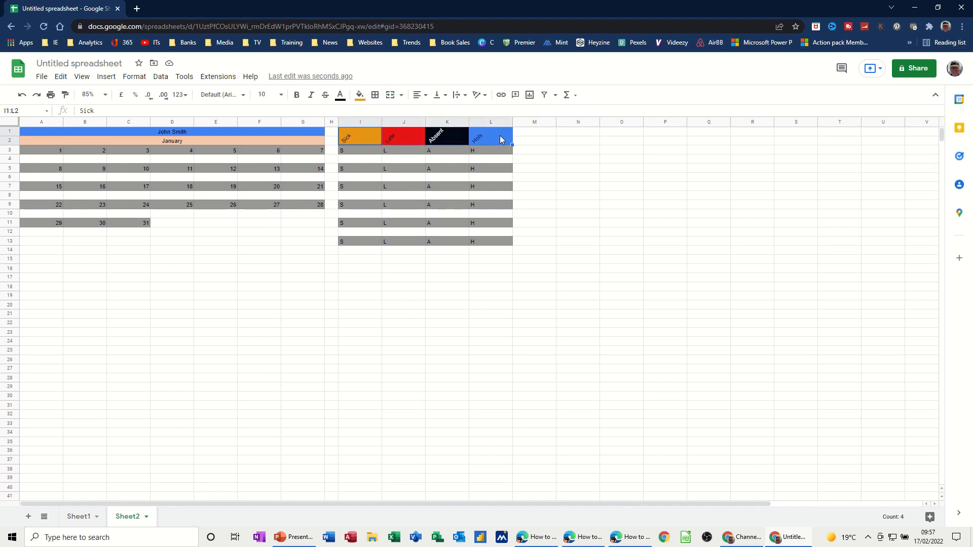
{"action": "left_click", "coordinate": [360, 241]}
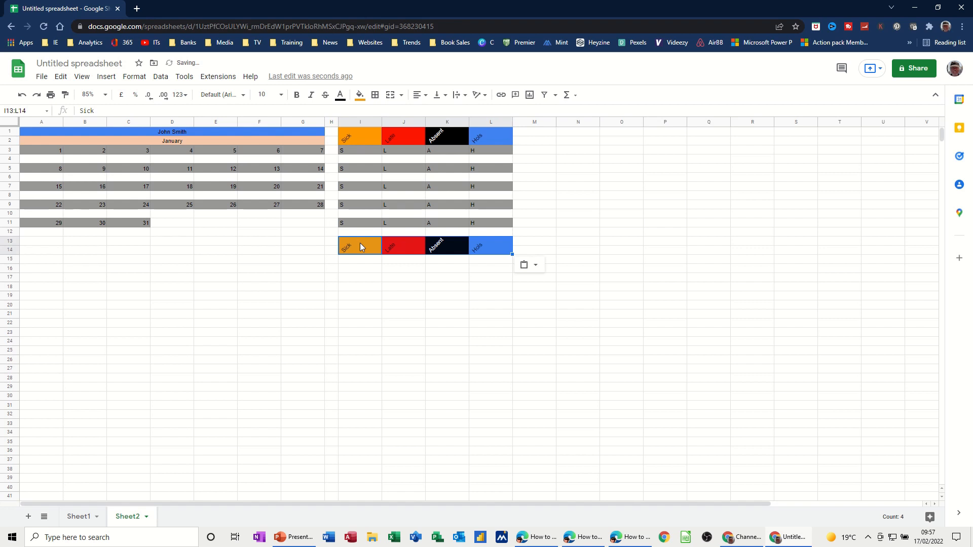
{"action": "left_click", "coordinate": [359, 259]}
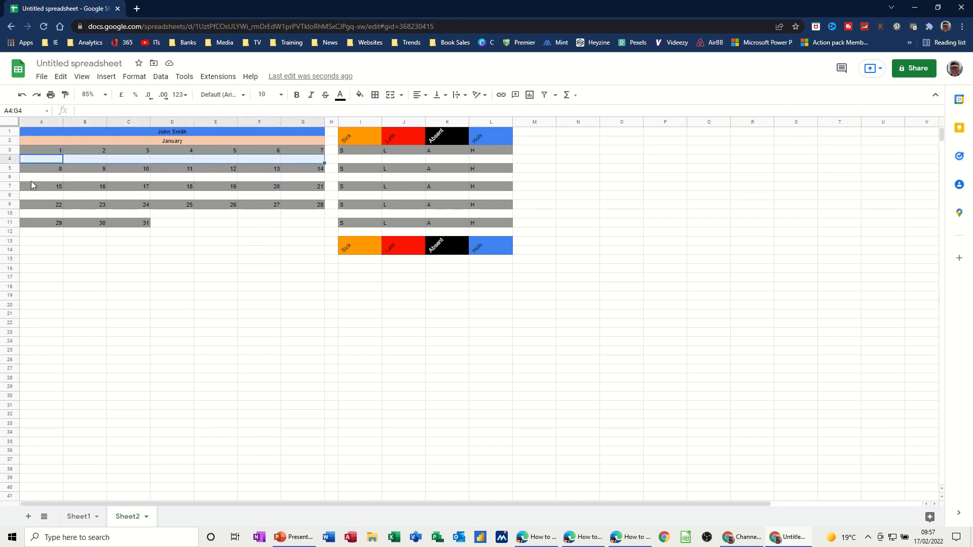
- Multi-select the blank rows under each January week and open the Format menu
{"action": "left_click", "coordinate": [41, 177]}
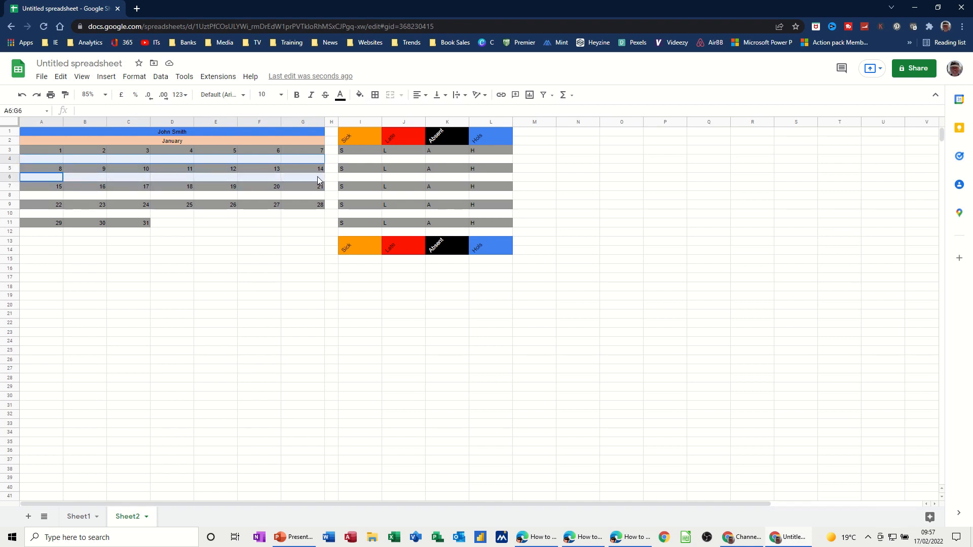
{"action": "left_click", "coordinate": [41, 195]}
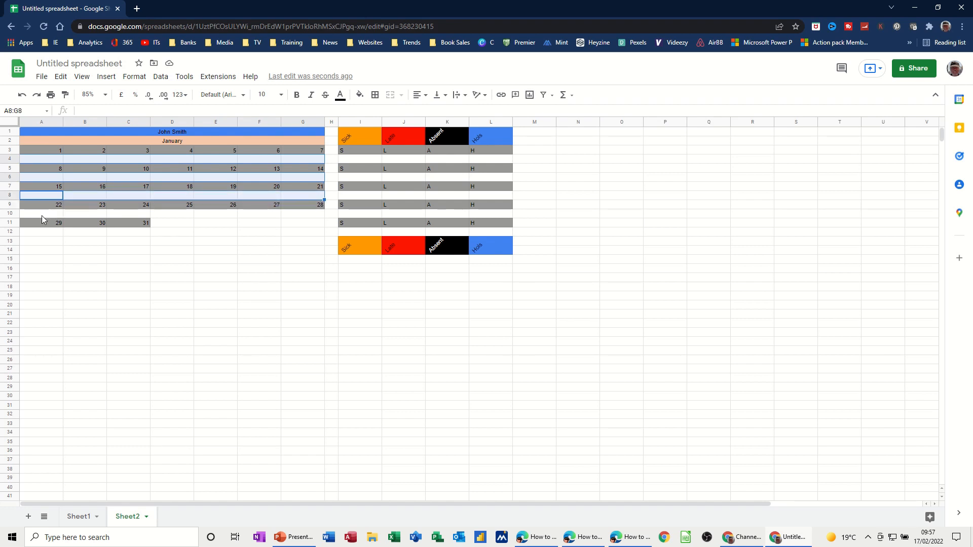
{"action": "left_click", "coordinate": [41, 213]}
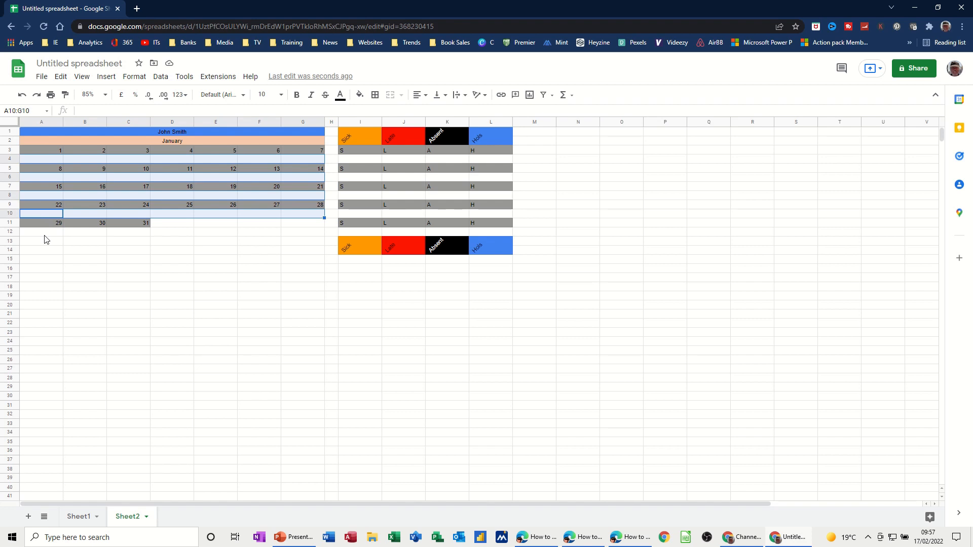
{"action": "left_click", "coordinate": [41, 232]}
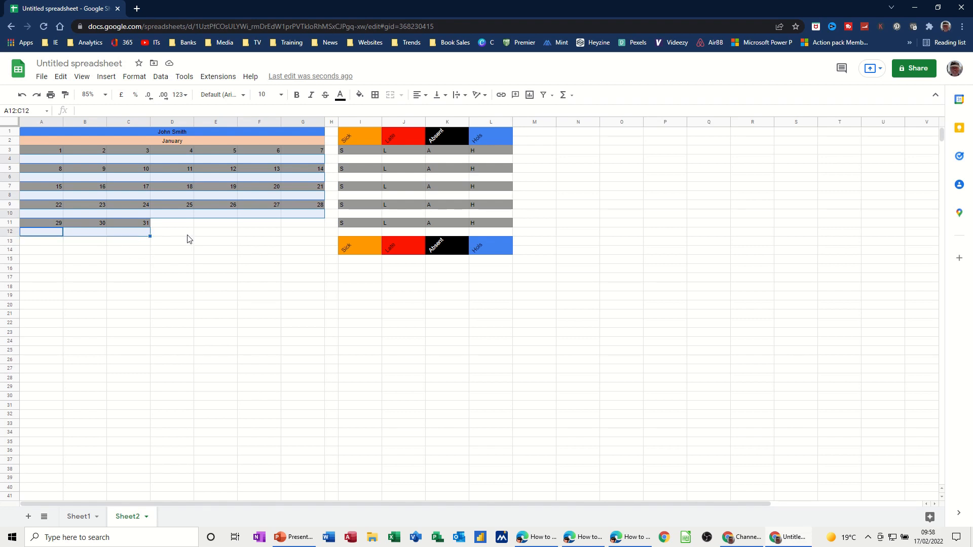
{"action": "left_click", "coordinate": [134, 75]}
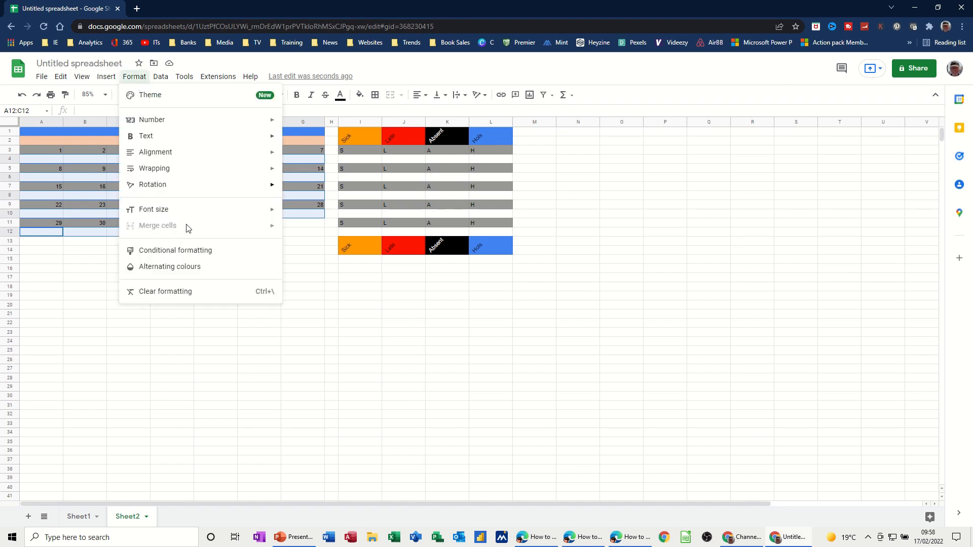
- Add an 'Is equal to' conditional formatting rule colouring cells containing S orange
{"action": "left_click", "coordinate": [176, 250]}
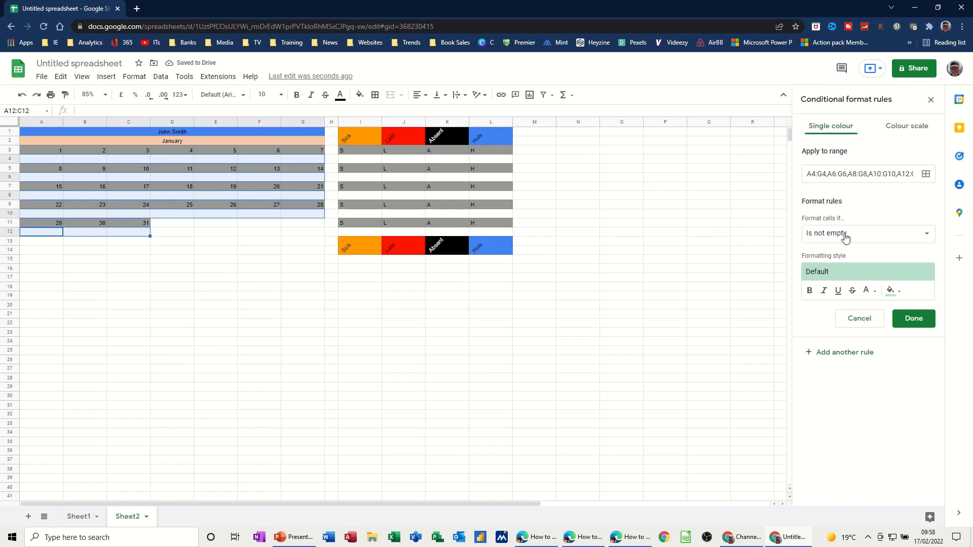
{"action": "left_click", "coordinate": [867, 233]}
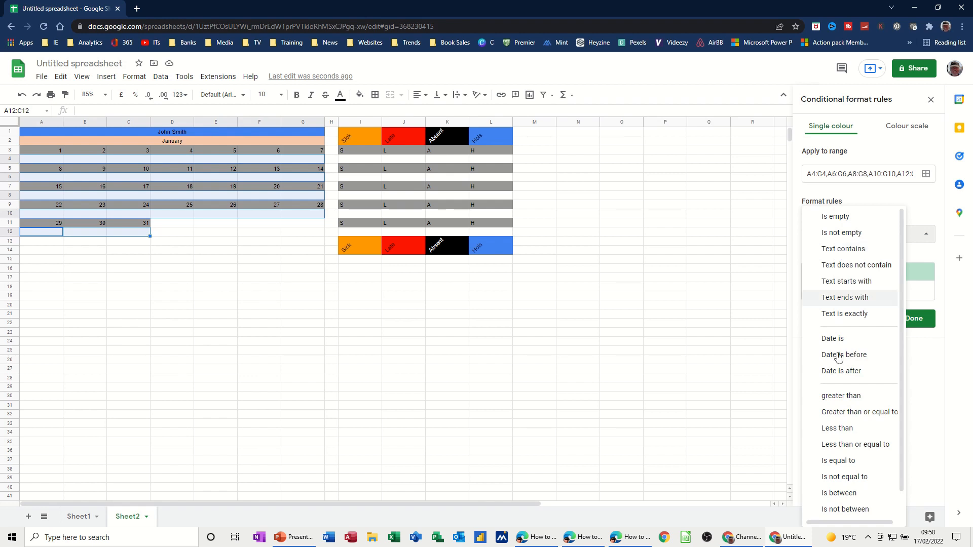
{"action": "left_click", "coordinate": [839, 461]}
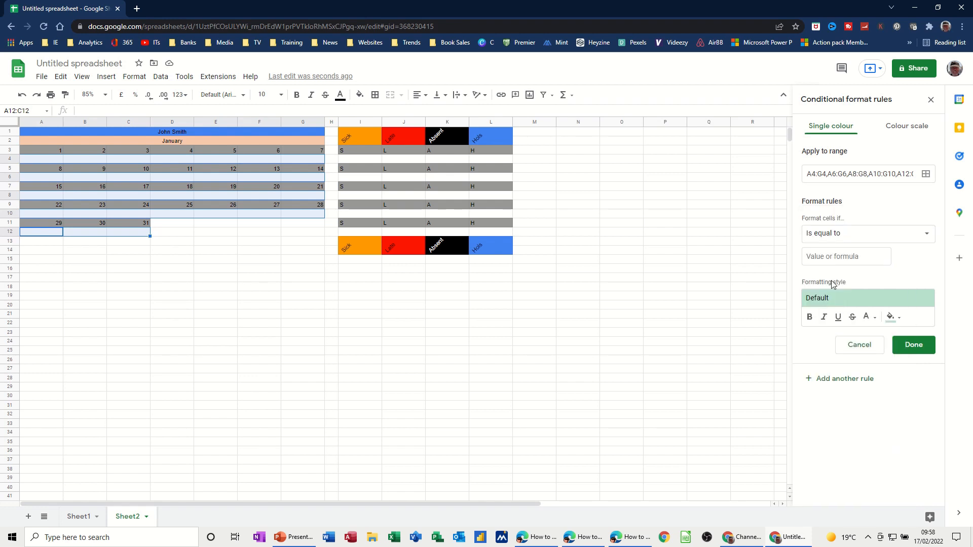
{"action": "left_click", "coordinate": [846, 257]}
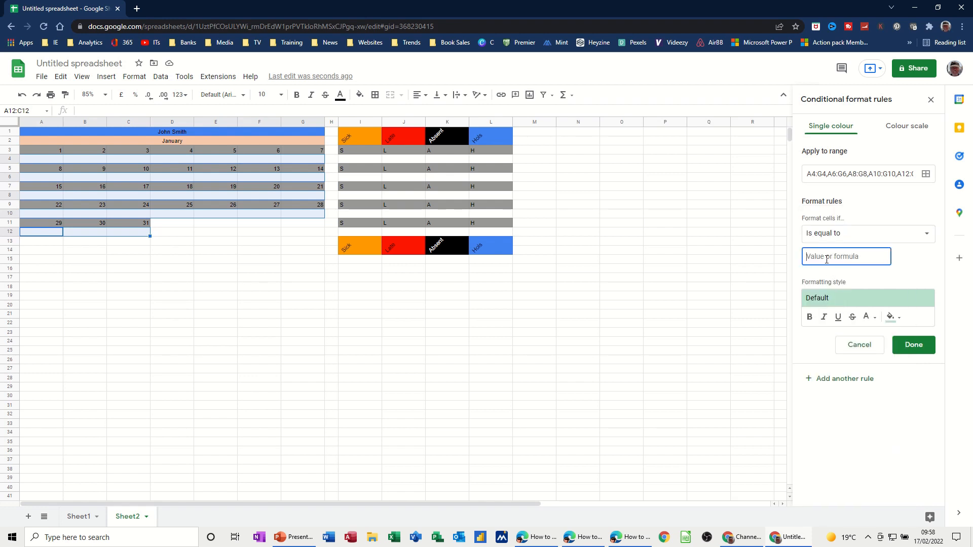
{"action": "type", "text": "S"}
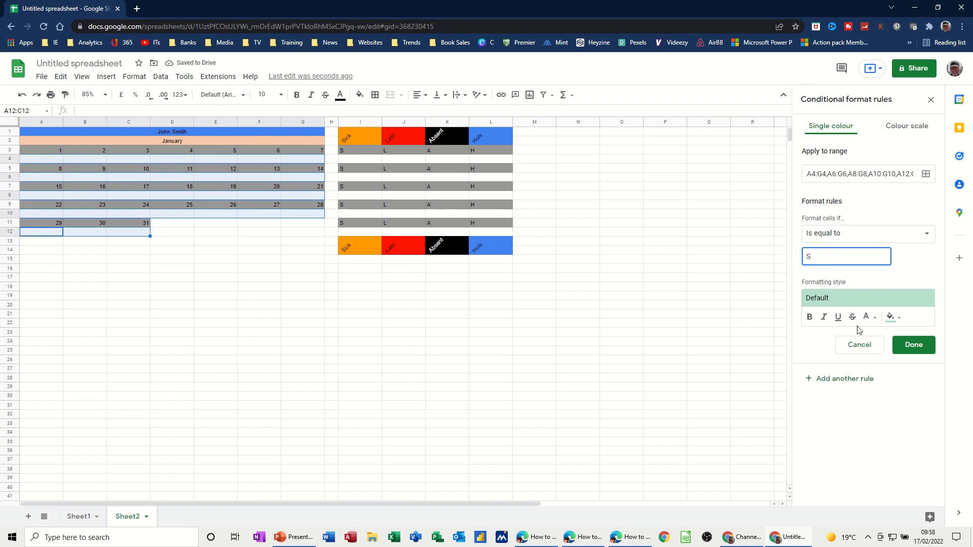
{"action": "mouse_move", "coordinate": [890, 317]}
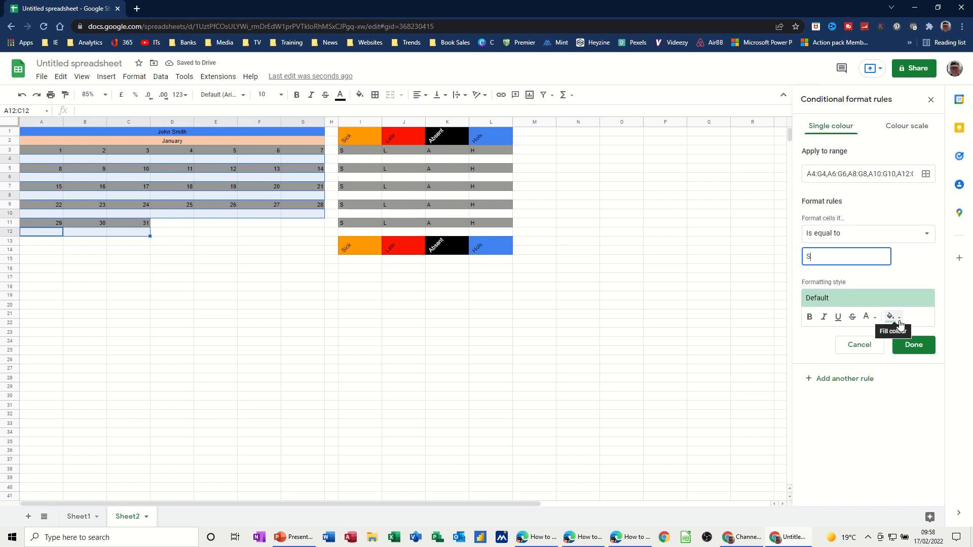
{"action": "left_click", "coordinate": [866, 318]}
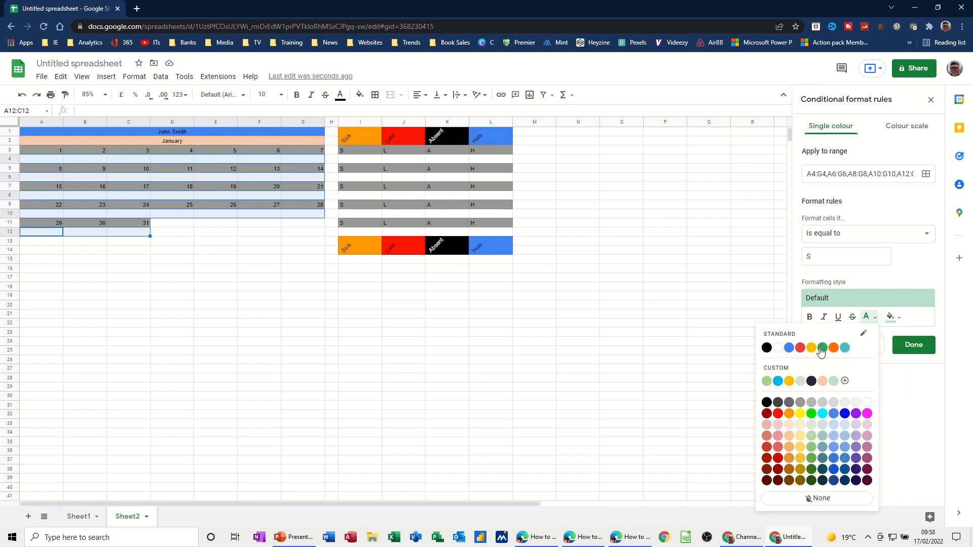
{"action": "left_click", "coordinate": [822, 347]}
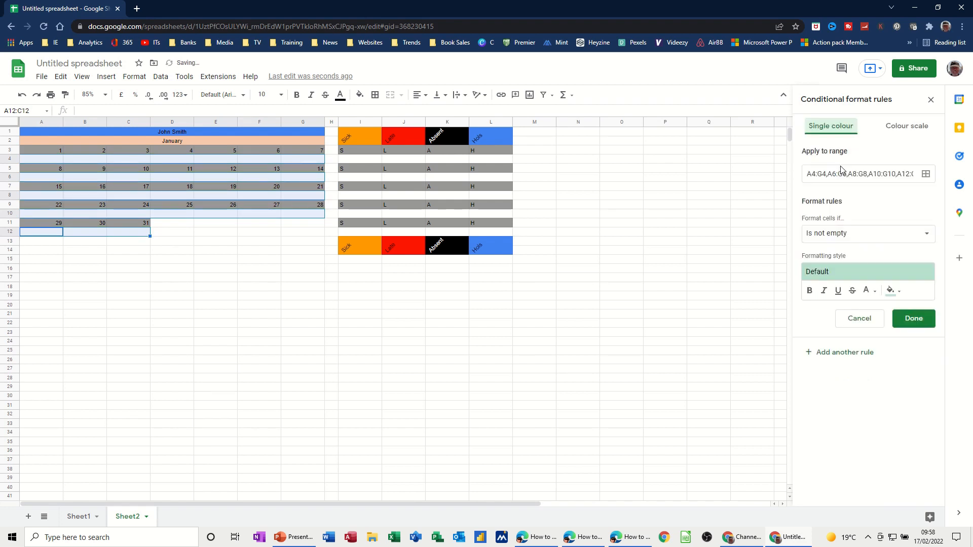
- Add a rule for cells equal to A with black fill and white text
{"action": "left_click", "coordinate": [867, 233]}
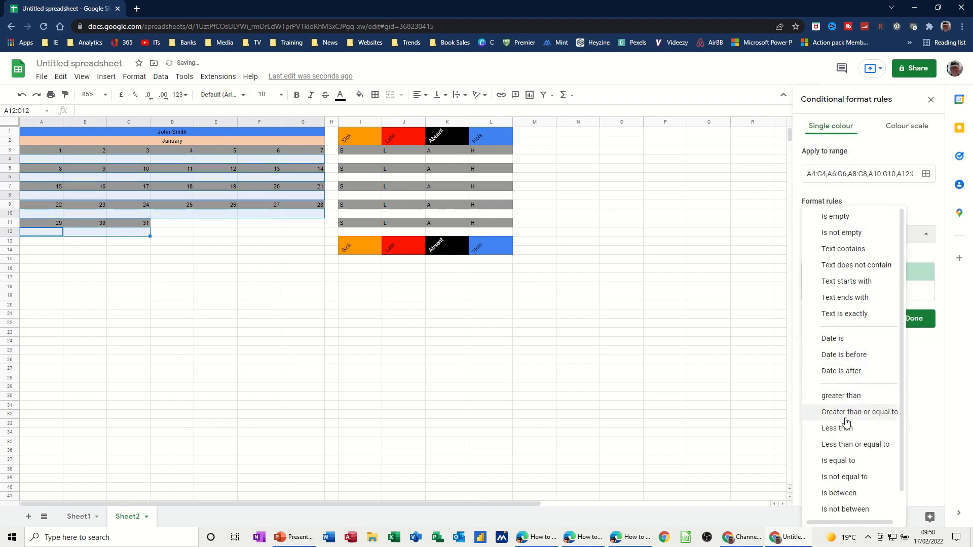
{"action": "left_click", "coordinate": [838, 461]}
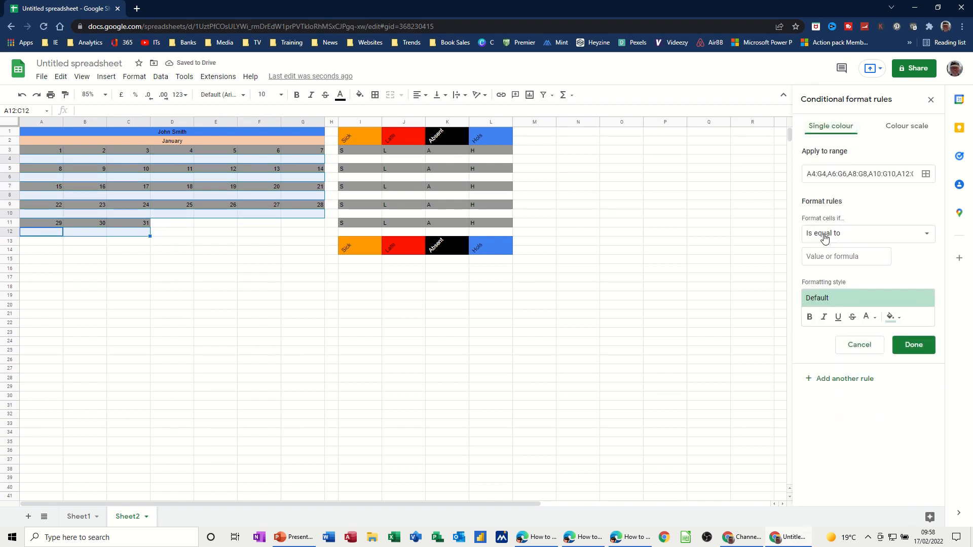
{"action": "type", "text": "A"}
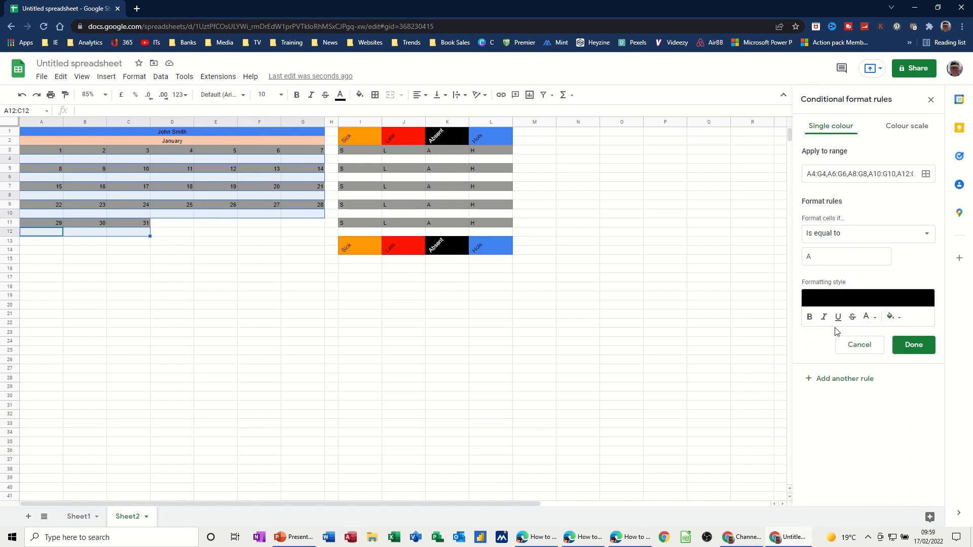
{"action": "left_click", "coordinate": [866, 317]}
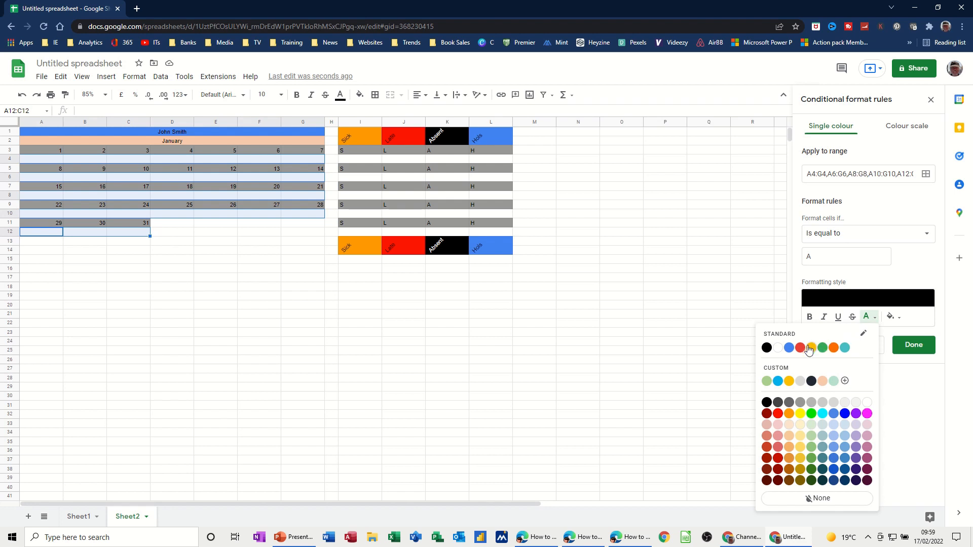
{"action": "left_click", "coordinate": [810, 348]}
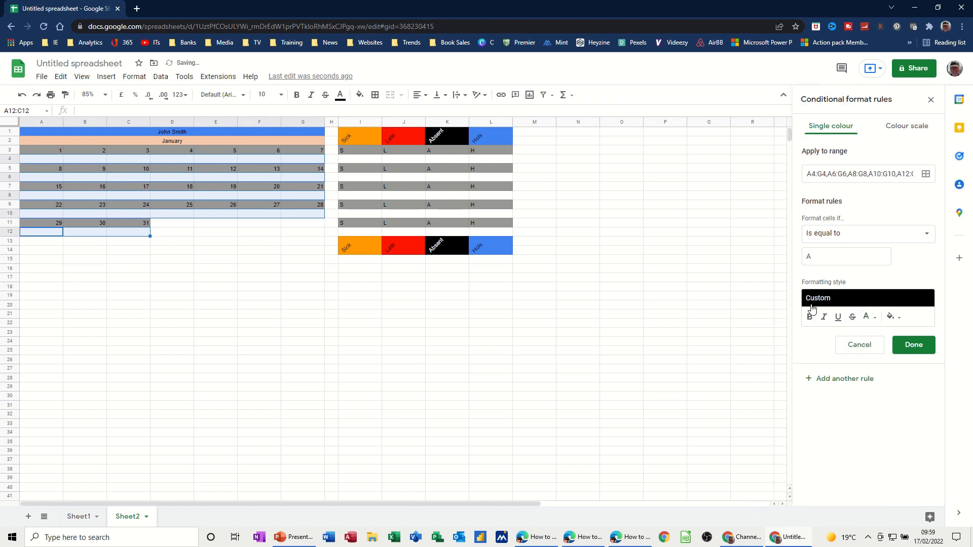
{"action": "left_click", "coordinate": [913, 345]}
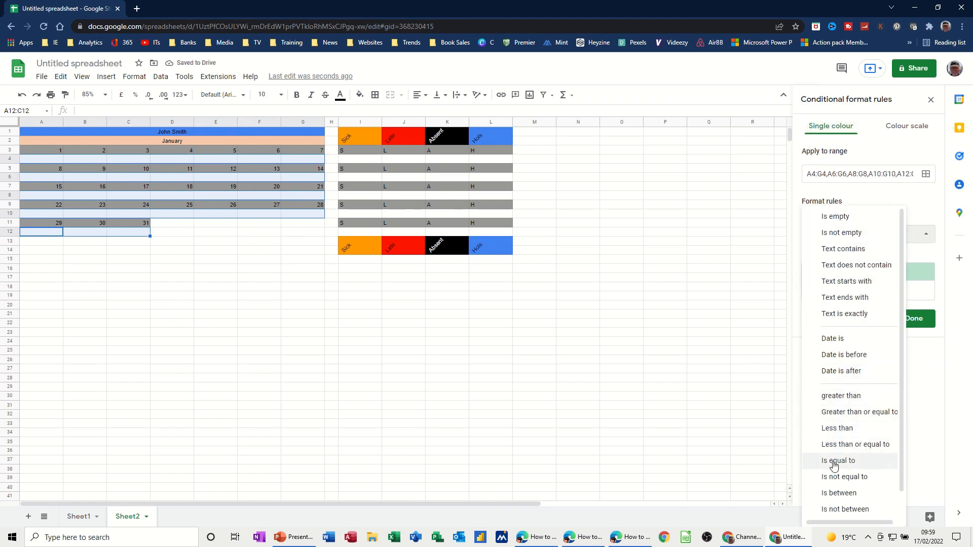
- Add a rule filling cells equal to L red
{"action": "left_click", "coordinate": [839, 461]}
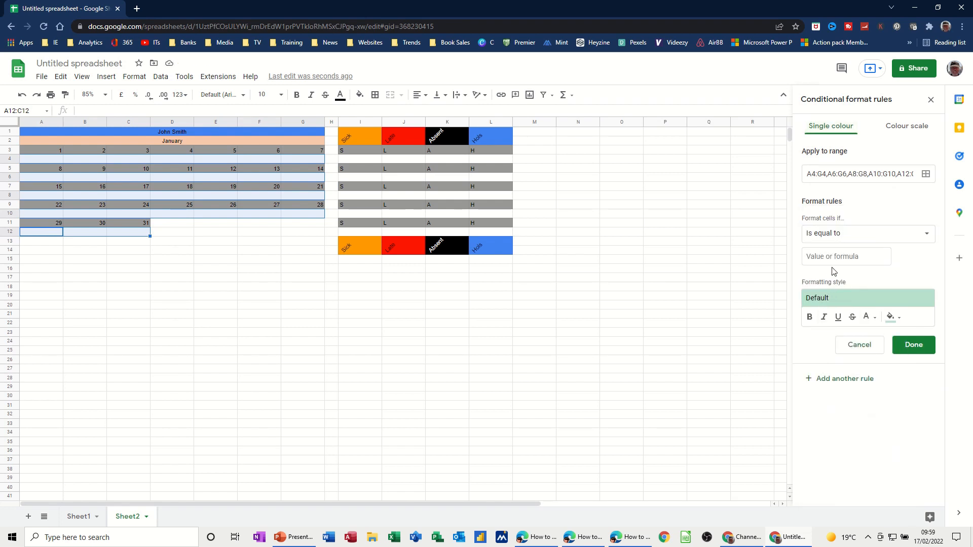
{"action": "left_click", "coordinate": [845, 256]}
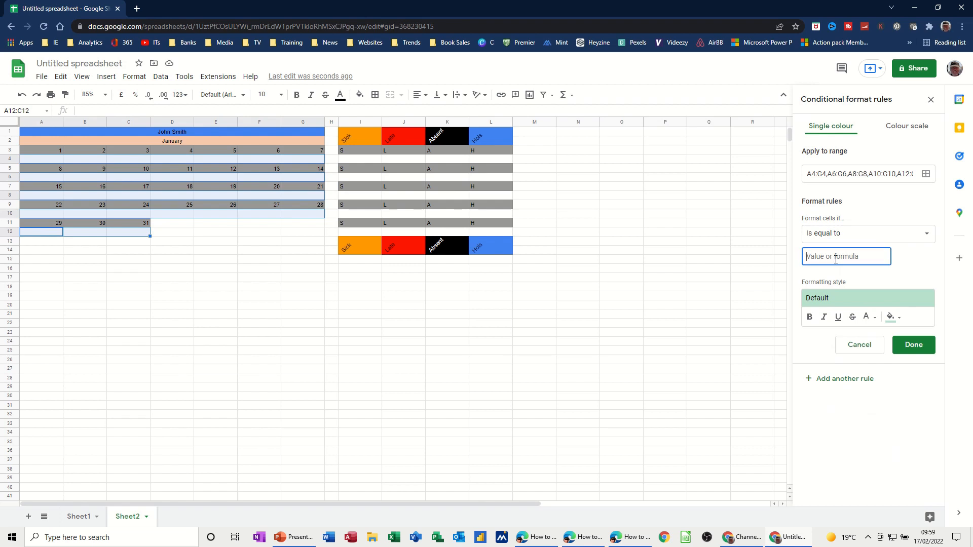
{"action": "type", "text": "L"}
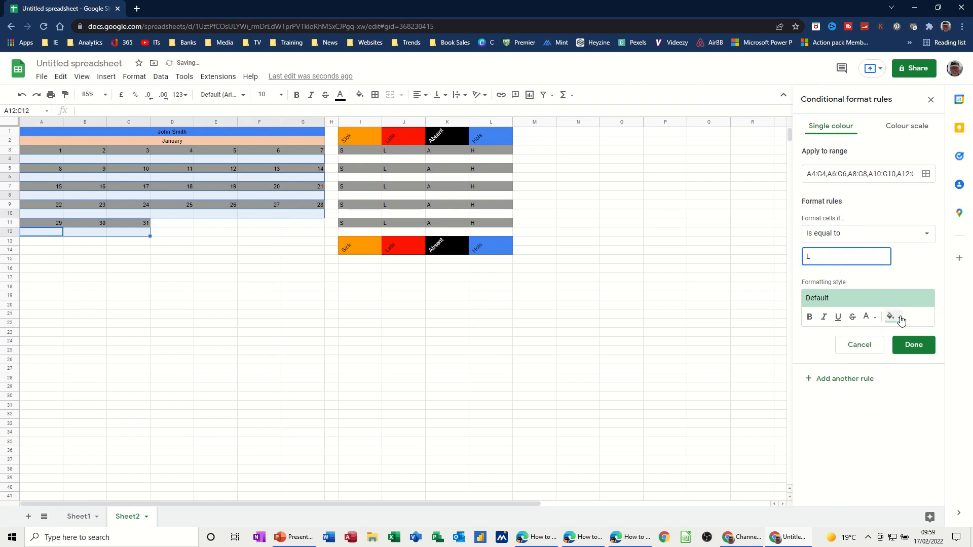
{"action": "left_click", "coordinate": [891, 316]}
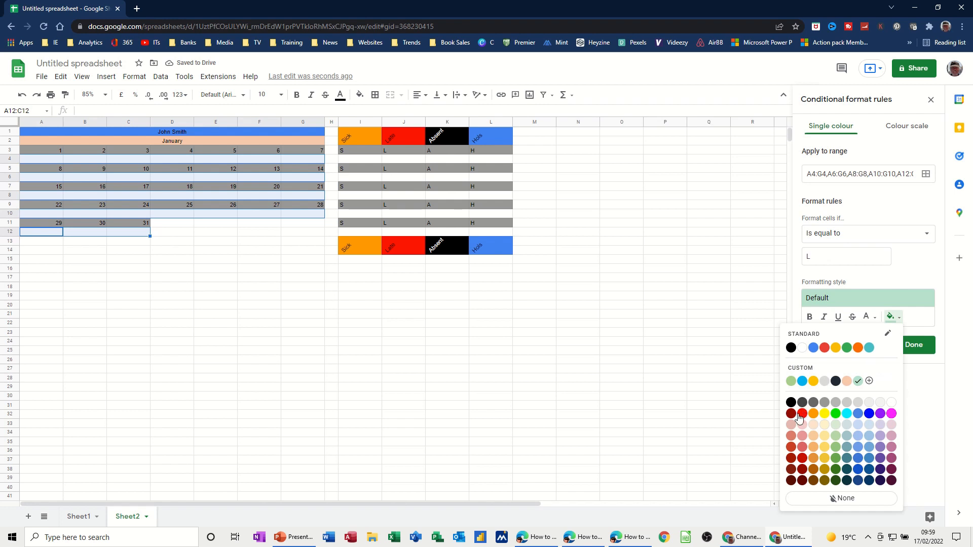
{"action": "left_click", "coordinate": [791, 414]}
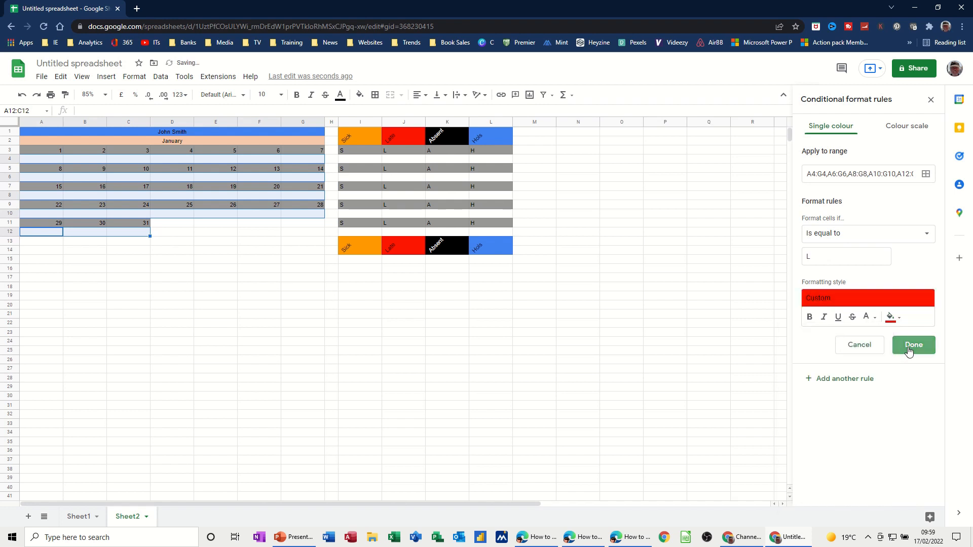
{"action": "left_click", "coordinate": [913, 344]}
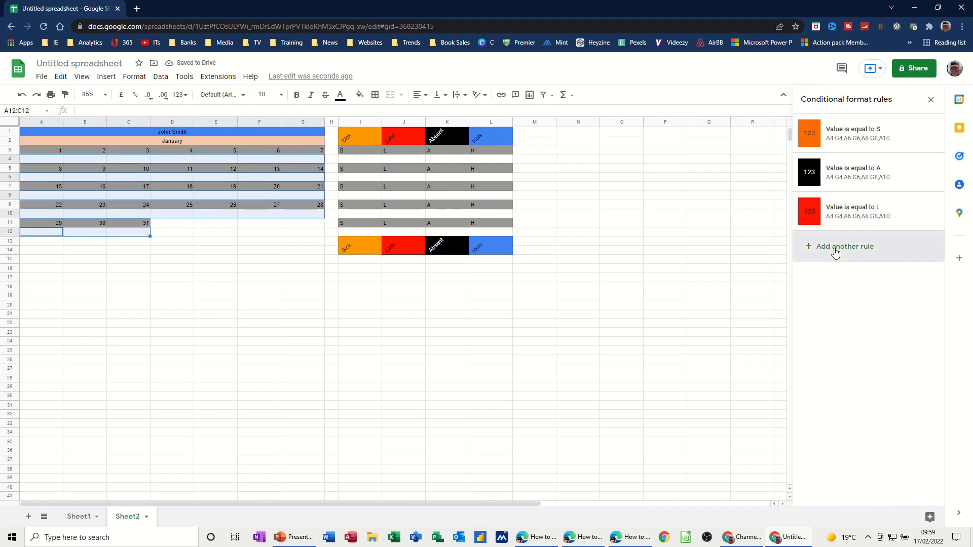
- Start a rule for cells equal to H with a blue fill
{"action": "left_click", "coordinate": [841, 246]}
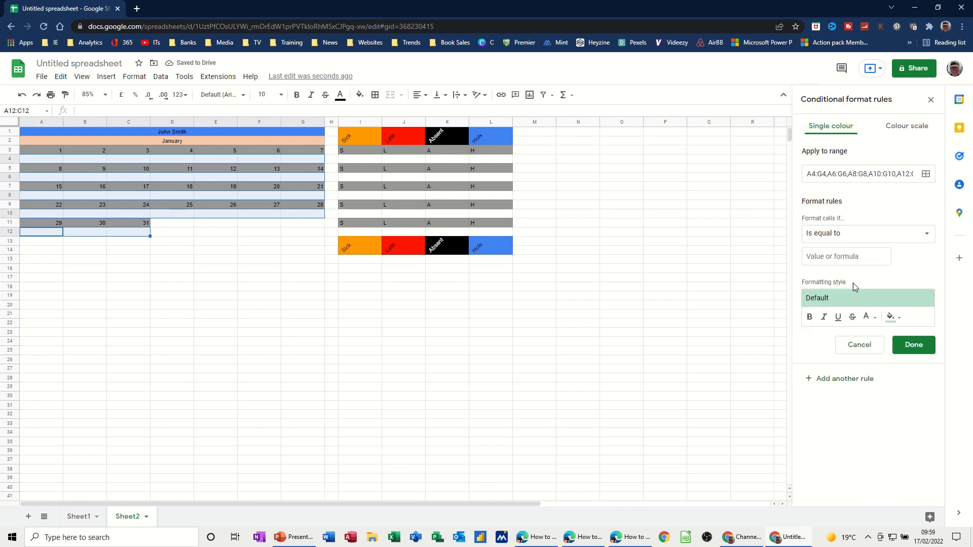
{"action": "left_click", "coordinate": [846, 257]}
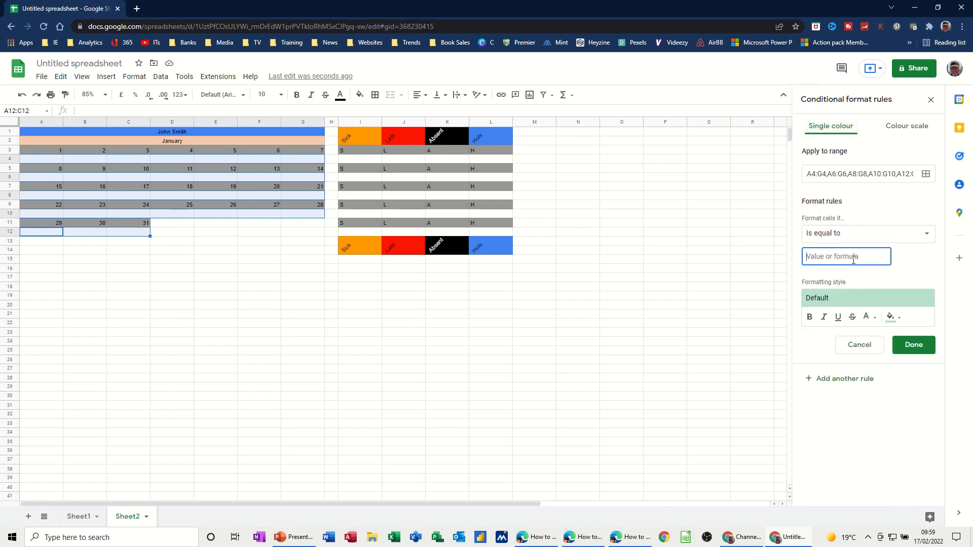
{"action": "type", "text": "H"}
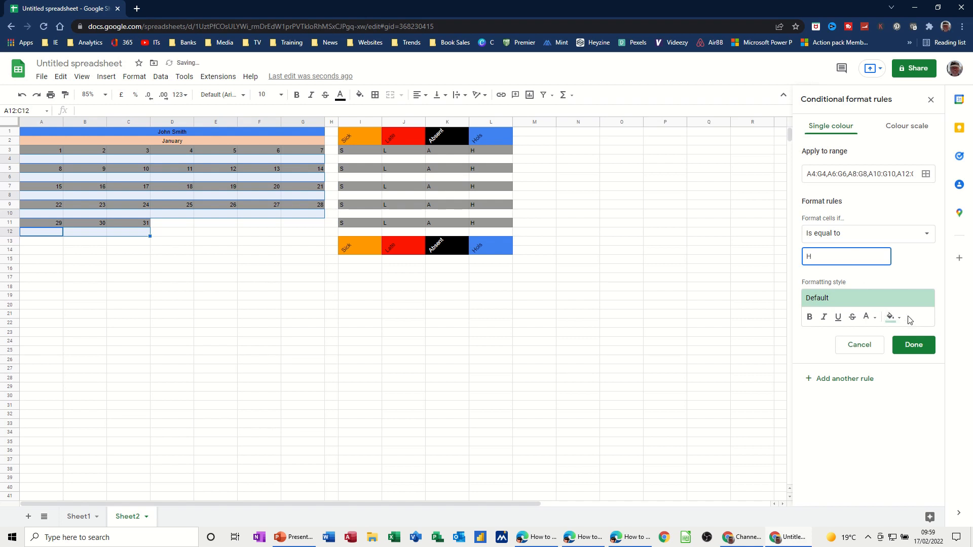
{"action": "left_click", "coordinate": [891, 318]}
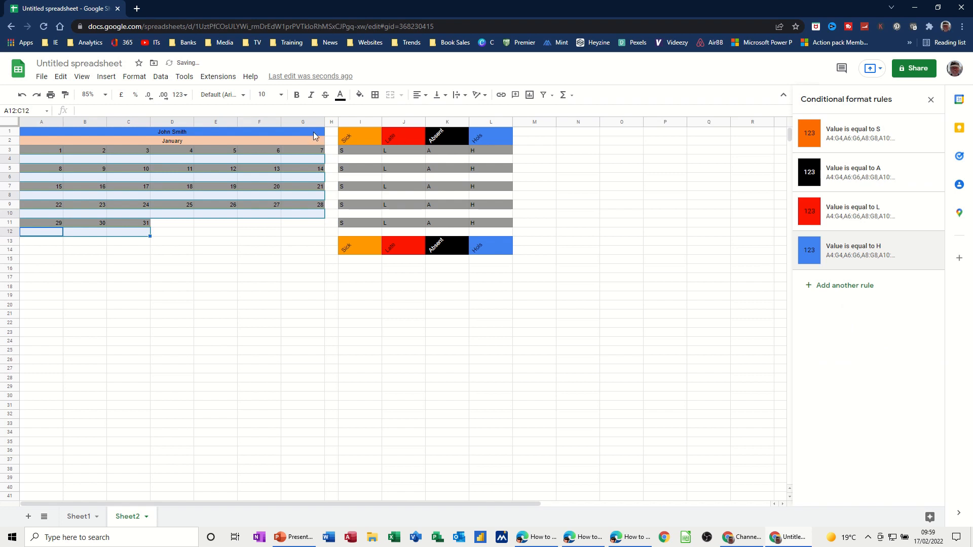
- Type test codes a, h and s into the first week's attendance cells
{"action": "left_click", "coordinate": [41, 159]}
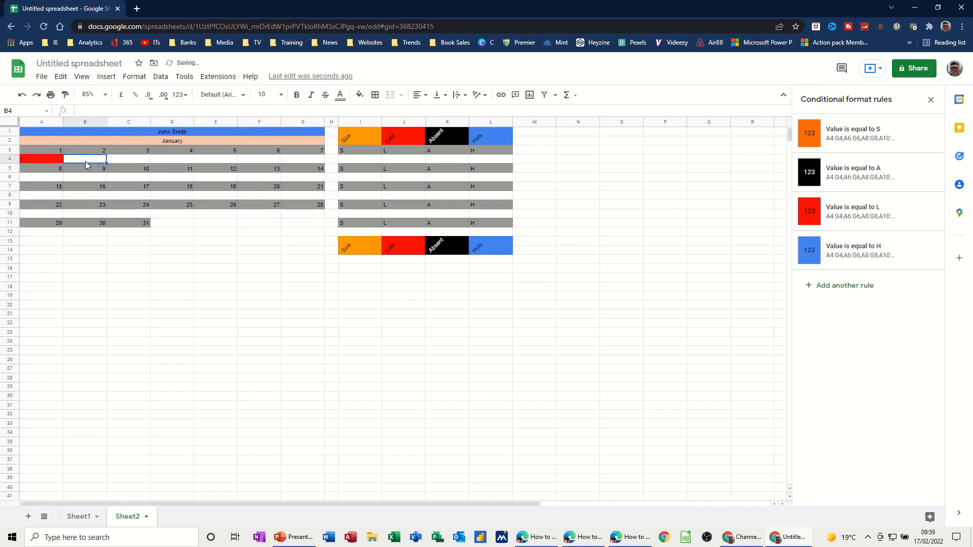
{"action": "type", "text": "a"}
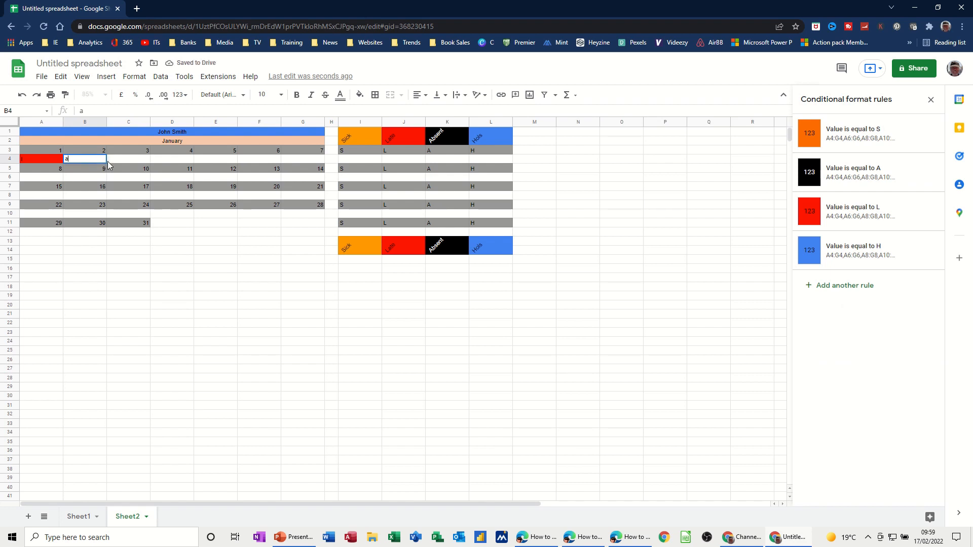
{"action": "type", "text": "h"}
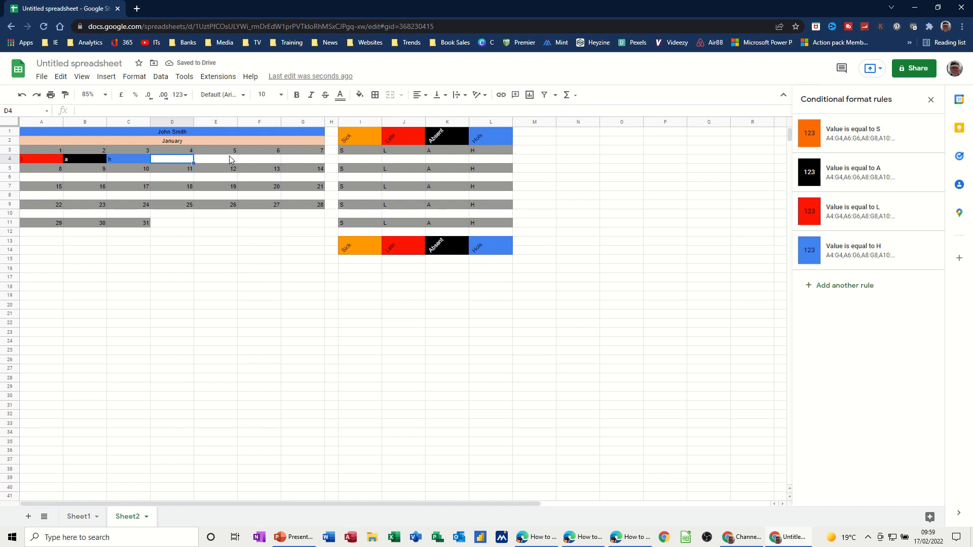
{"action": "type", "text": "s"}
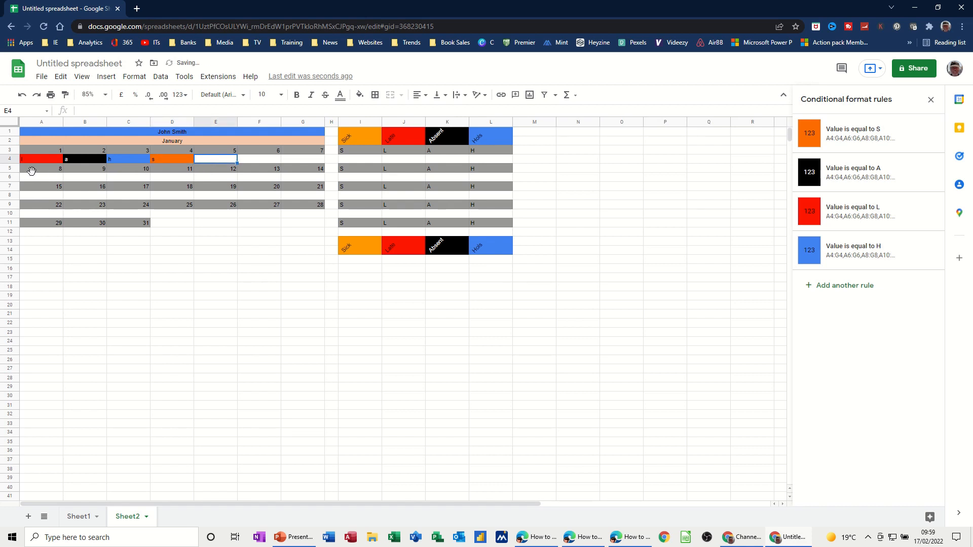
{"action": "mouse_move", "coordinate": [125, 163]}
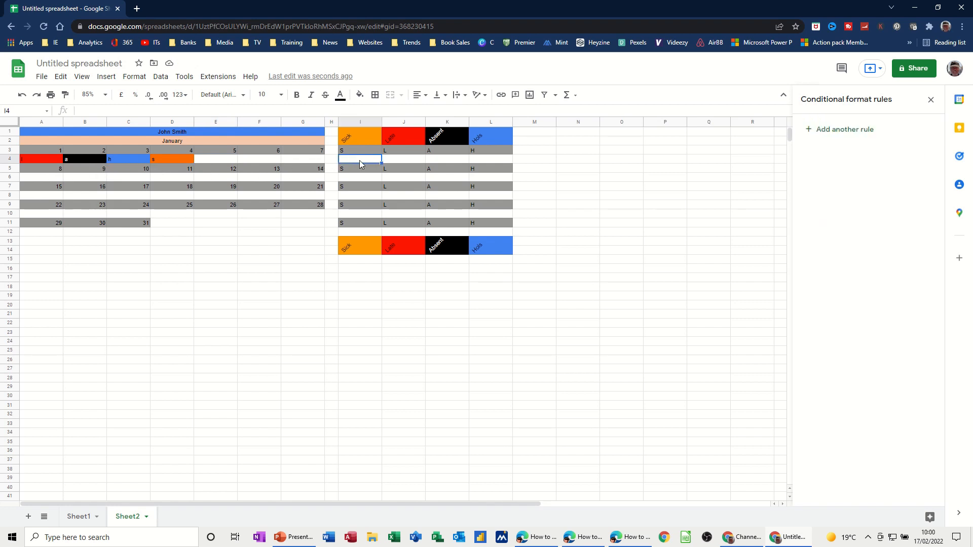
{"action": "mouse_move", "coordinate": [154, 173]}
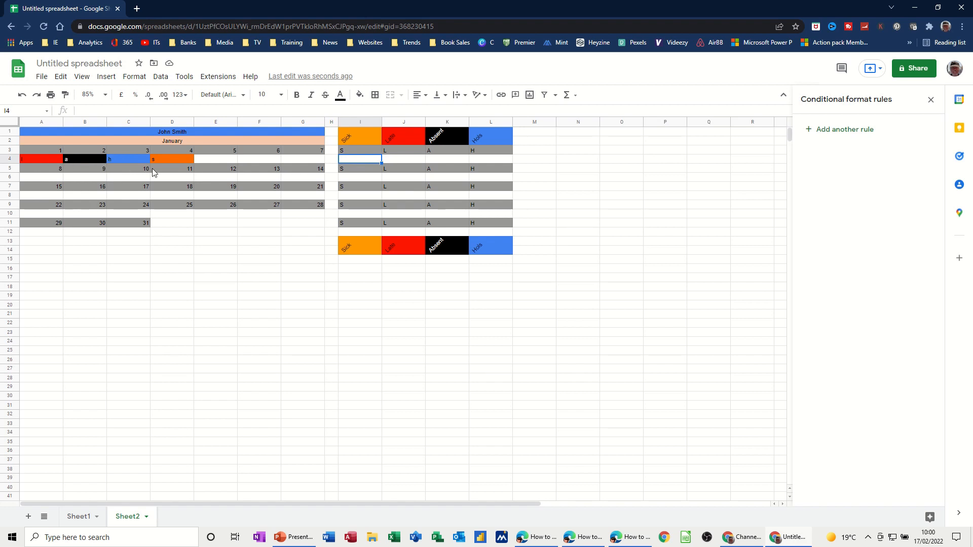
{"action": "mouse_move", "coordinate": [354, 163]}
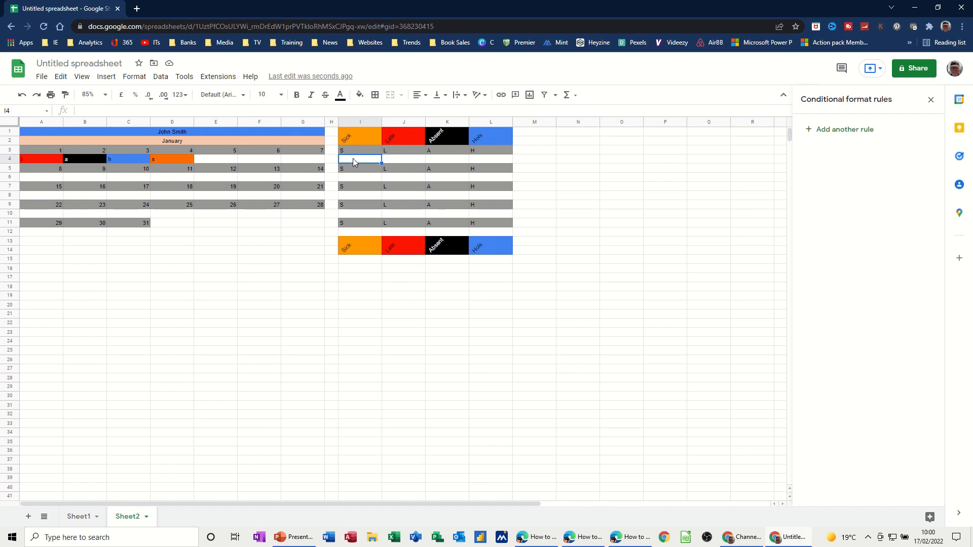
- Tally first-week S codes with COUNTIF over the attendance row, using the S heading as criterion
{"action": "type", "text": "=cou"}
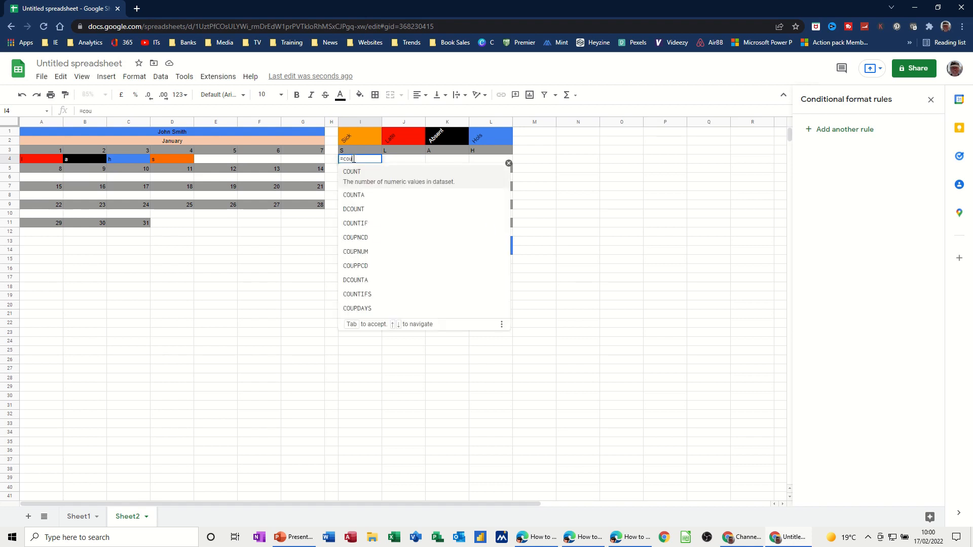
{"action": "type", "text": "ntif("}
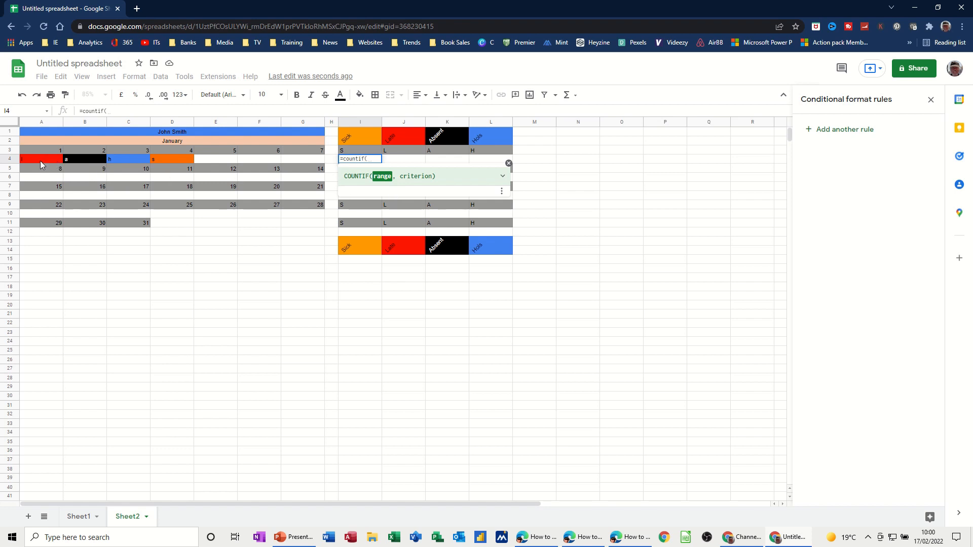
{"action": "left_click_drag", "start_coordinate": [41, 159], "coordinate": [303, 159]}
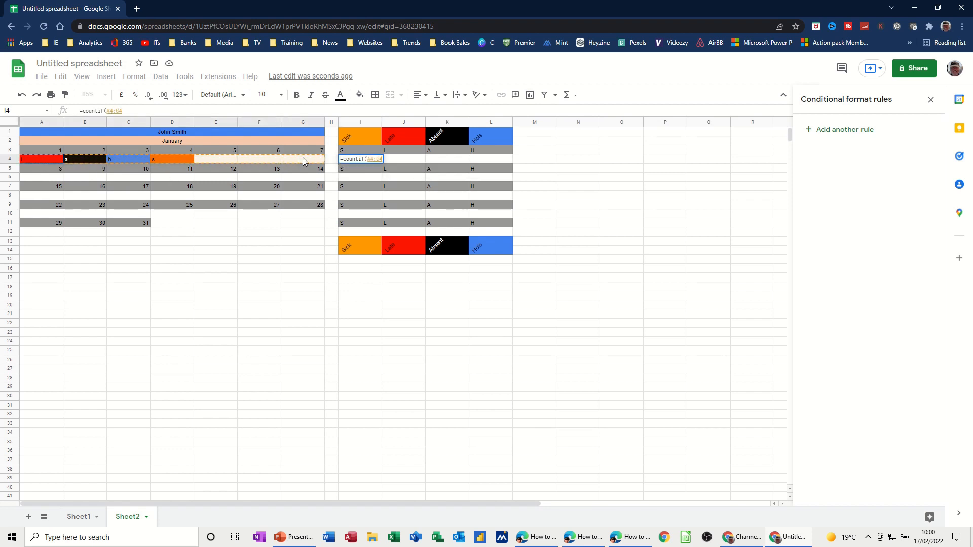
{"action": "type", "text": ","}
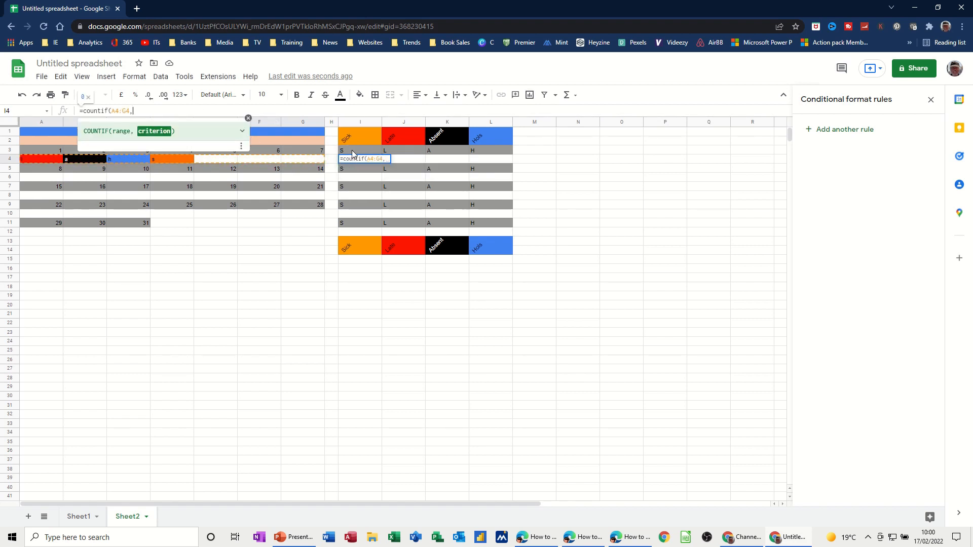
{"action": "left_click", "coordinate": [360, 149]}
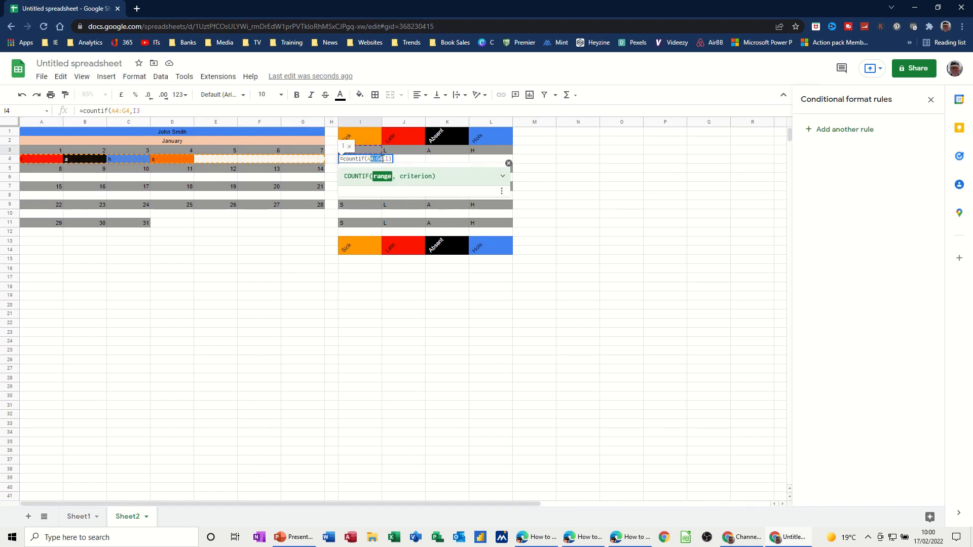
{"action": "key", "text": "f4"}
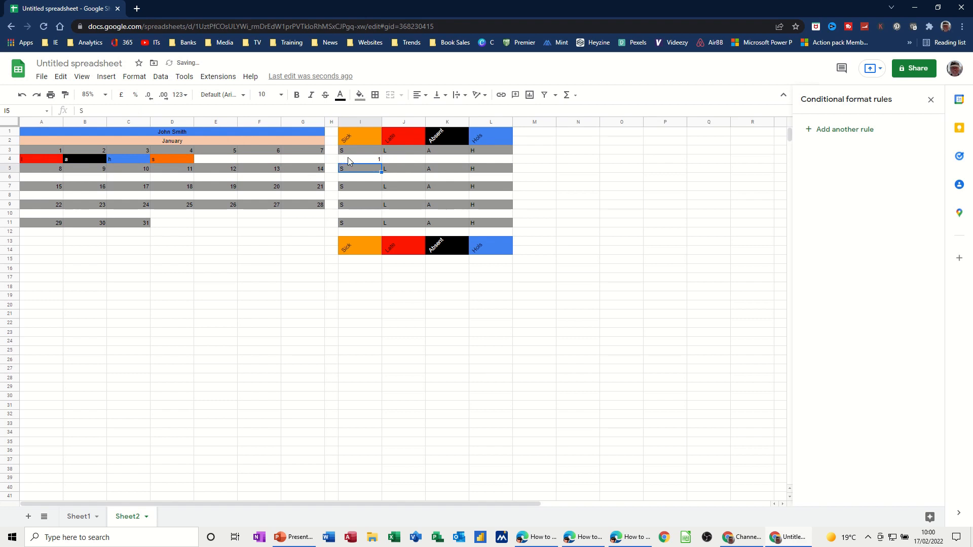
{"action": "left_click", "coordinate": [359, 158]}
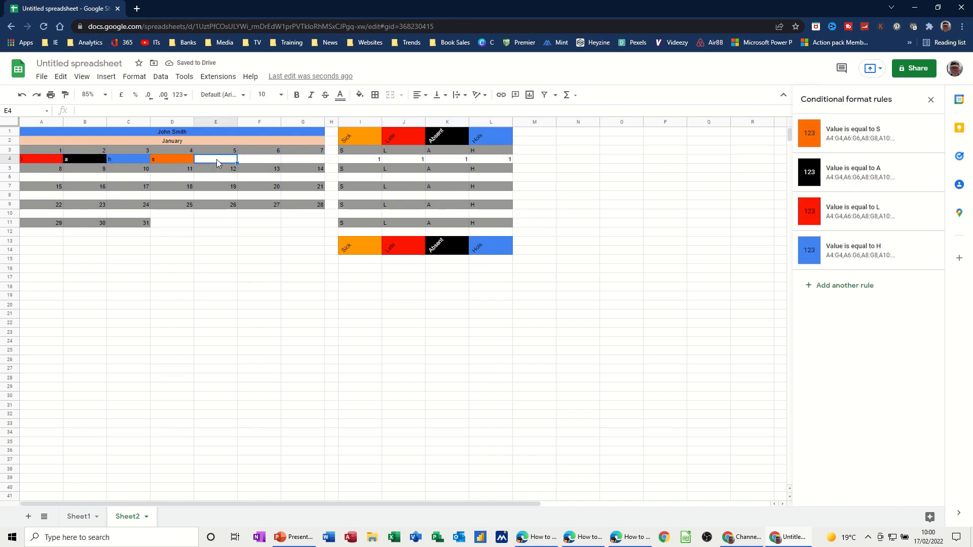
{"action": "type", "text": "2"}
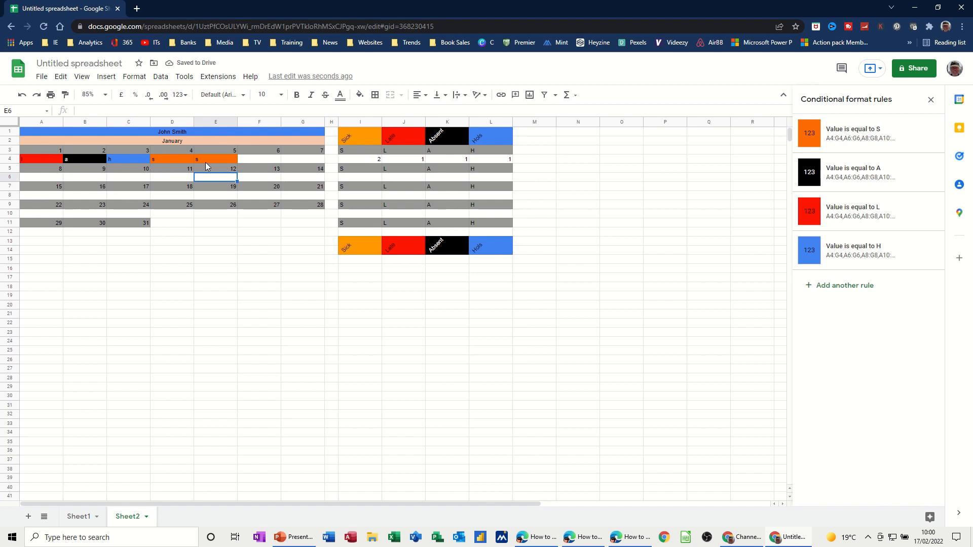
{"action": "mouse_move", "coordinate": [403, 164]}
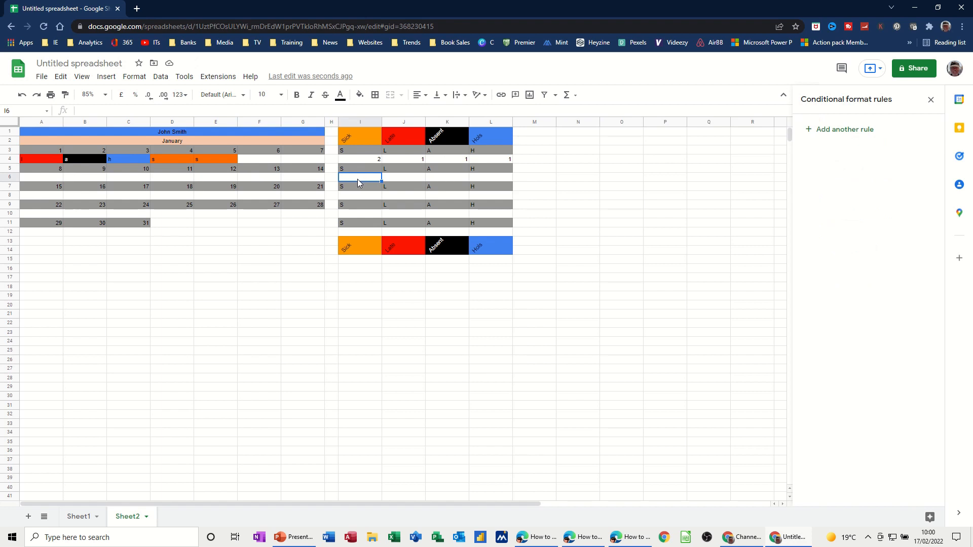
- Enter =COUNTIF(A6:G6,I5) to tally the second week's attendance codes
{"action": "type", "text": "=countif"}
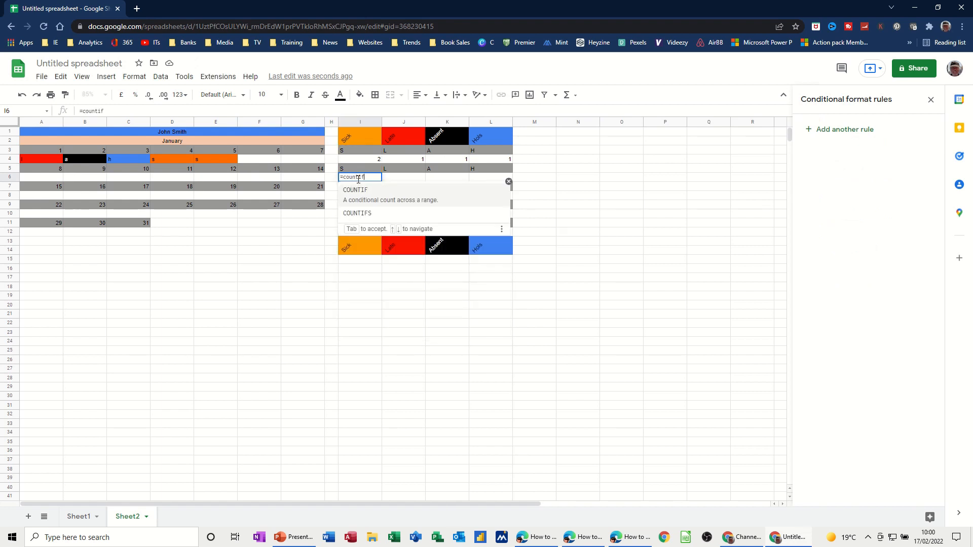
{"action": "type", "text": "("}
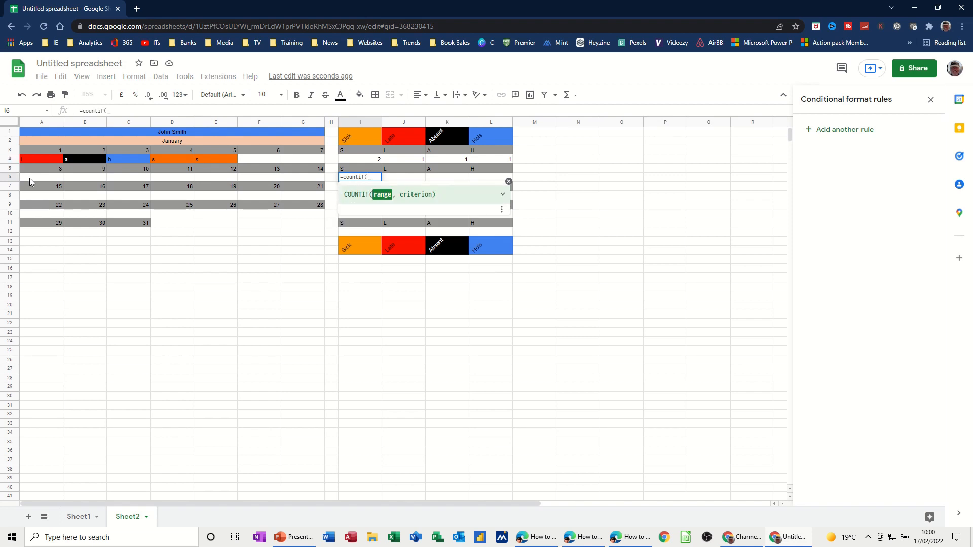
{"action": "left_click_drag", "start_coordinate": [41, 177], "coordinate": [303, 177]}
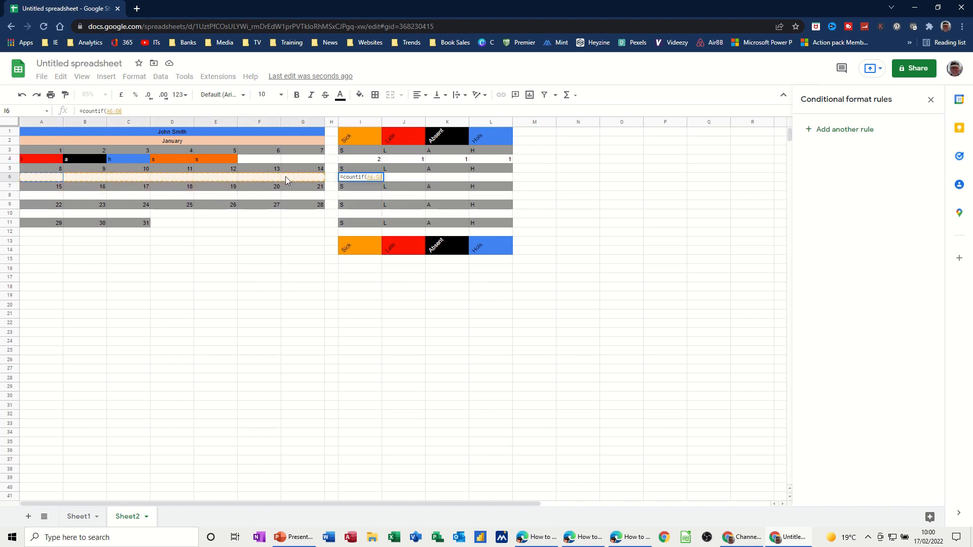
{"action": "type", "text": ",I5"}
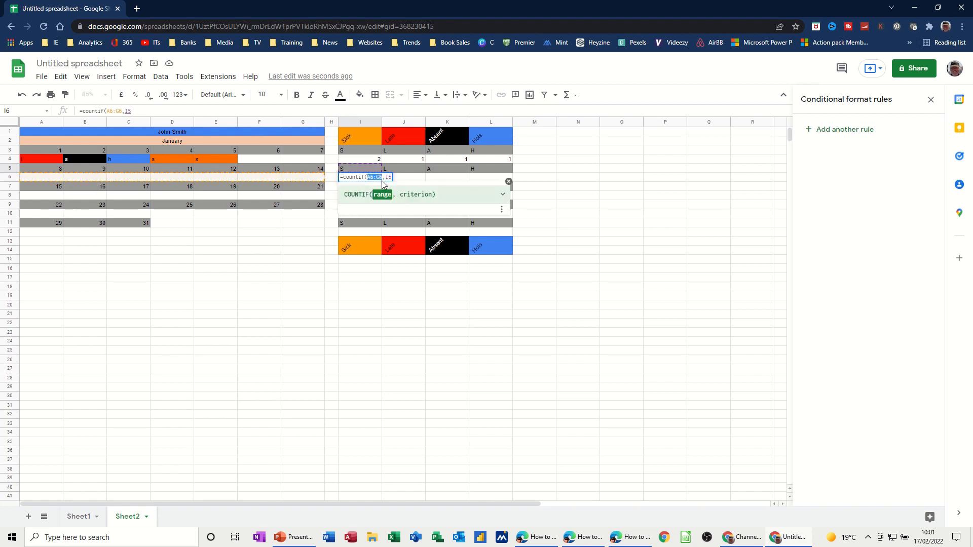
{"action": "key", "text": "f4"}
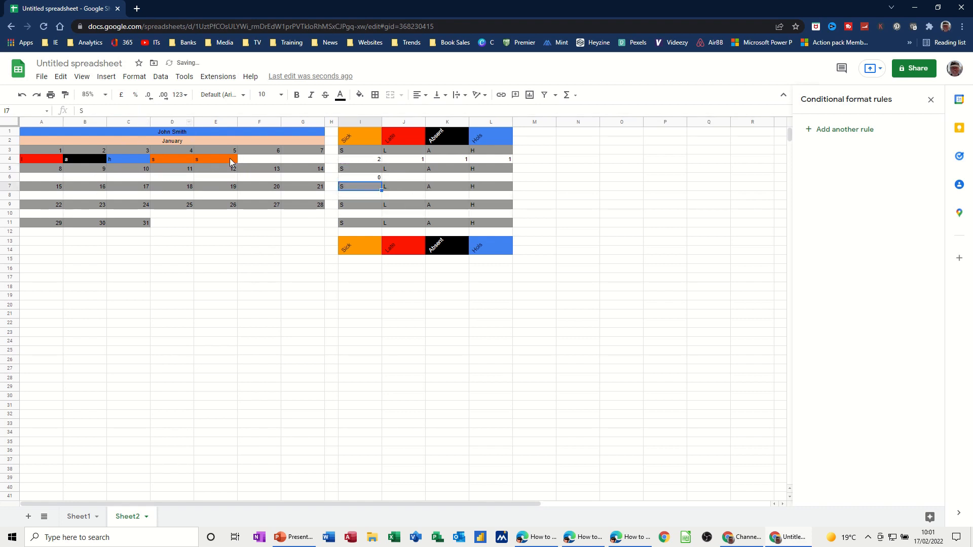
{"action": "left_click", "coordinate": [360, 178]}
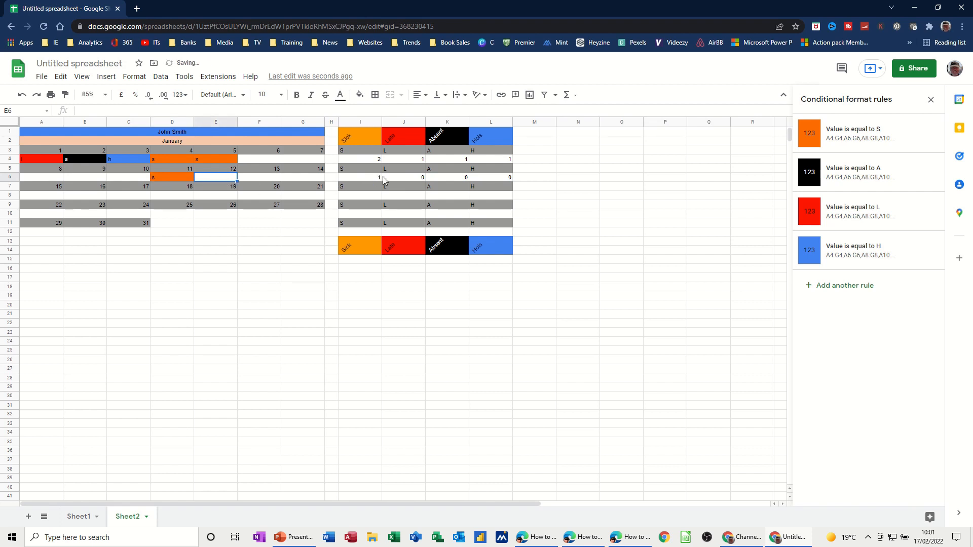
{"action": "mouse_move", "coordinate": [362, 191]}
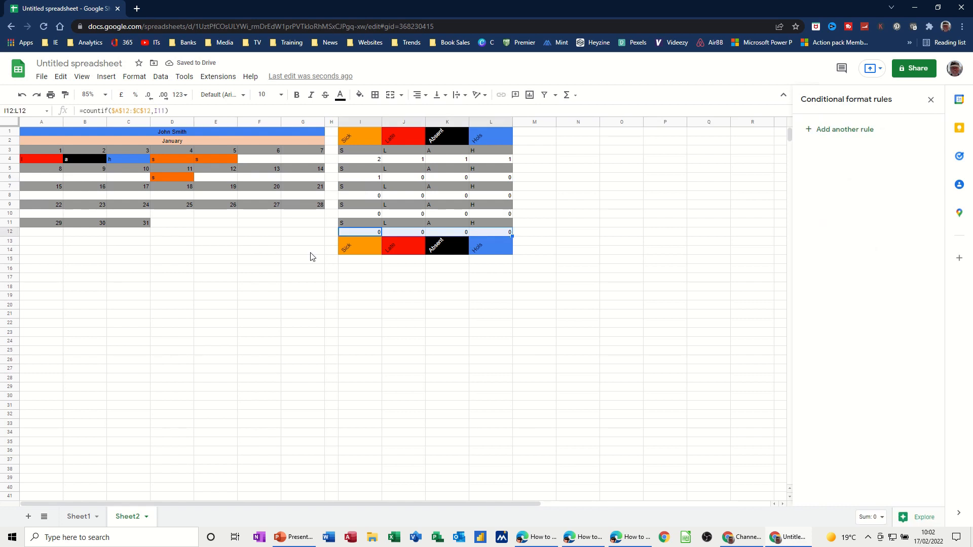
{"action": "mouse_move", "coordinate": [130, 197]}
{"action": "type", "text": "h"}
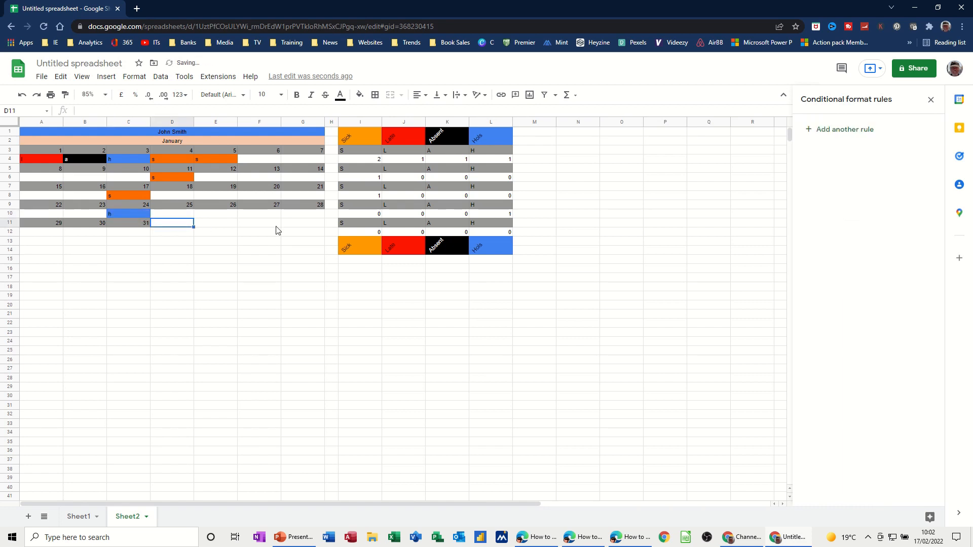
- Enter test code a in a later week so its Absent tally updates
{"action": "type", "text": "a"}
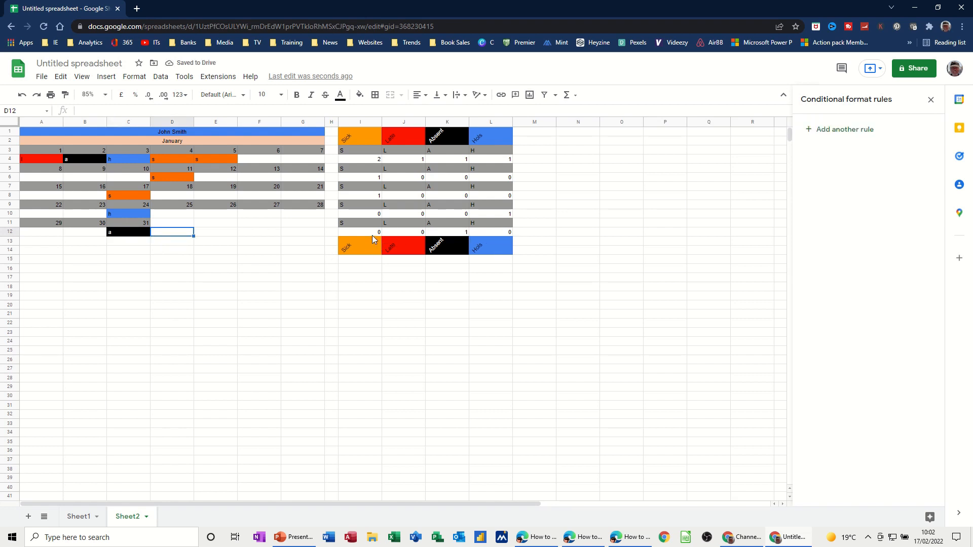
{"action": "mouse_move", "coordinate": [365, 272]}
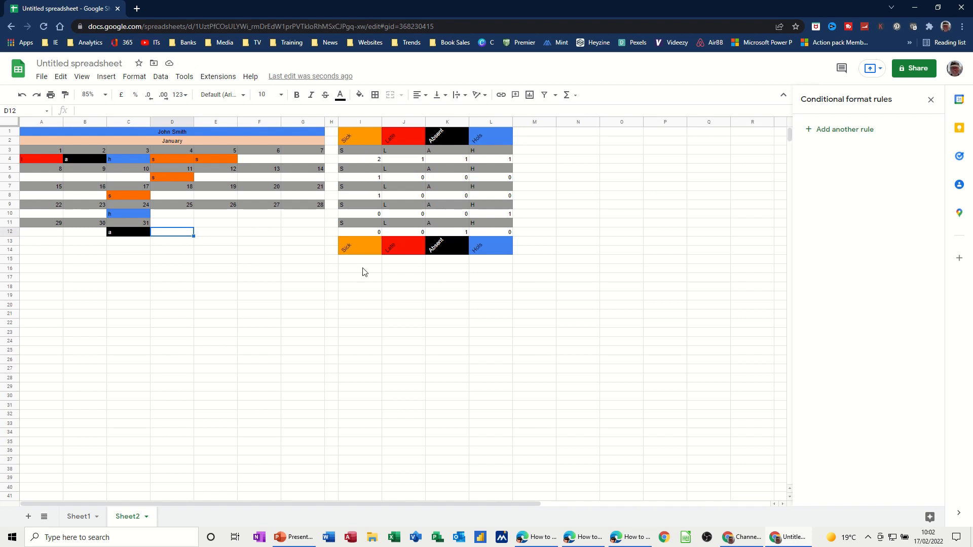
{"action": "left_click", "coordinate": [360, 259]}
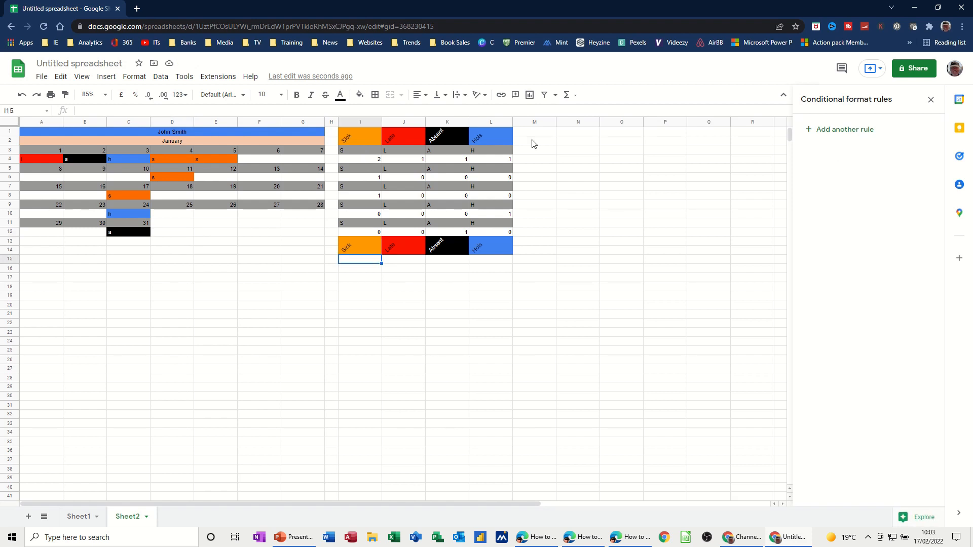
- SUM the weekly tallies into a totals row filled across Sick to Hols
{"action": "left_click", "coordinate": [565, 94]}
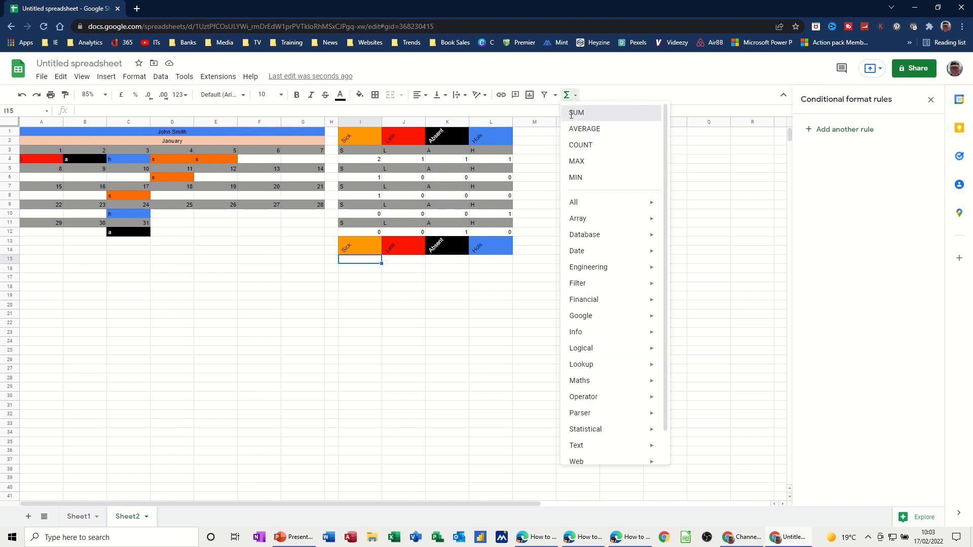
{"action": "left_click", "coordinate": [577, 112]}
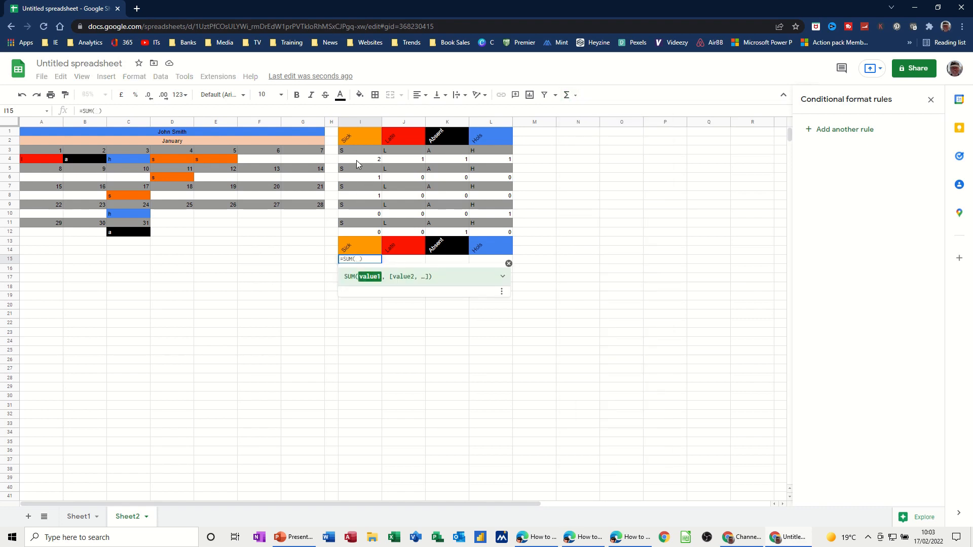
{"action": "left_click", "coordinate": [359, 159]}
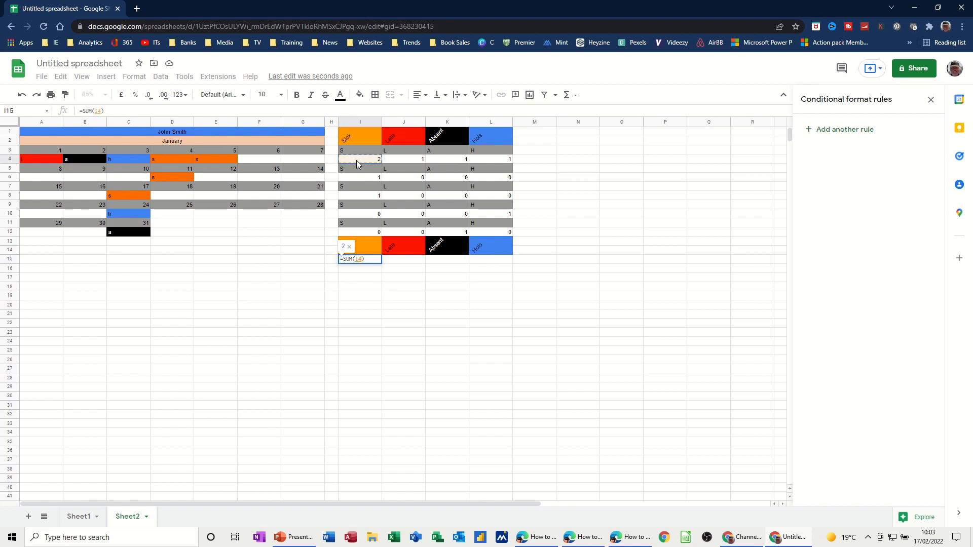
{"action": "mouse_move", "coordinate": [358, 182]}
{"action": "type", "text": ",I6,I8,I10,I12"}
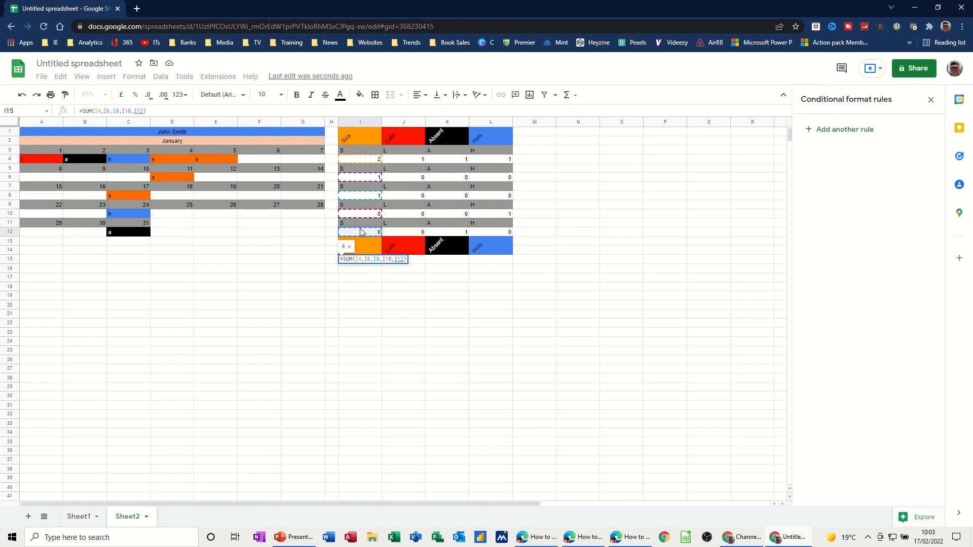
{"action": "key", "text": "enter"}
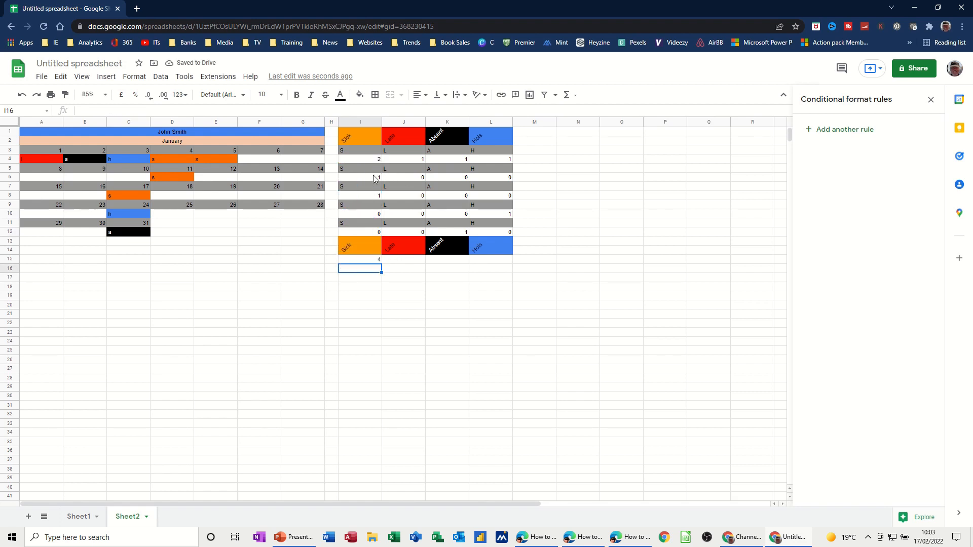
{"action": "left_click", "coordinate": [360, 259]}
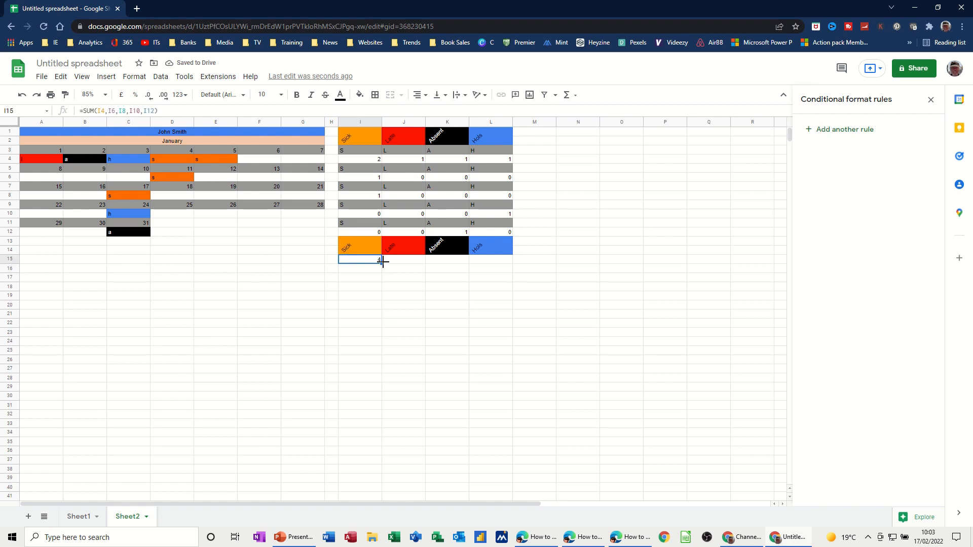
{"action": "left_click_drag", "start_coordinate": [382, 260], "coordinate": [509, 260]}
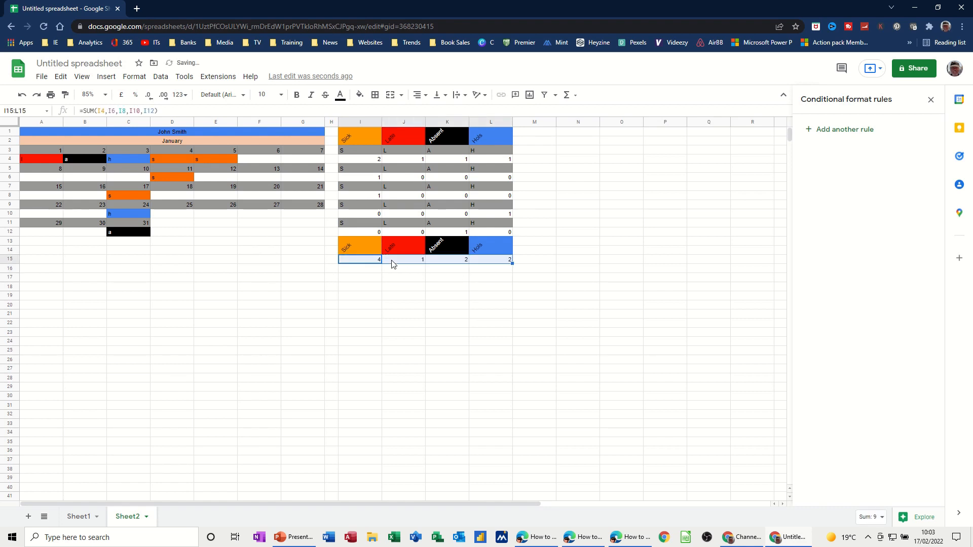
{"action": "mouse_move", "coordinate": [379, 296]}
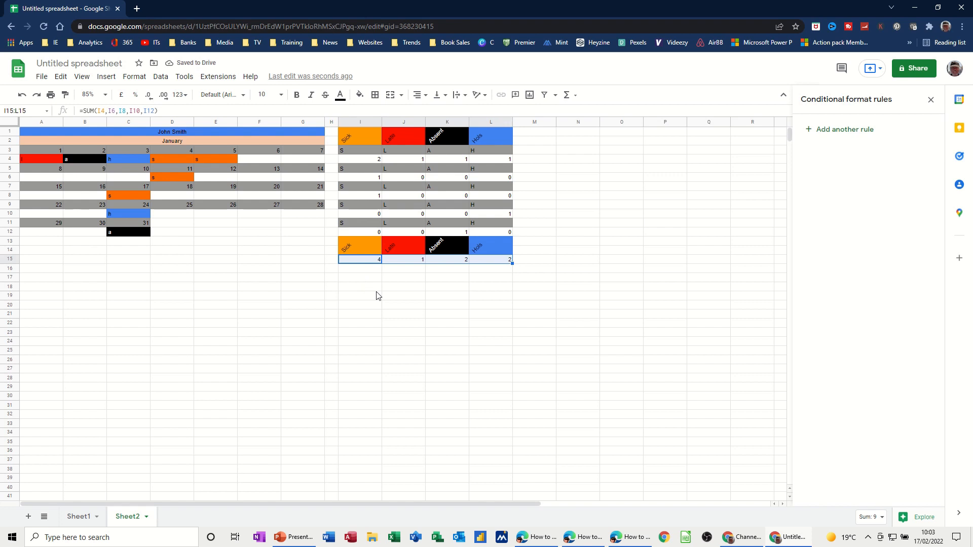
{"action": "left_click", "coordinate": [360, 259]}
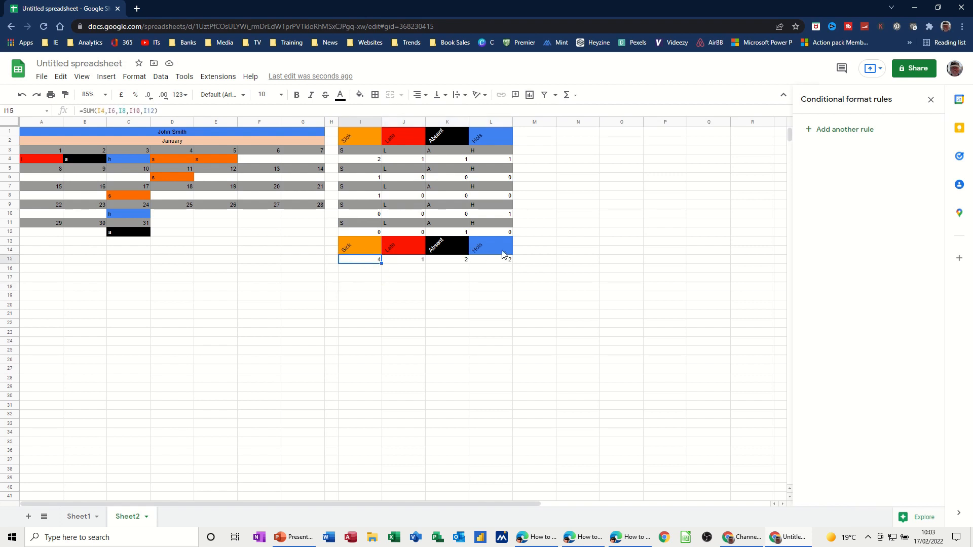
{"action": "left_click_drag", "start_coordinate": [359, 245], "coordinate": [447, 259]}
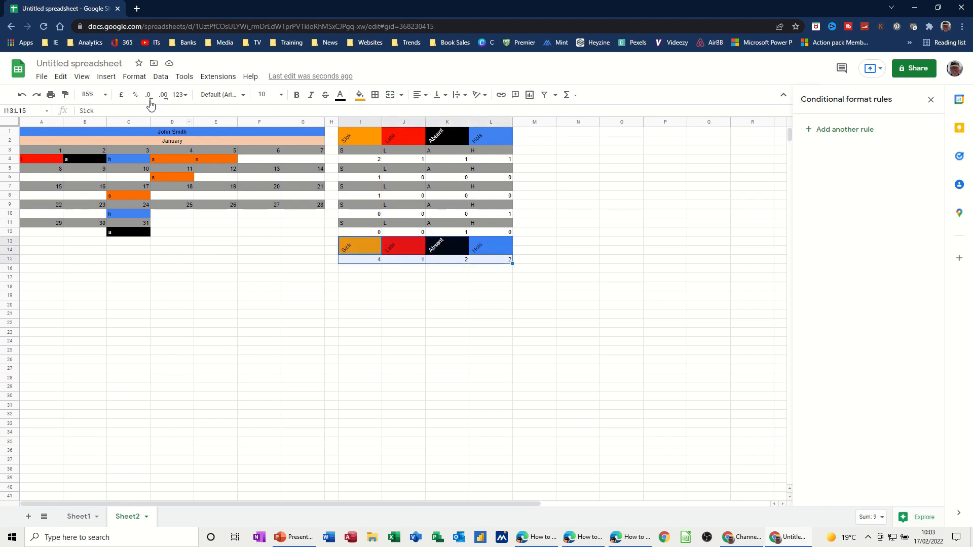
- Insert a column chart of the Sick, Late, Absent and Hols totals
{"action": "left_click", "coordinate": [106, 76]}
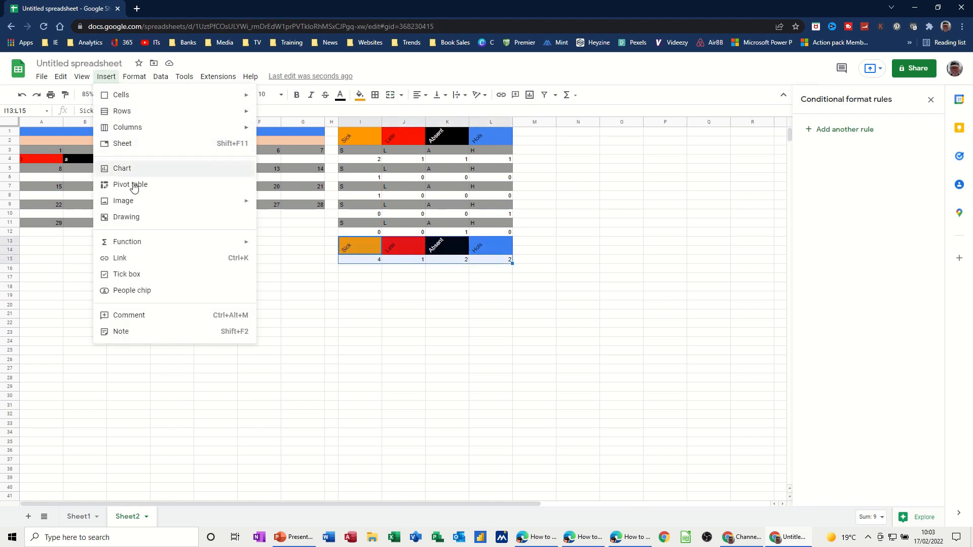
{"action": "left_click", "coordinate": [121, 169]}
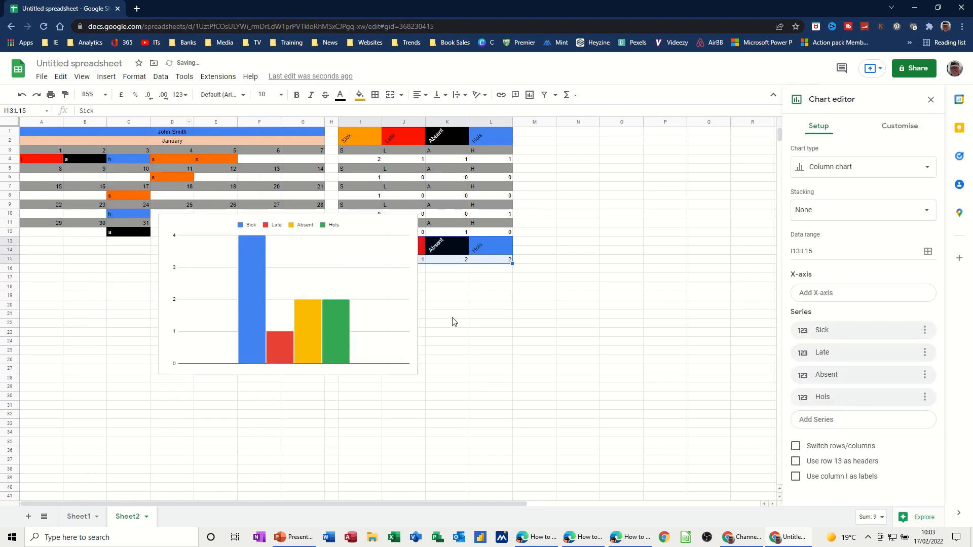
{"action": "mouse_move", "coordinate": [415, 220]}
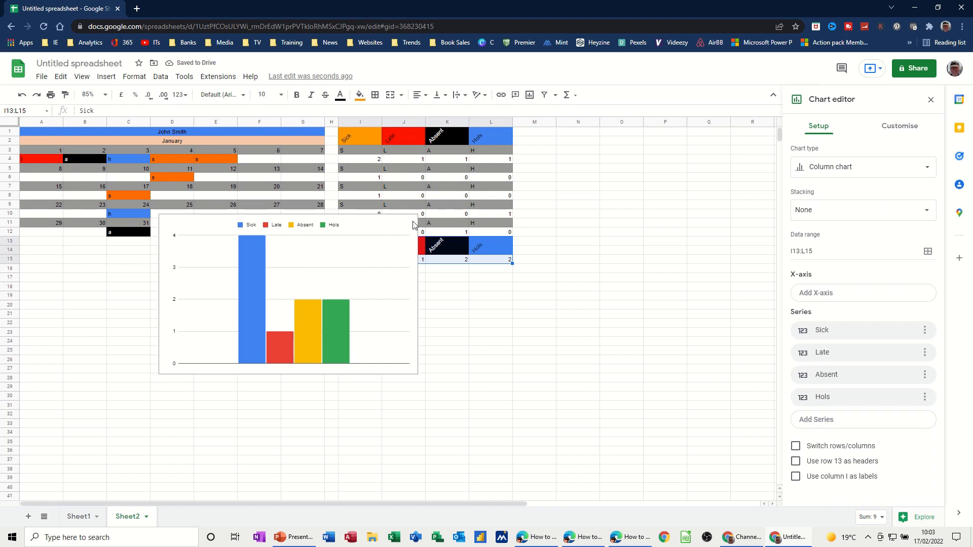
{"action": "left_click", "coordinate": [288, 292]}
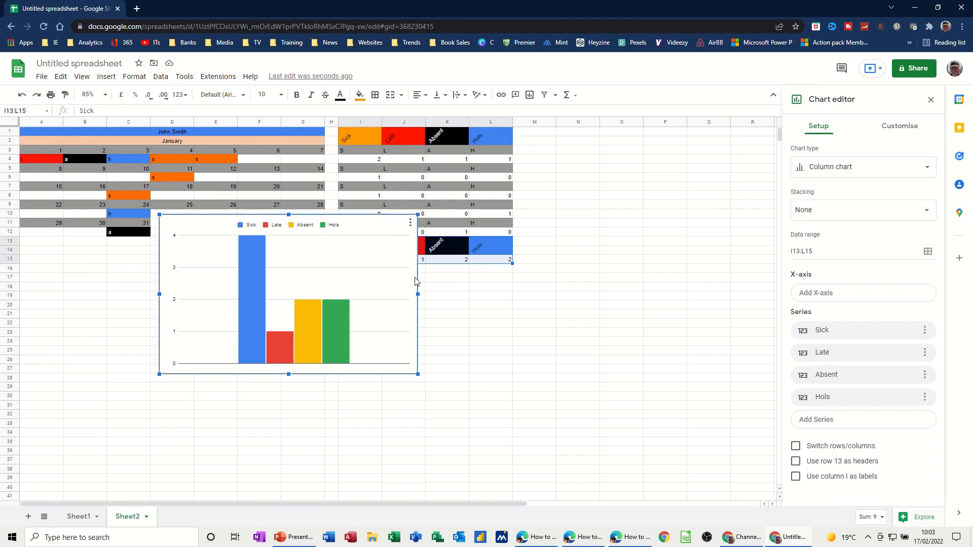
{"action": "left_click", "coordinate": [899, 125]}
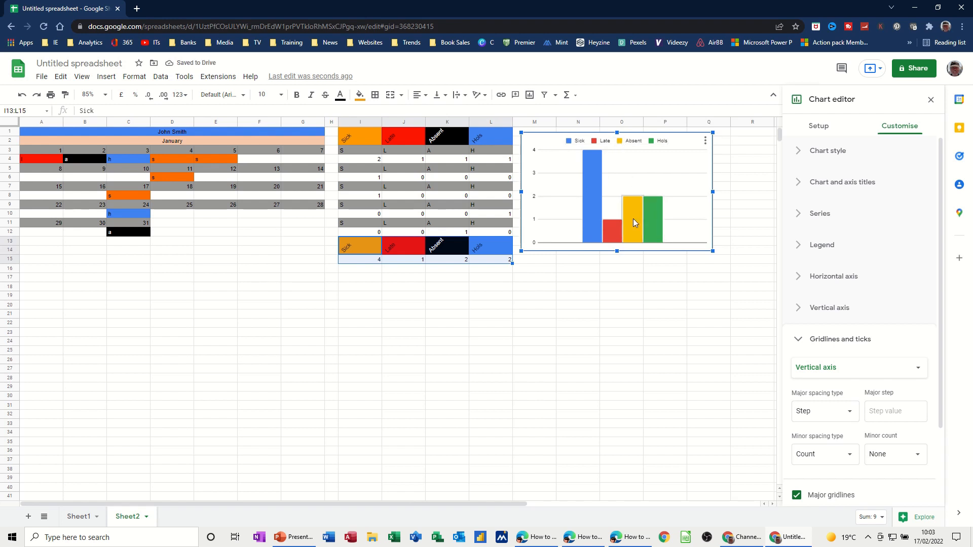
- Colour the Absent bars black and the Hols bars blue
{"action": "left_click", "coordinate": [820, 213]}
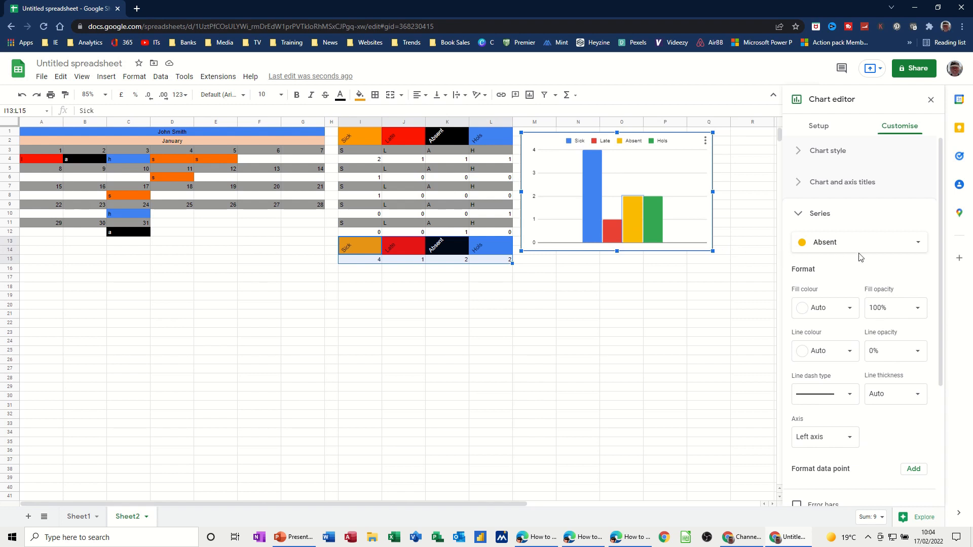
{"action": "mouse_move", "coordinate": [917, 247]}
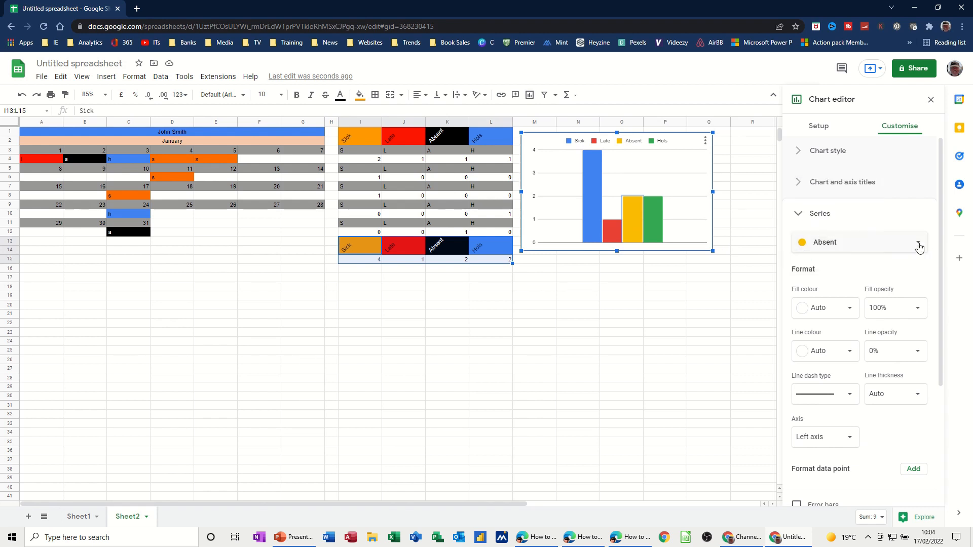
{"action": "left_click", "coordinate": [825, 307]}
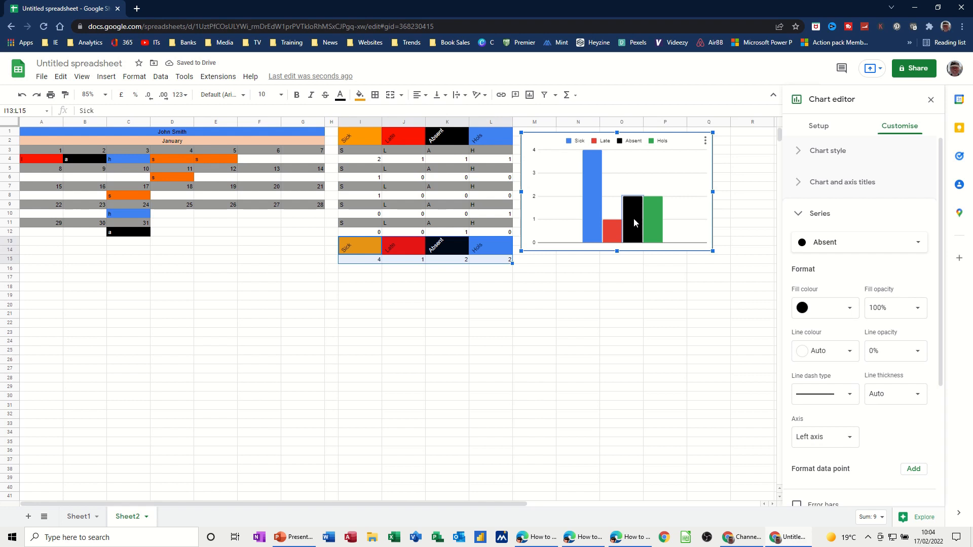
{"action": "mouse_move", "coordinate": [655, 226]}
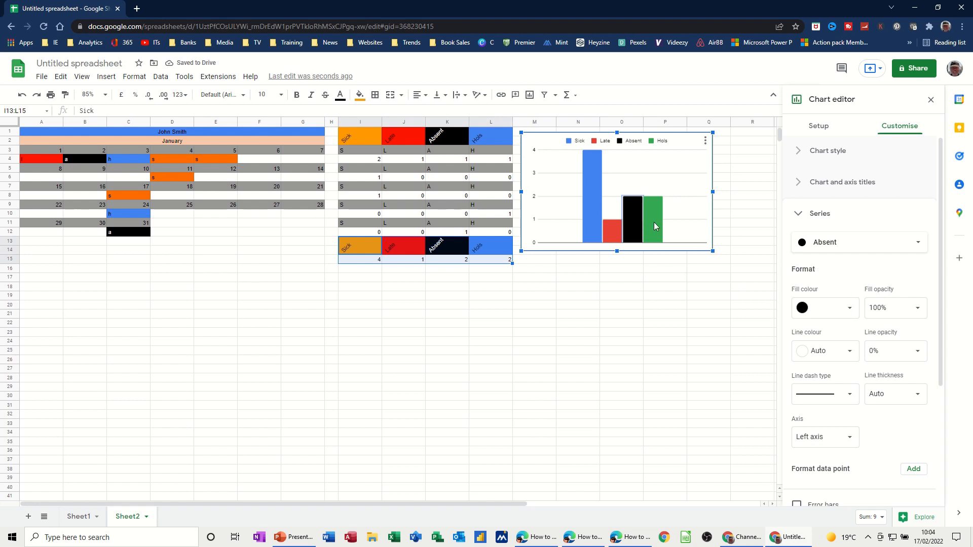
{"action": "left_click", "coordinate": [859, 243]}
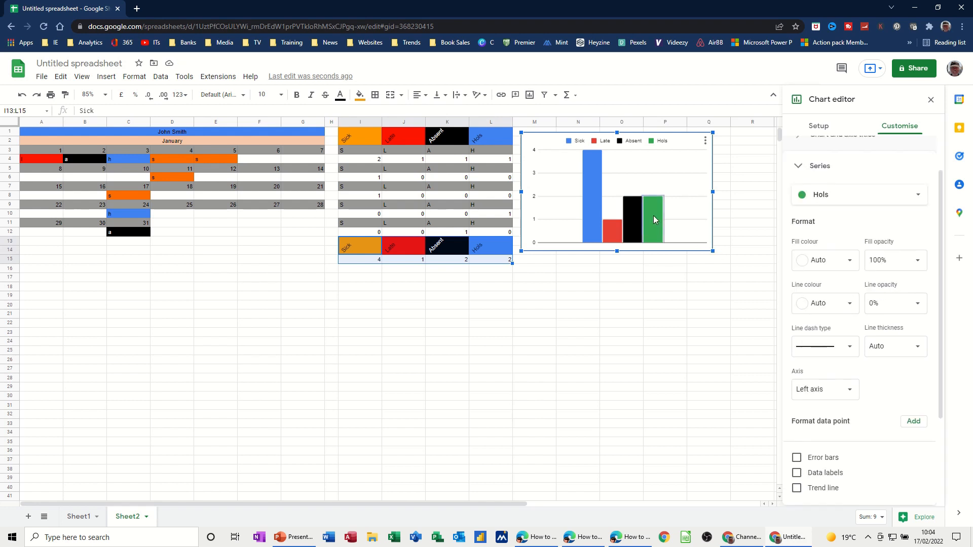
{"action": "mouse_move", "coordinate": [849, 260]}
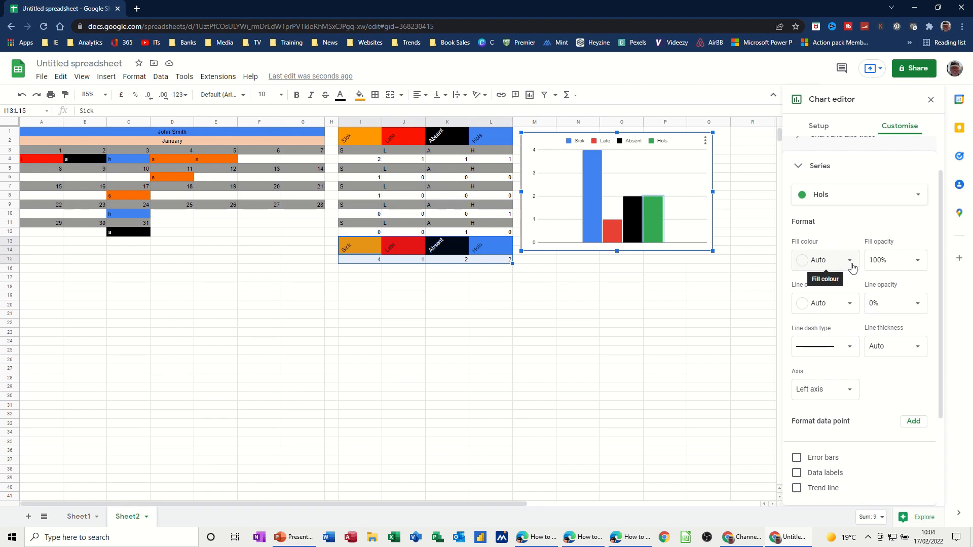
{"action": "left_click", "coordinate": [825, 260]}
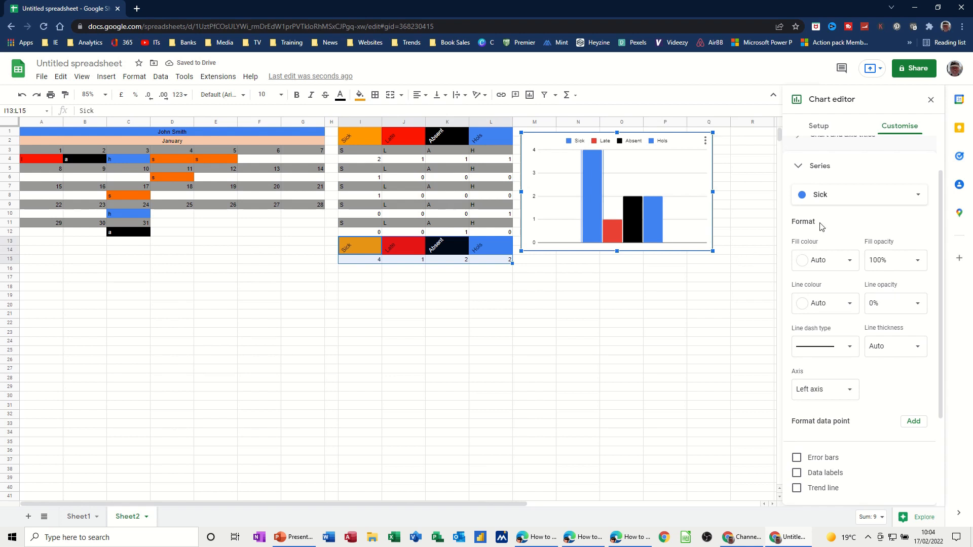
- Colour the Sick bars amber and the Late bars red
{"action": "left_click", "coordinate": [819, 260]}
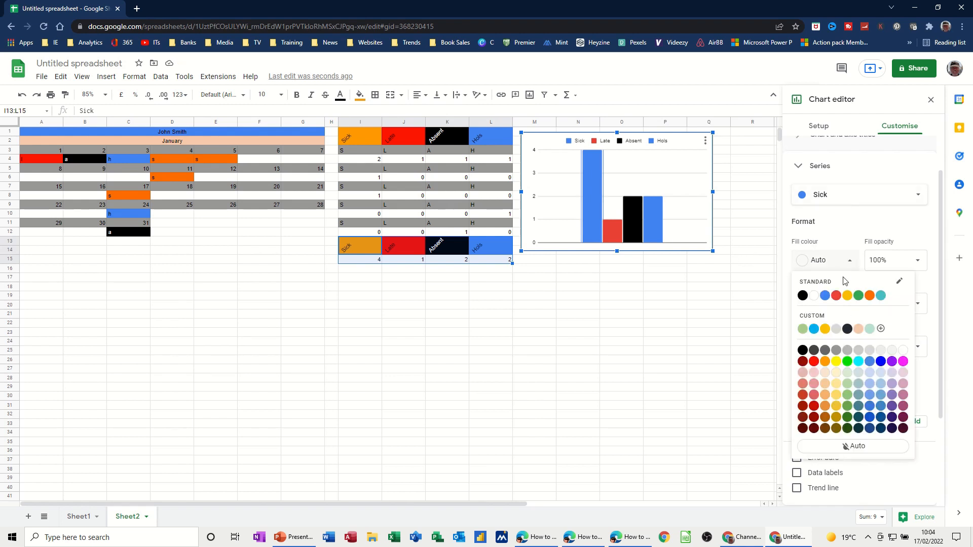
{"action": "left_click", "coordinate": [846, 296]}
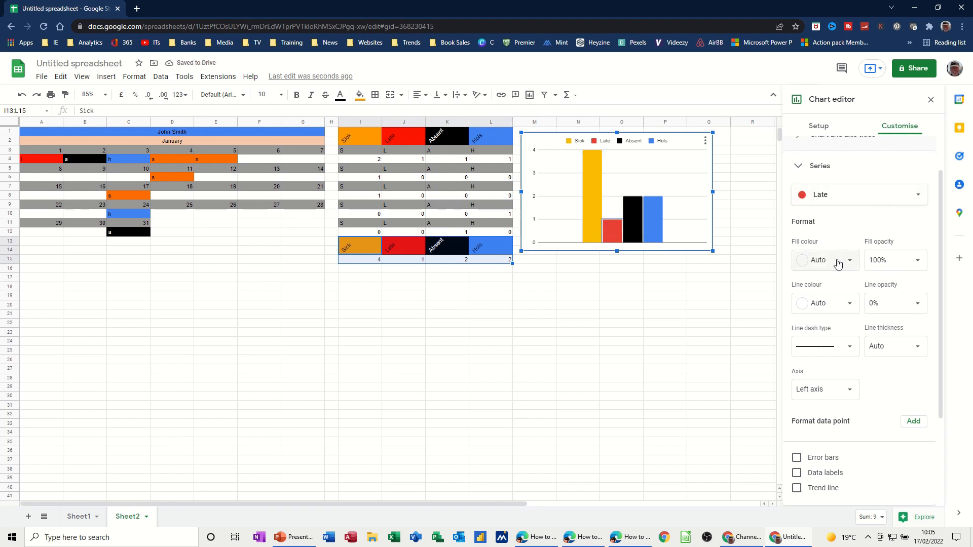
{"action": "left_click", "coordinate": [818, 261]}
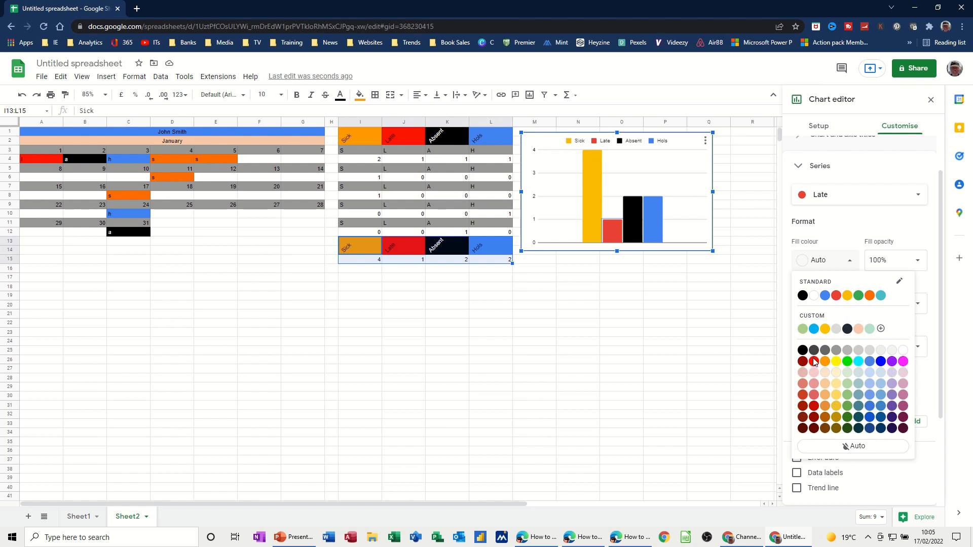
{"action": "left_click", "coordinate": [803, 362]}
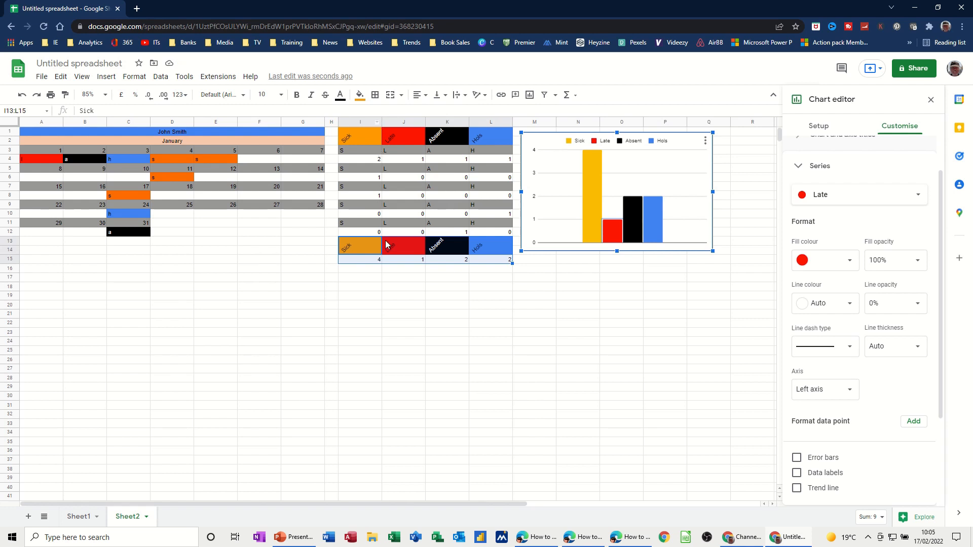
{"action": "mouse_move", "coordinate": [590, 285]}
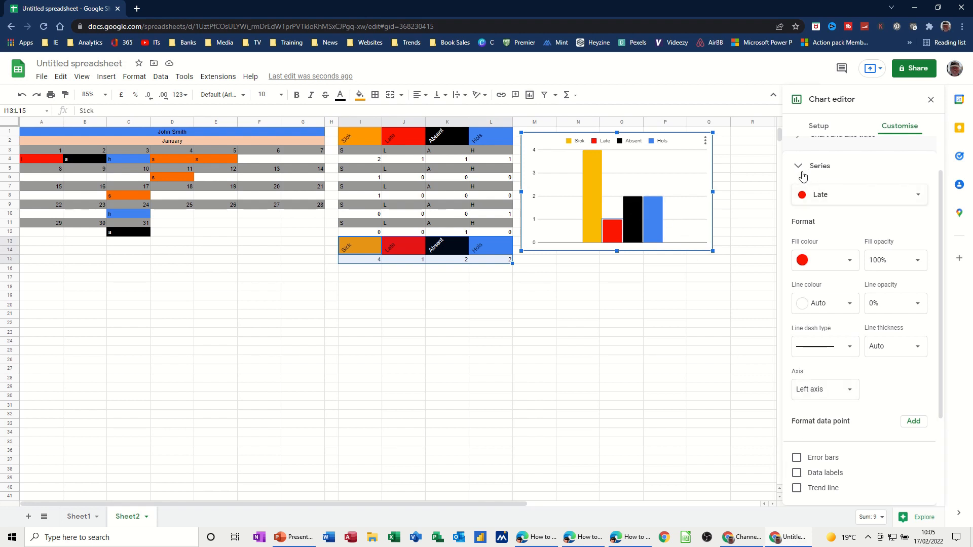
- Turn on data labels for all series and close the chart editor
{"action": "left_click", "coordinate": [799, 166]}
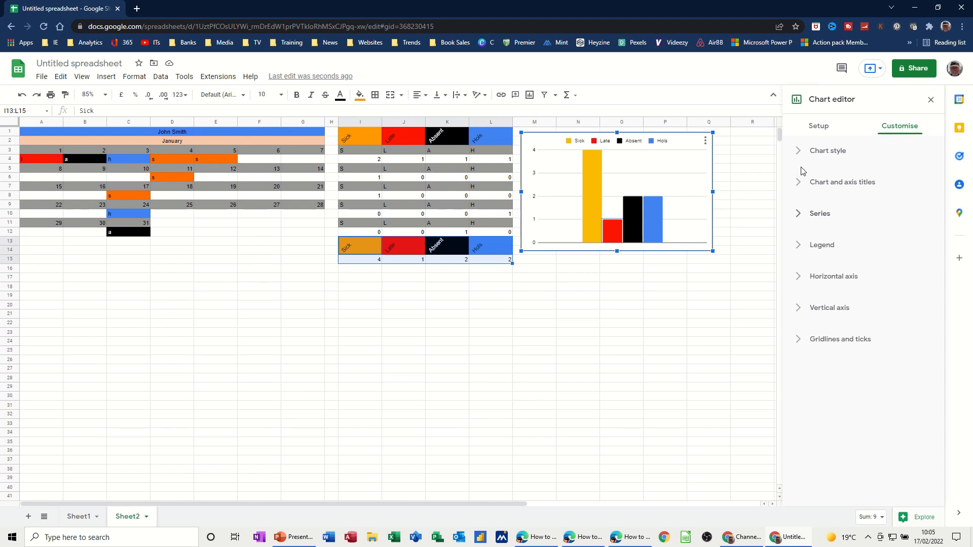
{"action": "left_click", "coordinate": [819, 213]}
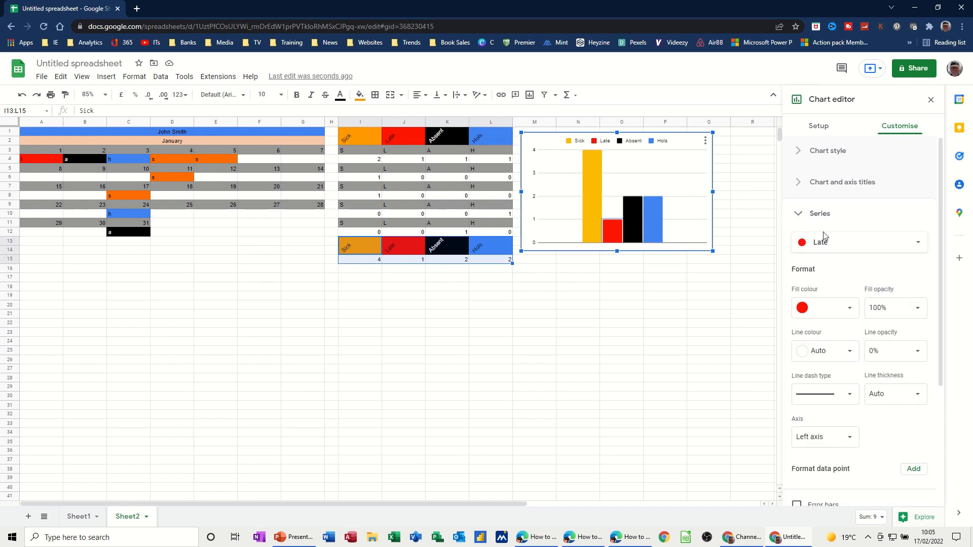
{"action": "left_click", "coordinate": [858, 243]}
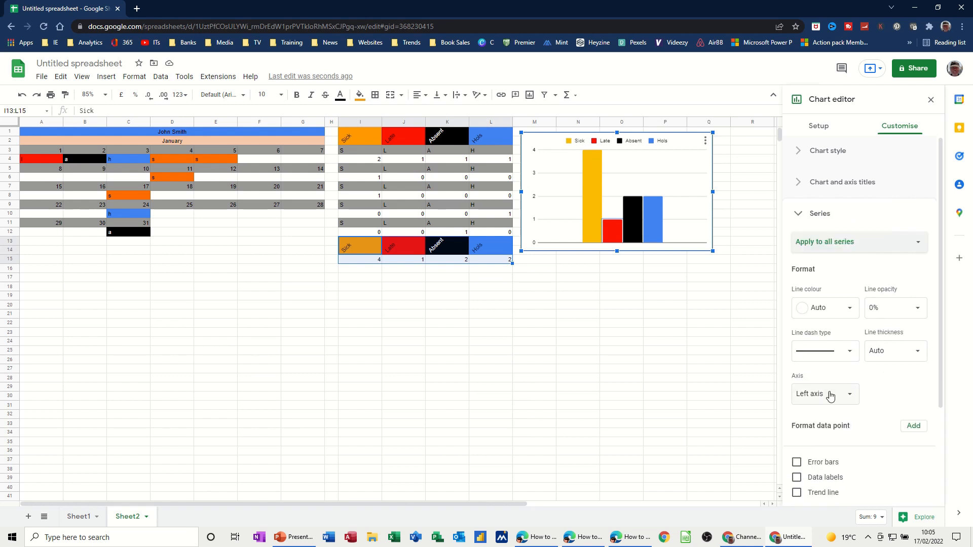
{"action": "left_click", "coordinate": [796, 477]}
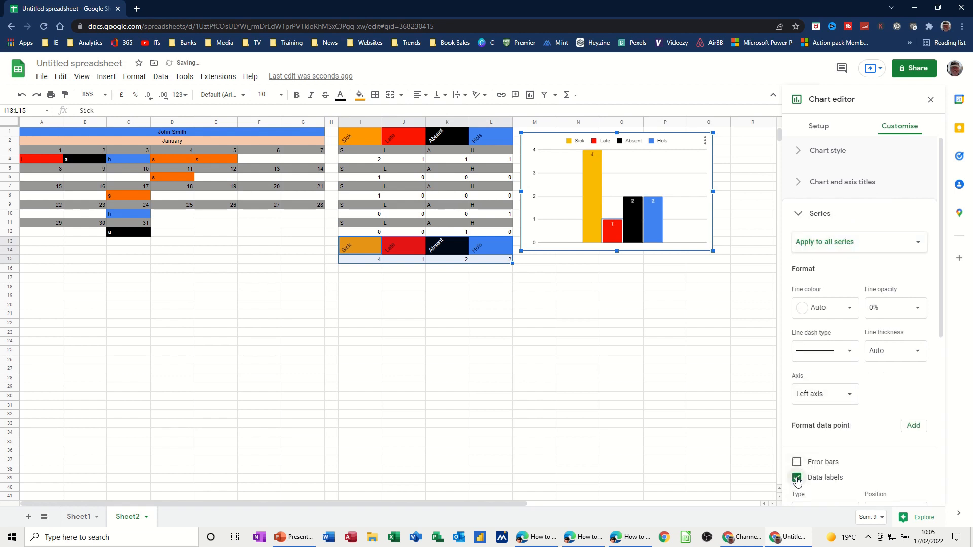
{"action": "left_click", "coordinate": [796, 478]}
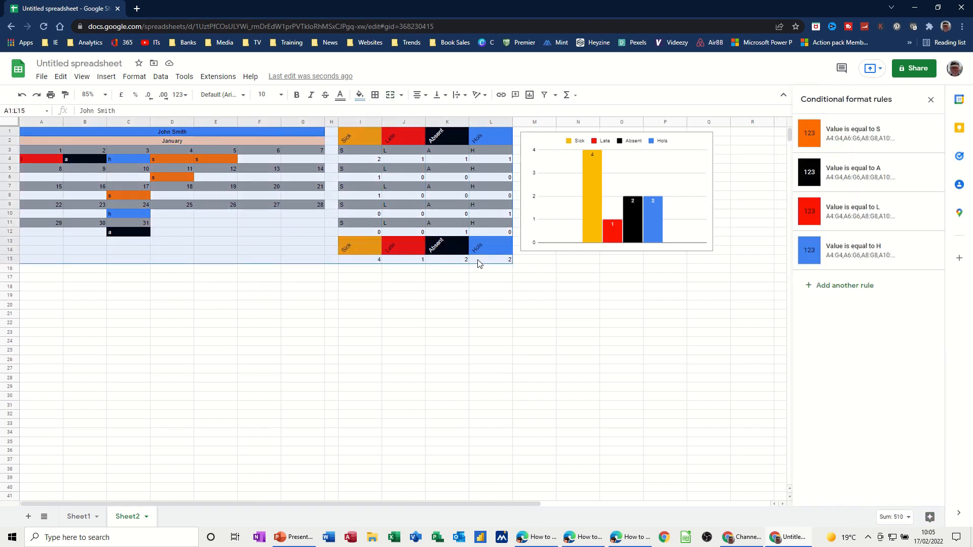
- Apply all borders to the calendar and tally range and shade column H grey
{"action": "left_click", "coordinate": [375, 95]}
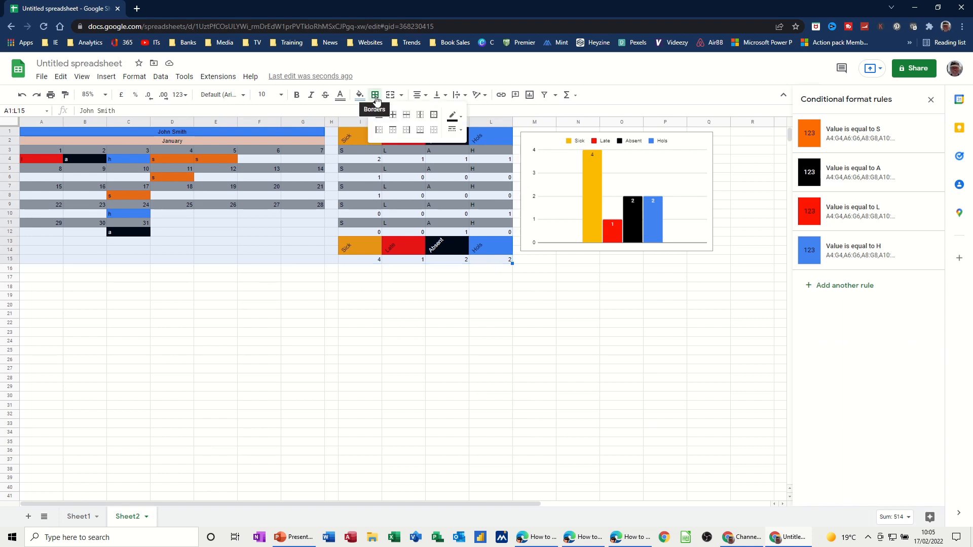
{"action": "left_click", "coordinate": [378, 115]}
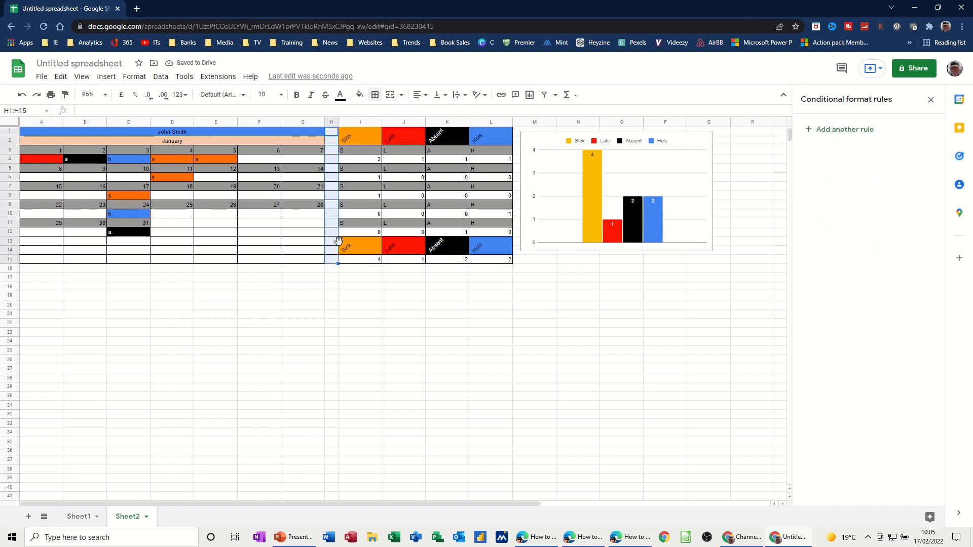
{"action": "left_click", "coordinate": [359, 95]}
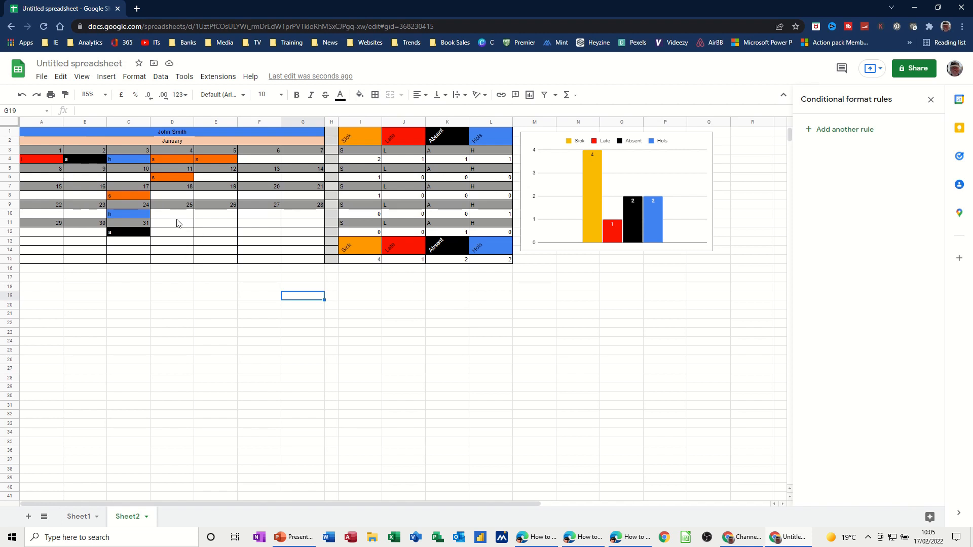
- Enter L in cells B12 and A12 to mark days 30 and 29 as Late
{"action": "left_click", "coordinate": [86, 231]}
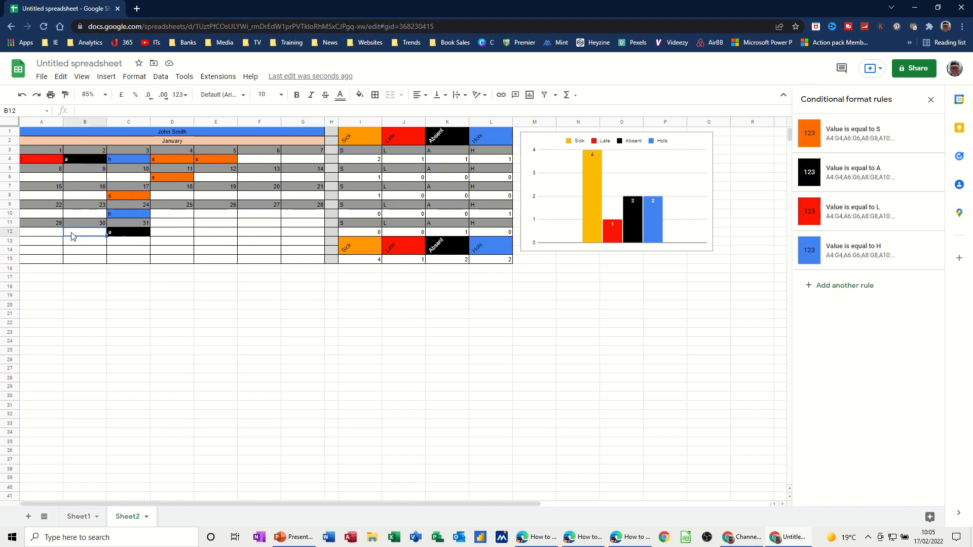
{"action": "type", "text": "1"}
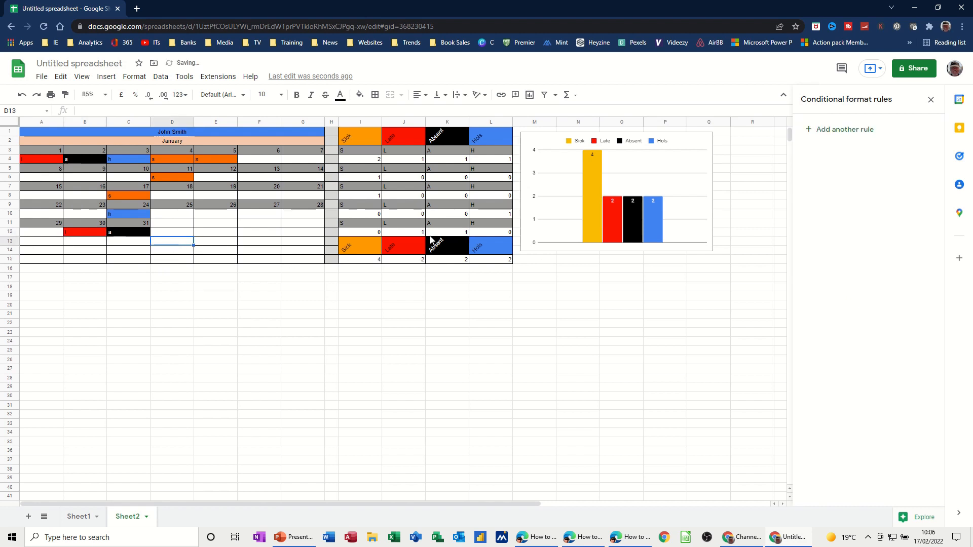
{"action": "mouse_move", "coordinate": [590, 237]}
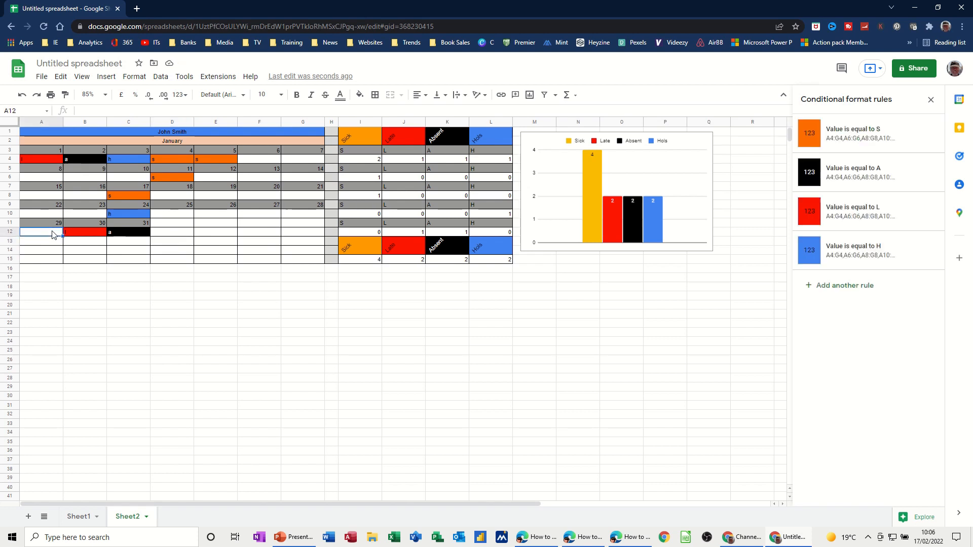
{"action": "type", "text": "1"}
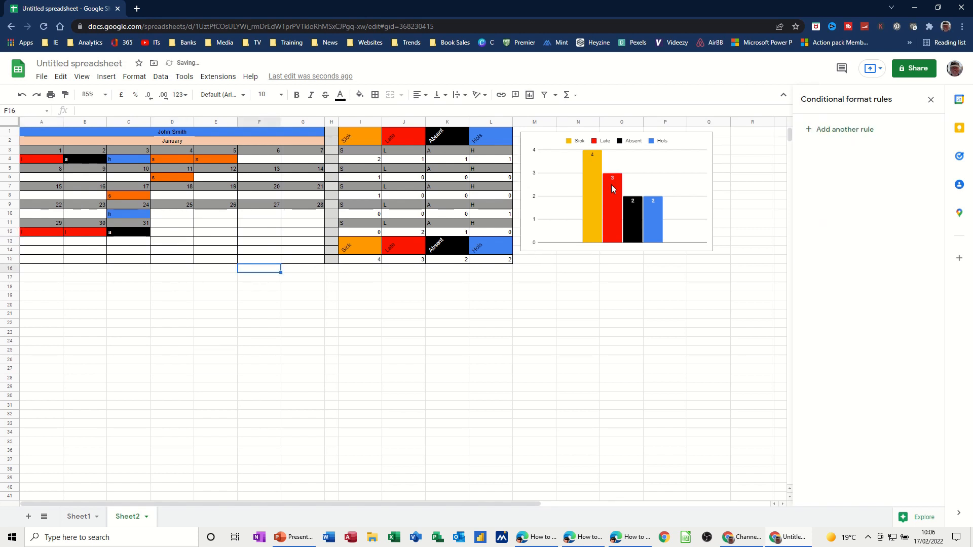
{"action": "mouse_move", "coordinate": [385, 251]}
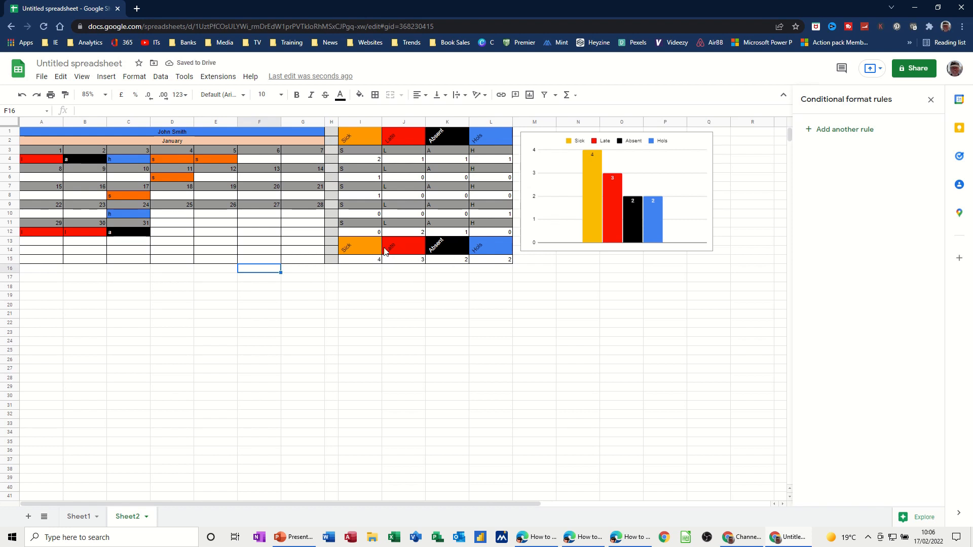
{"action": "mouse_move", "coordinate": [398, 257]}
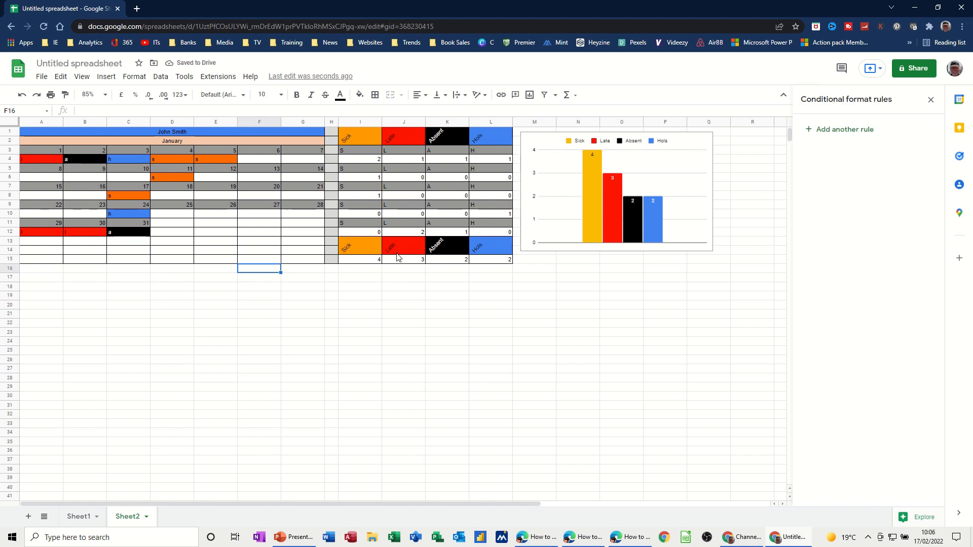